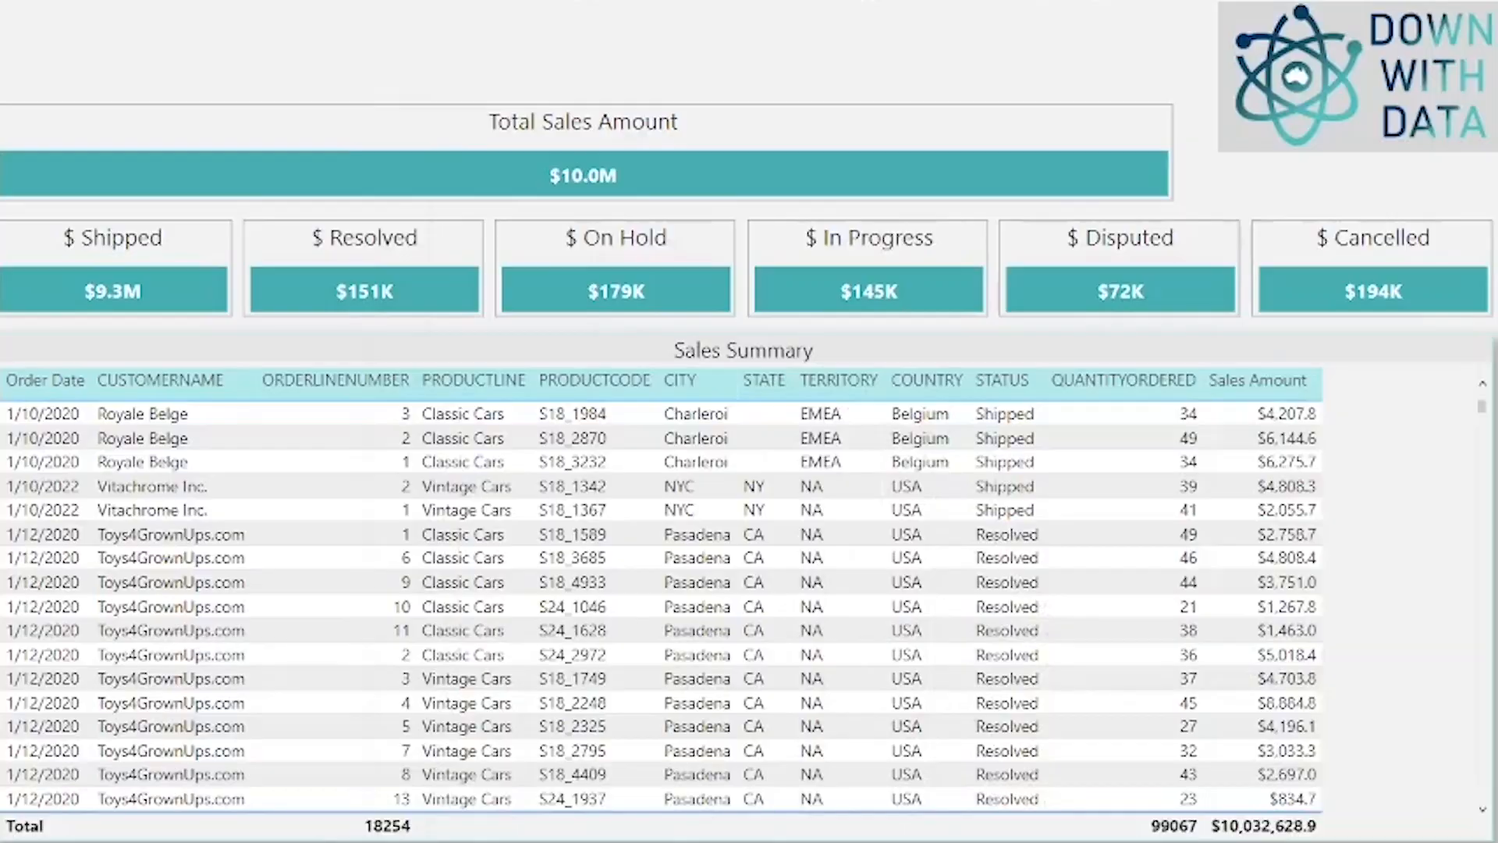
mouse_move(364, 292)
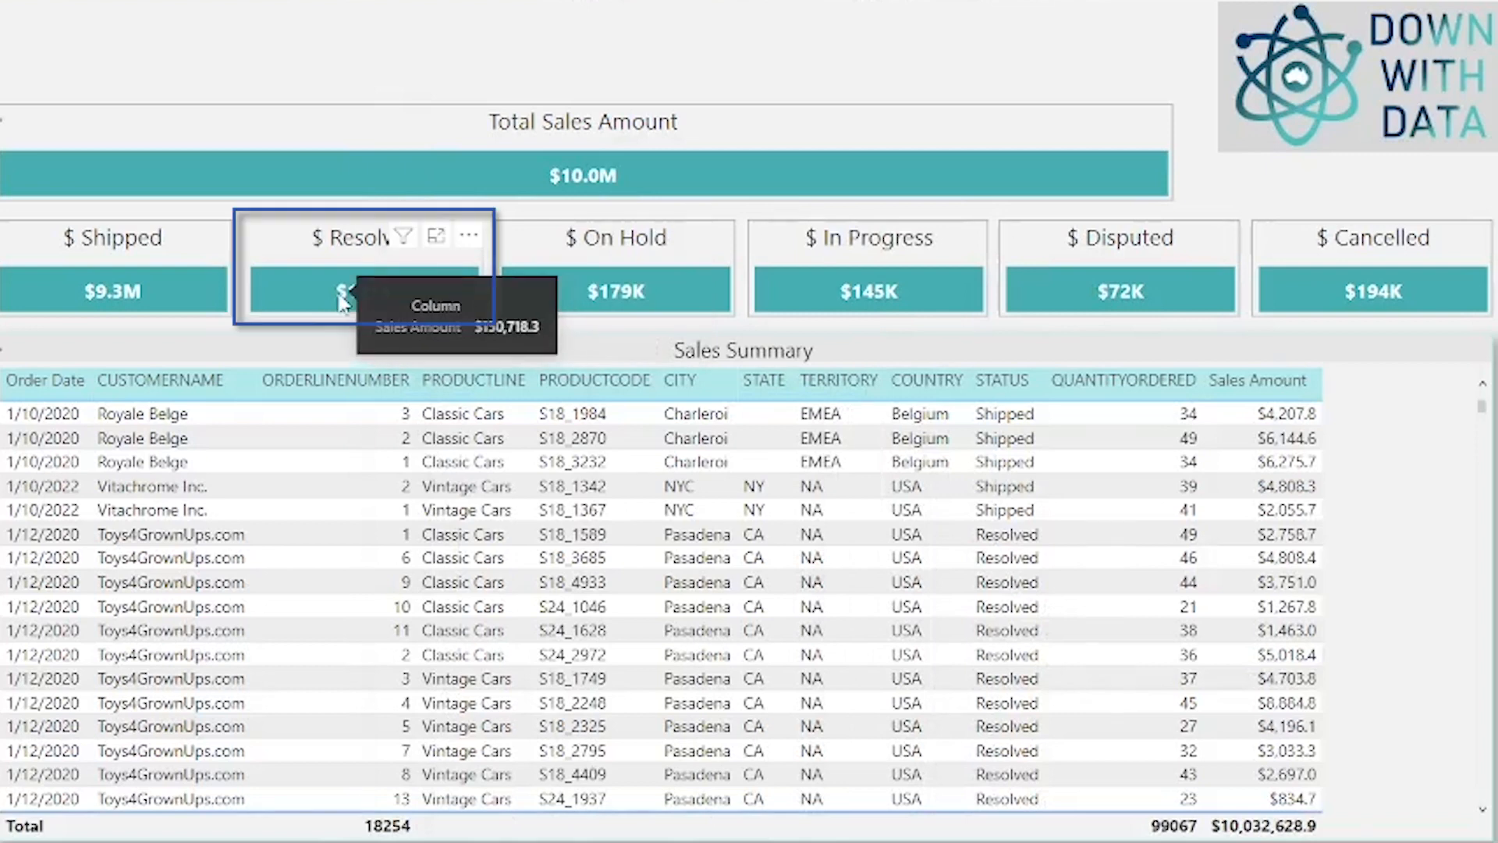
- Cross-filter the Sales Summary table to Resolved orders from the $ Resolved KPI bar
click(363, 292)
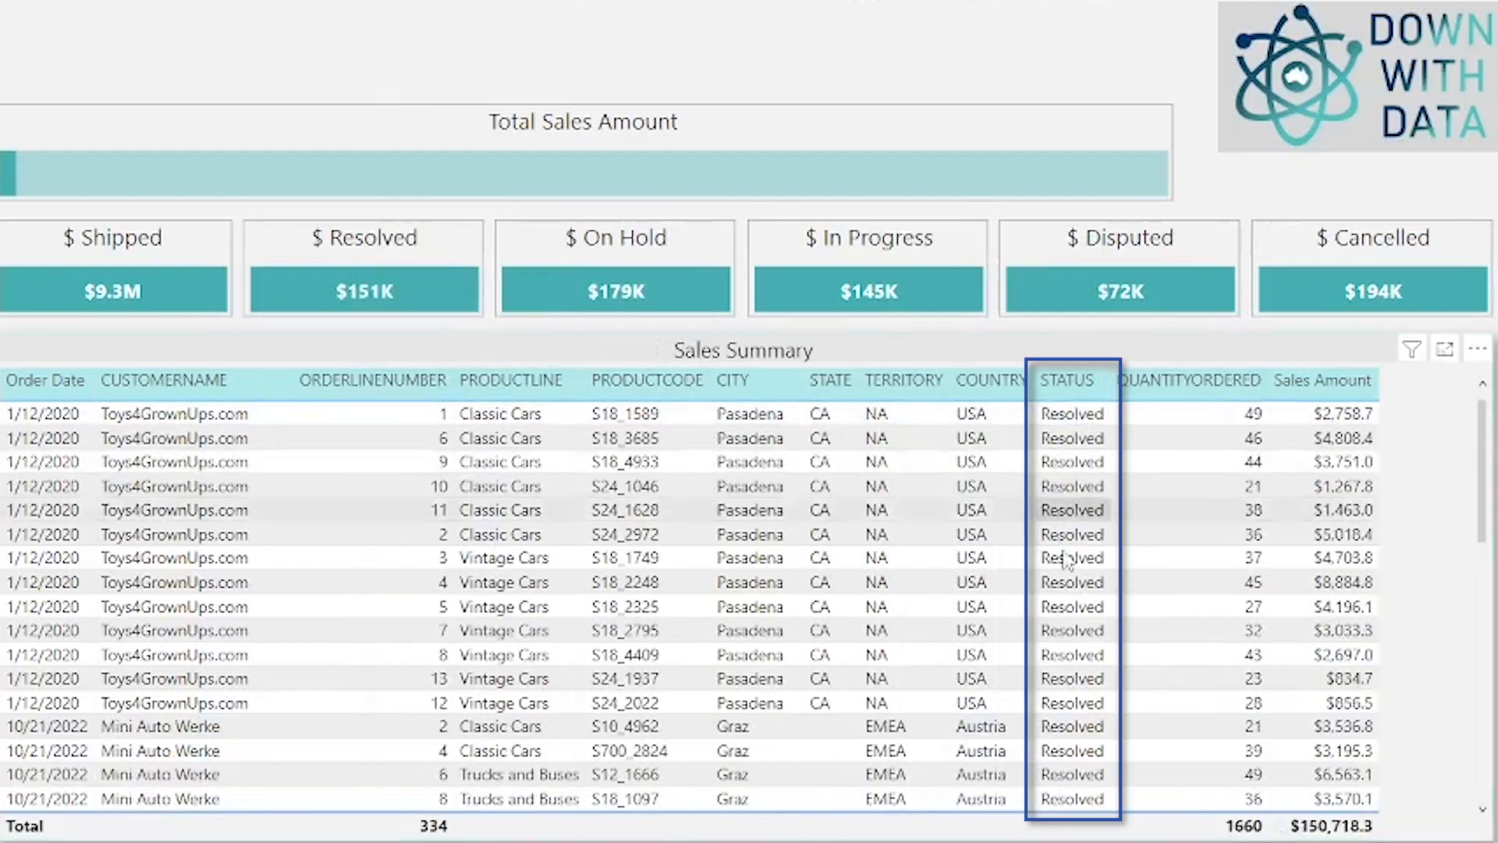
mouse_move(483, 253)
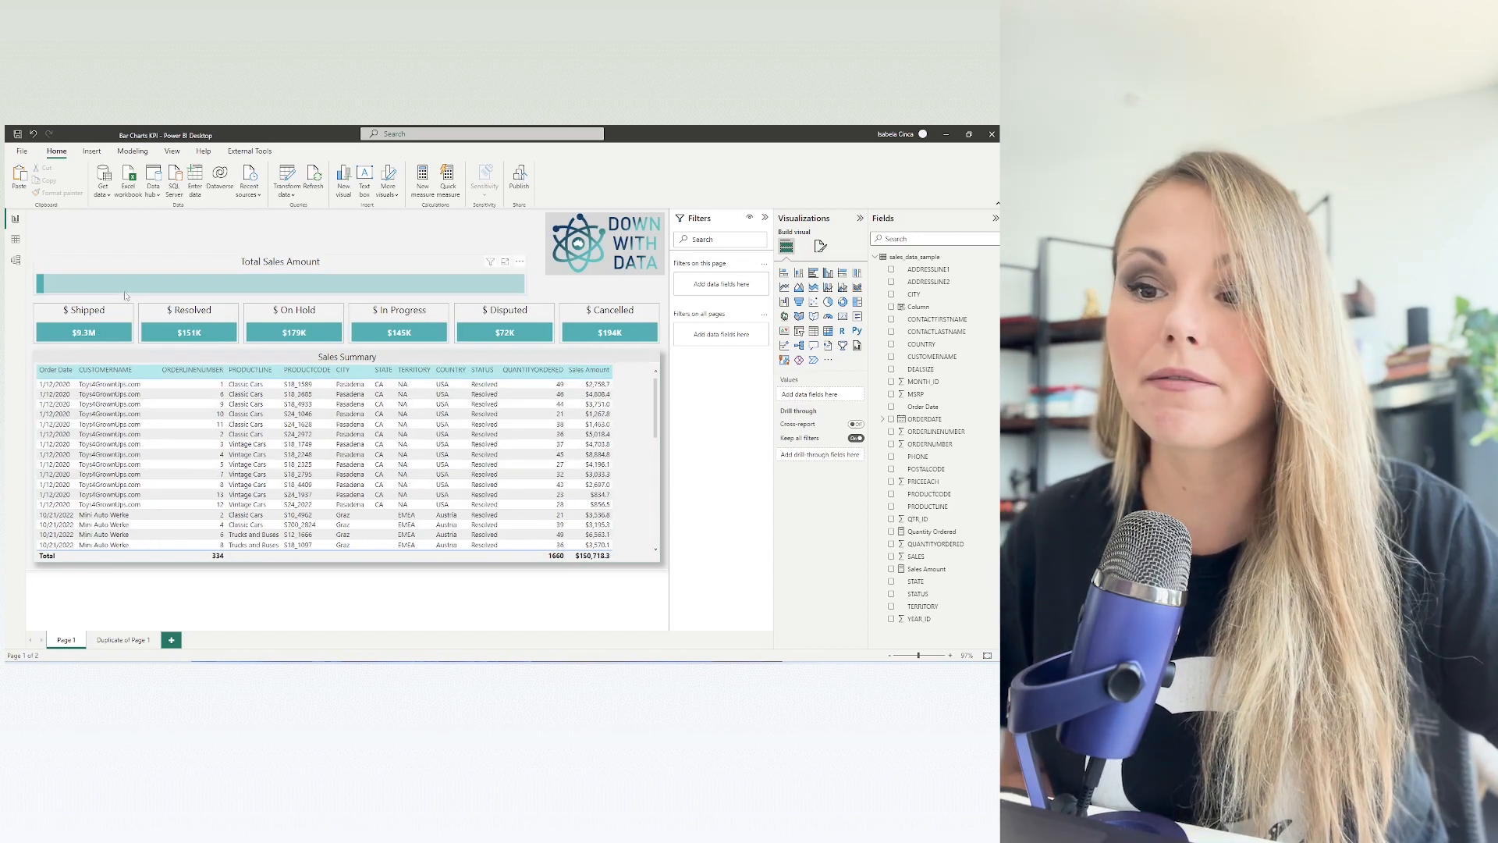
mouse_move(125, 297)
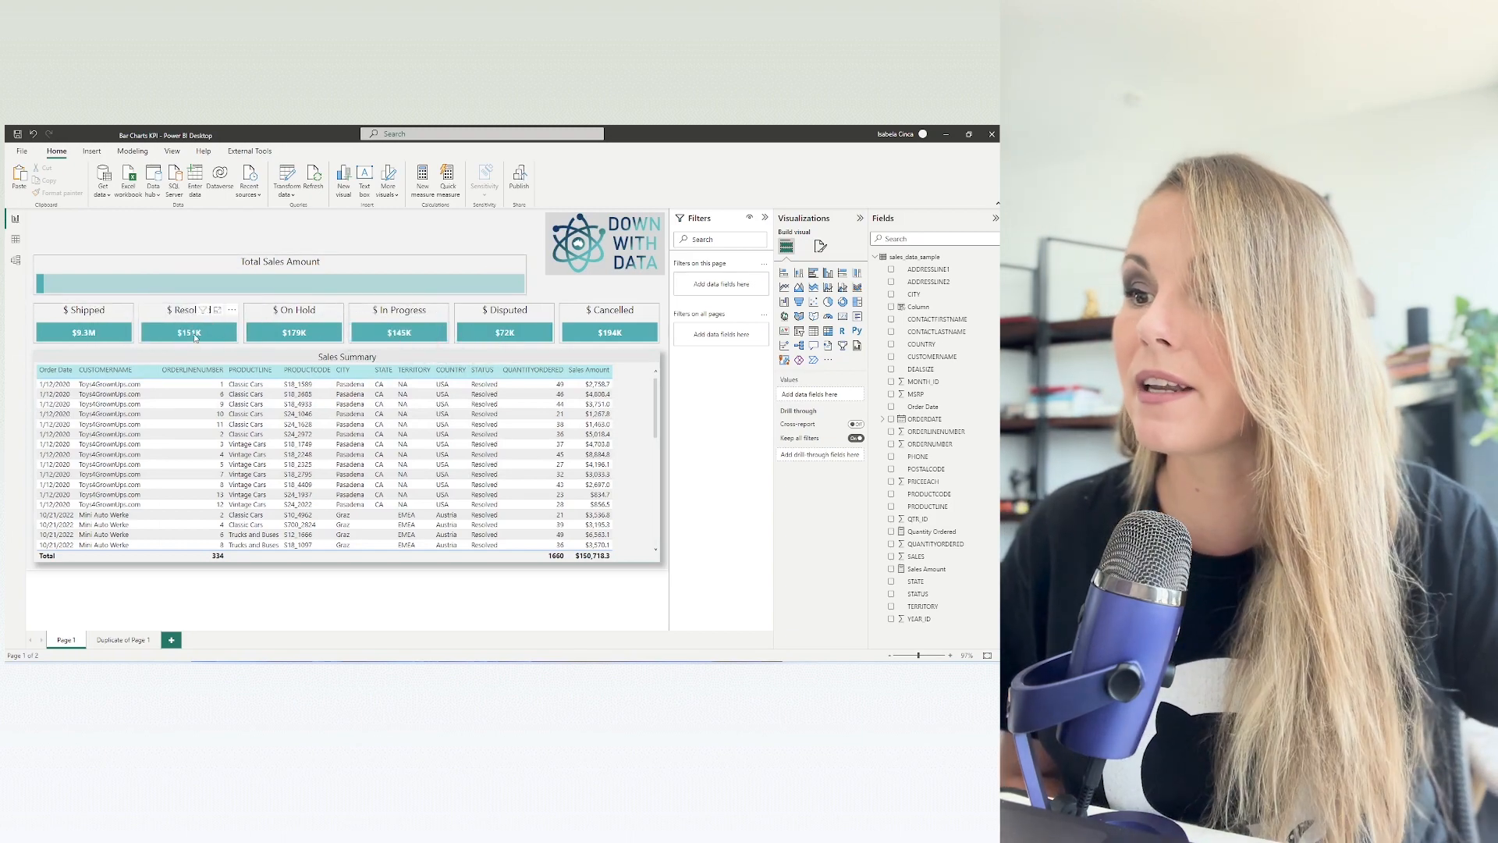
- Test the $ On Hold KPI cross-filter, then clear it so all orders list again
click(291, 331)
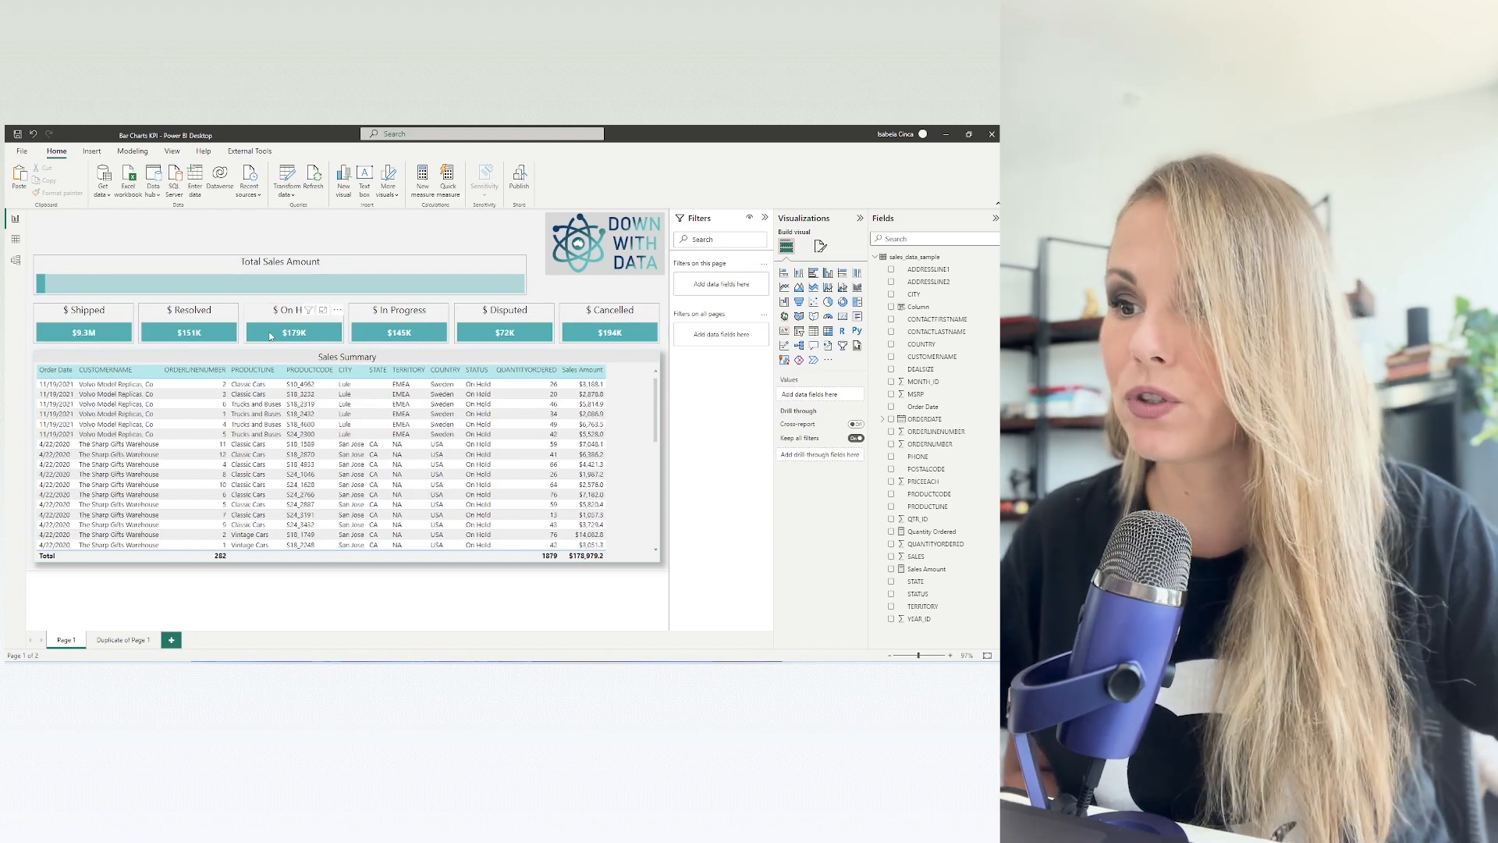
mouse_move(292, 331)
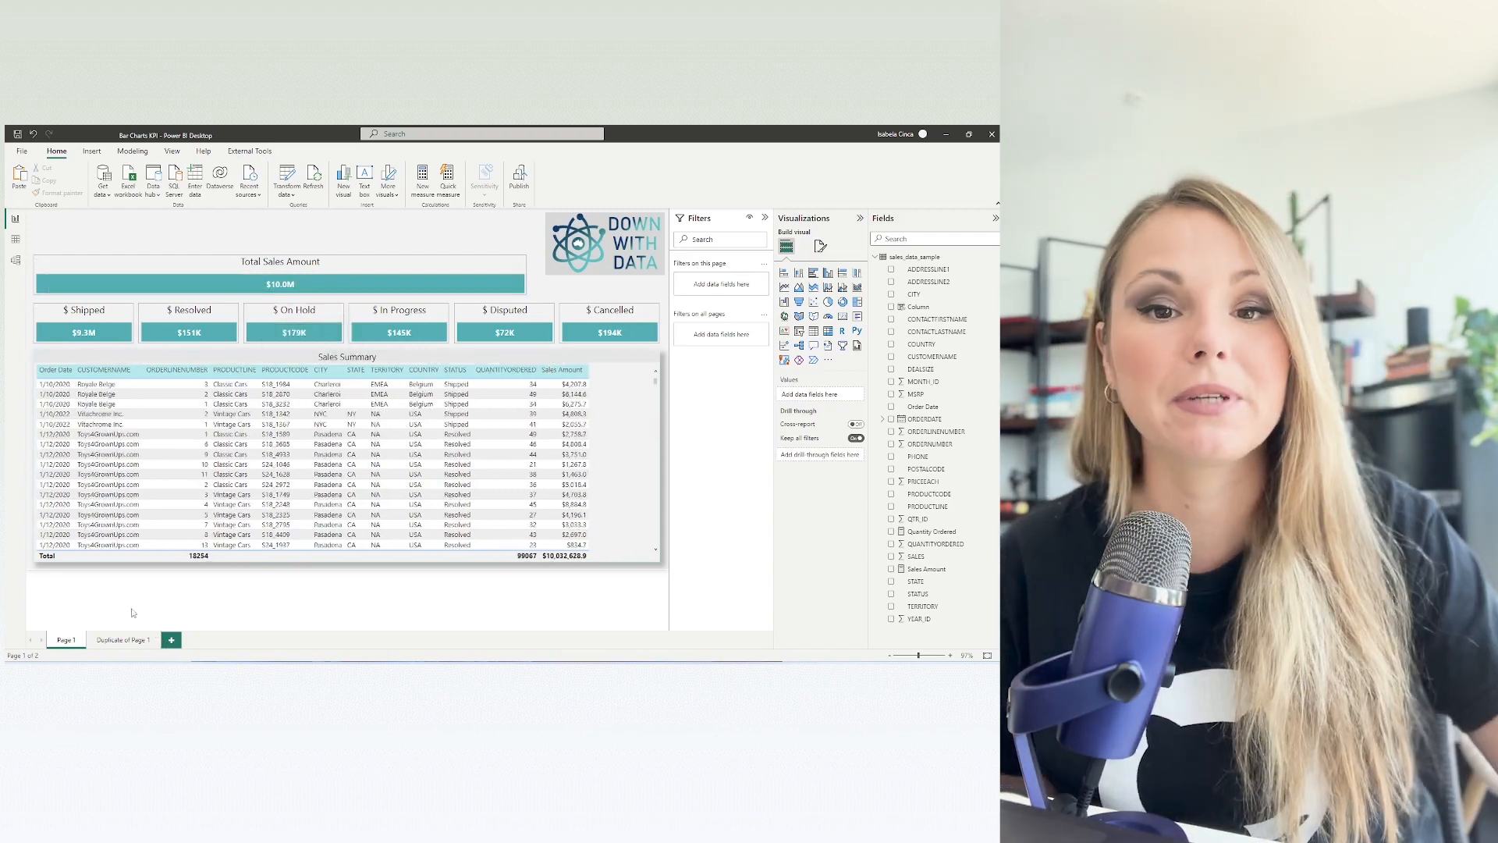
click(121, 640)
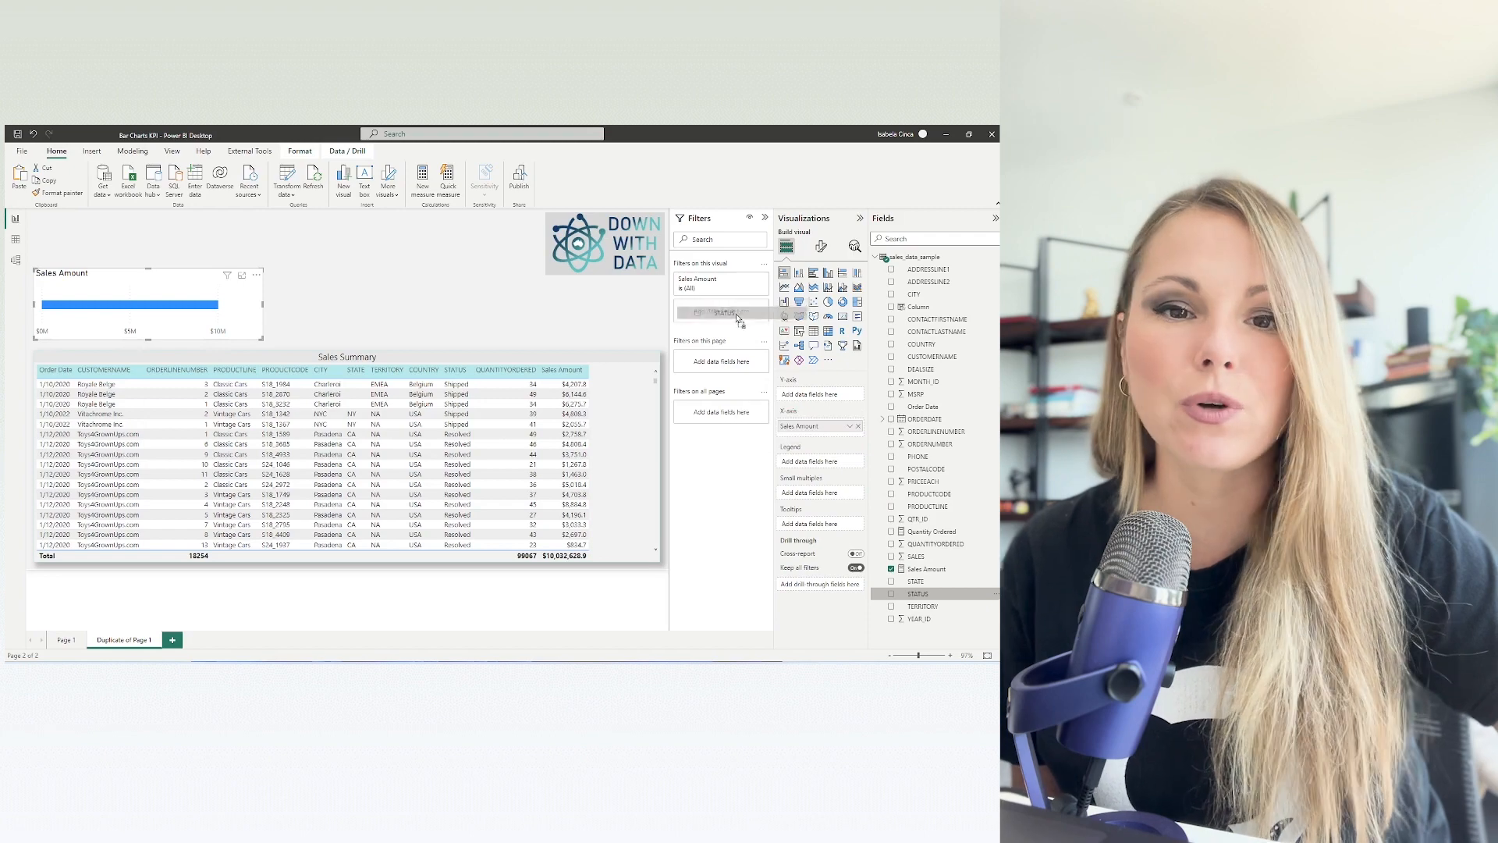
- Add STATUS as a visual-level filter on the bar chart and keep only Disputed
click(721, 306)
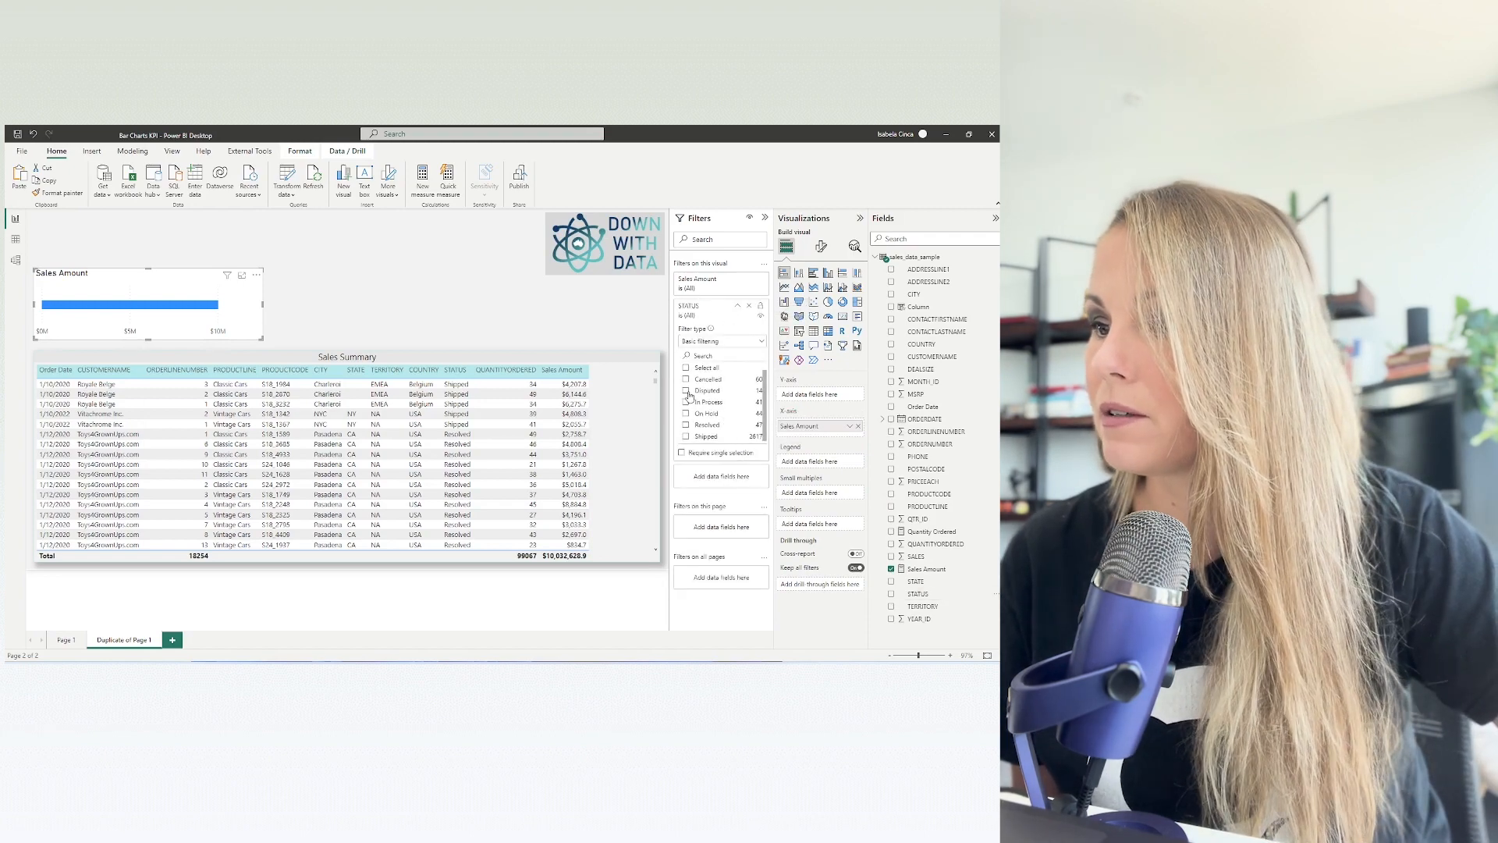
click(687, 390)
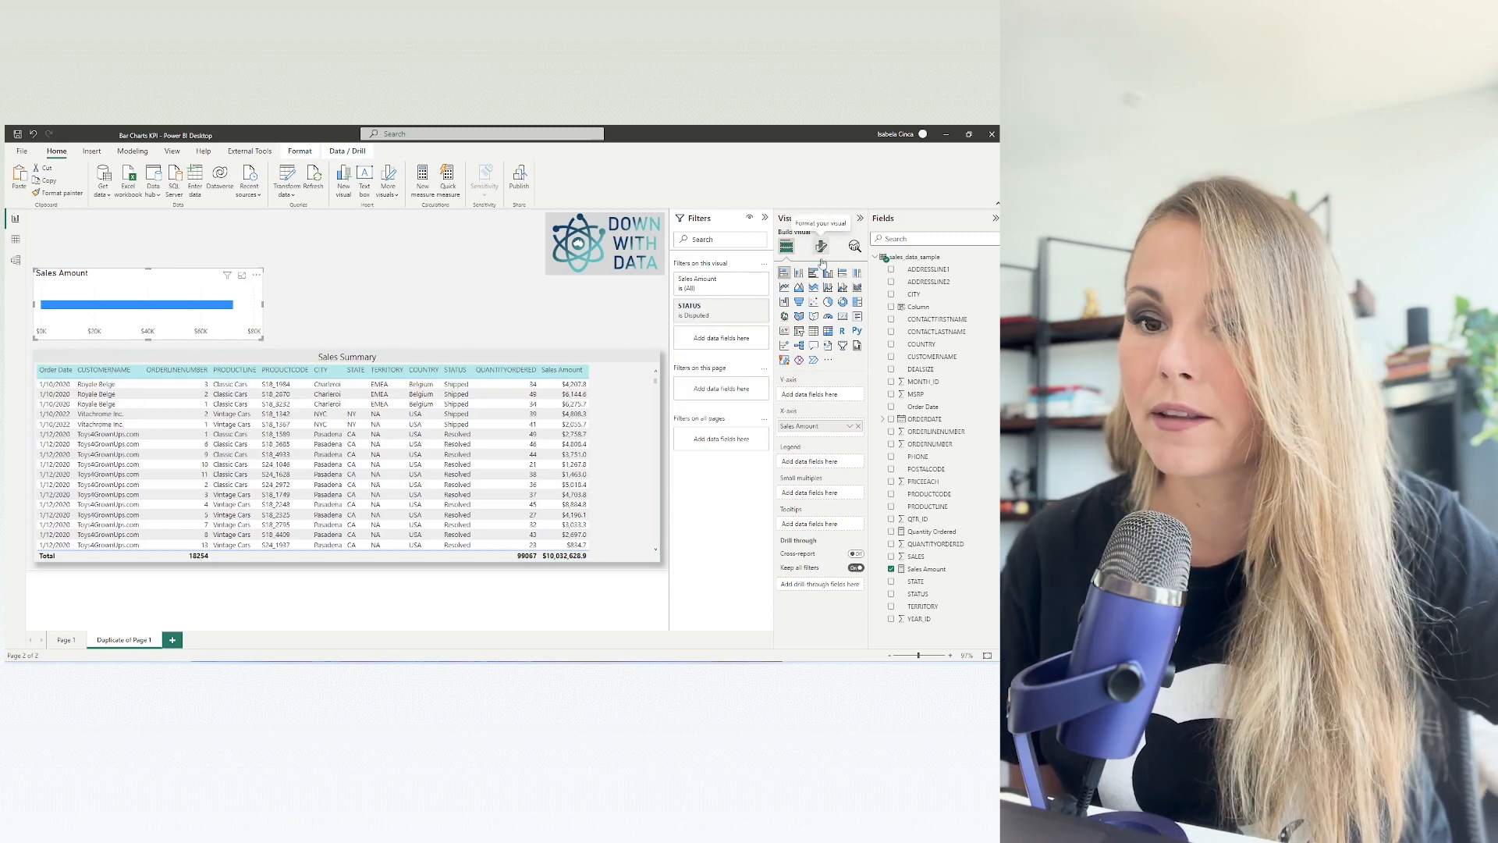
- Set the chart title to '$ Amount Disputed', centred with a new font
click(819, 245)
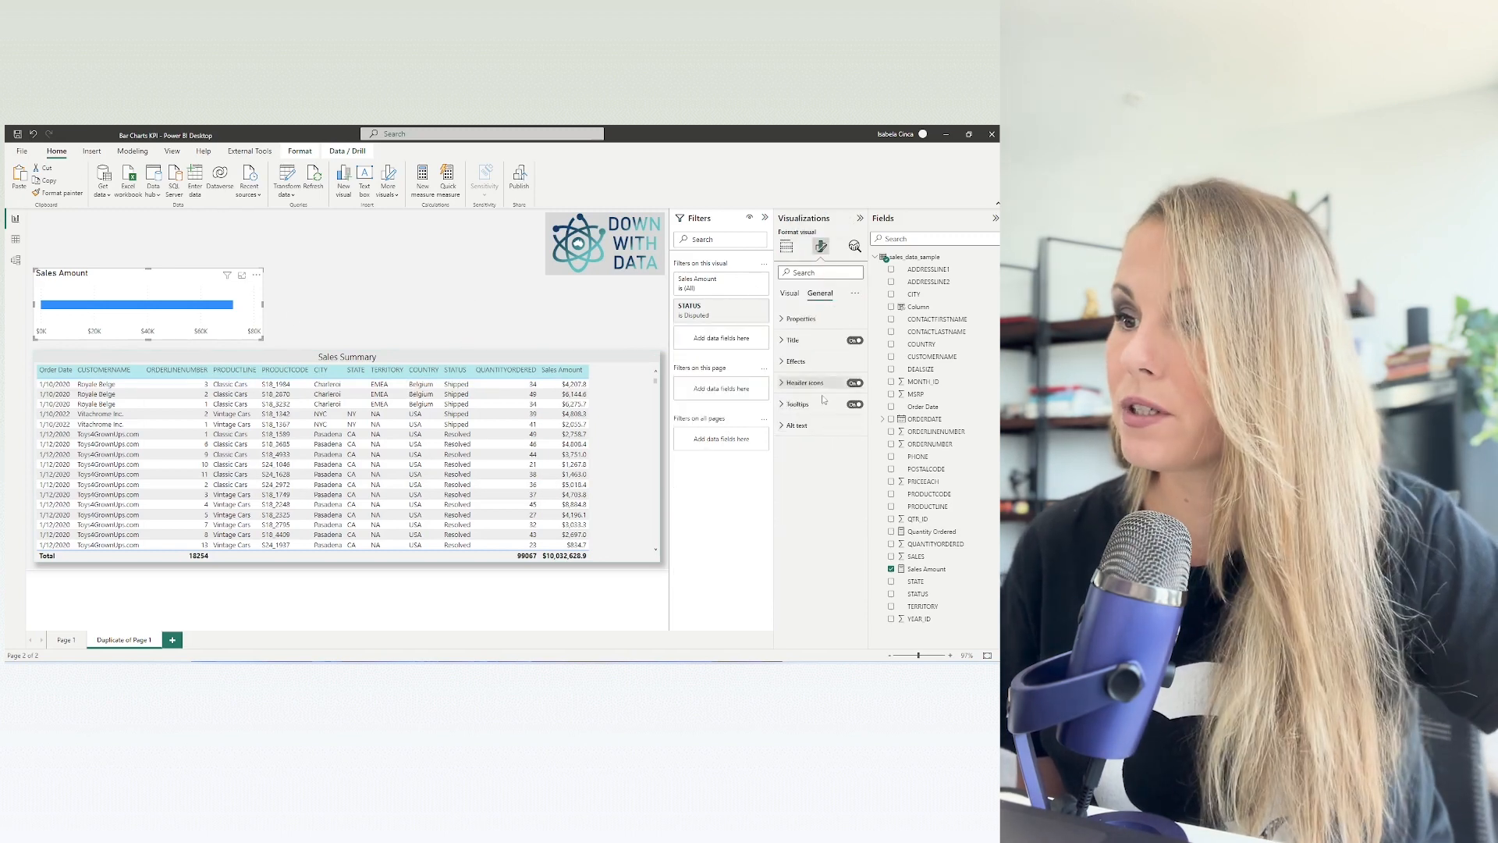
click(791, 339)
text($ Amount Disputed)
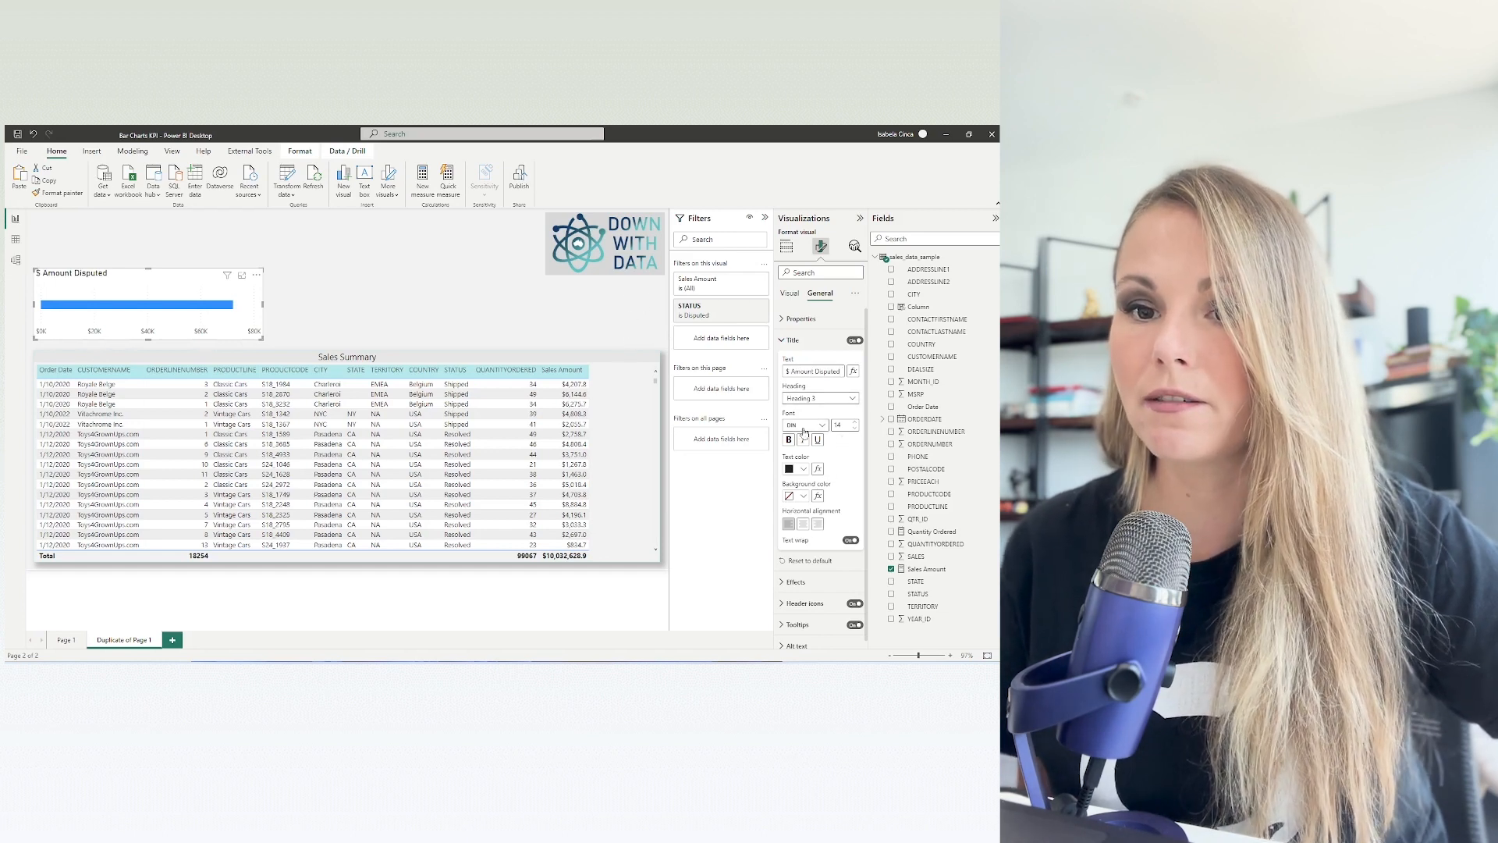
click(805, 424)
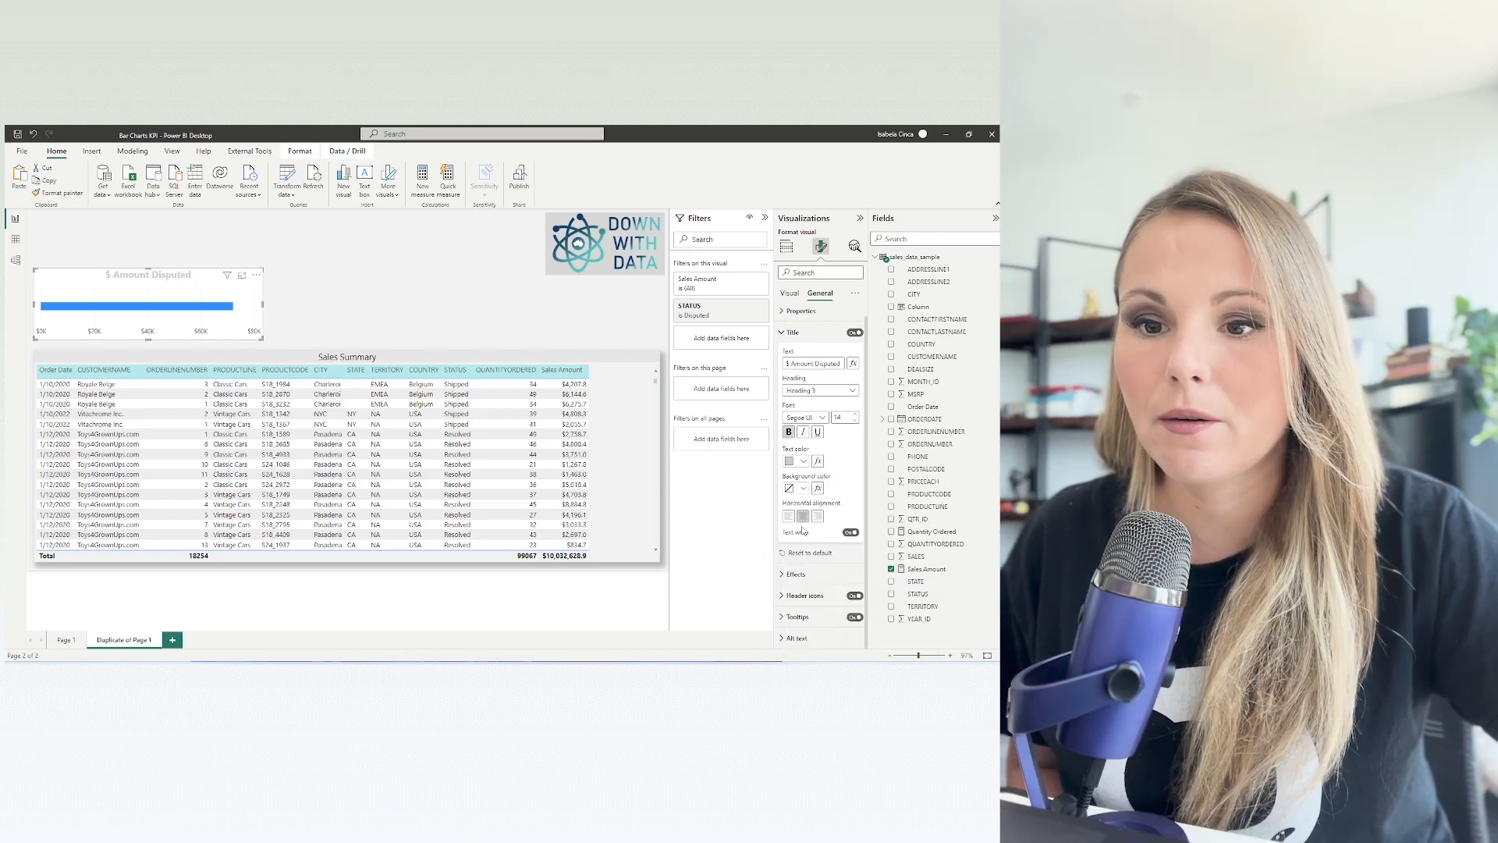
click(793, 460)
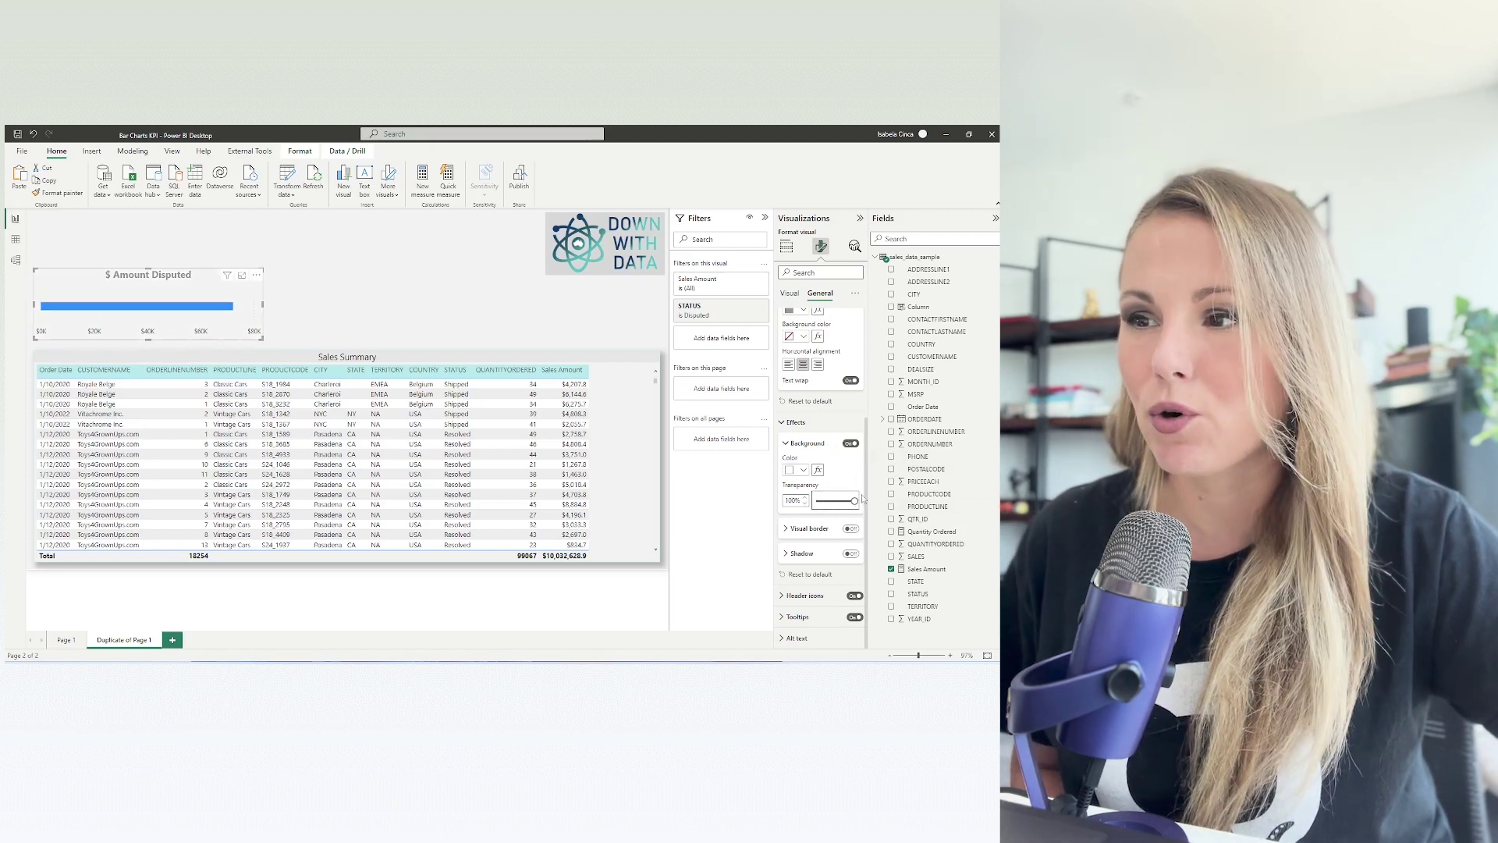
- Make the background 100% transparent, the title bold, and turn on the visual border
click(791, 331)
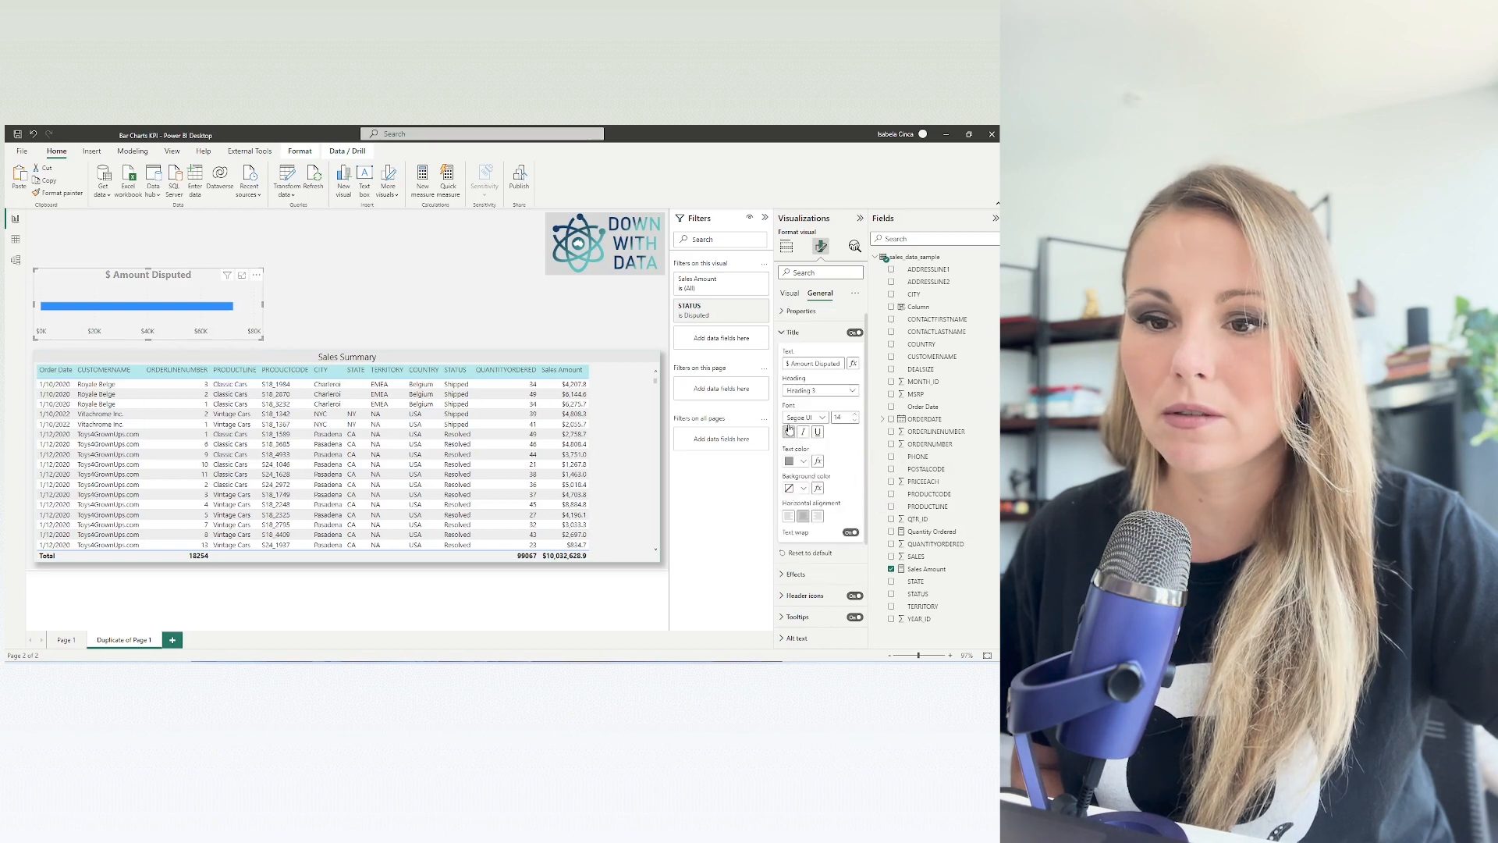
click(793, 573)
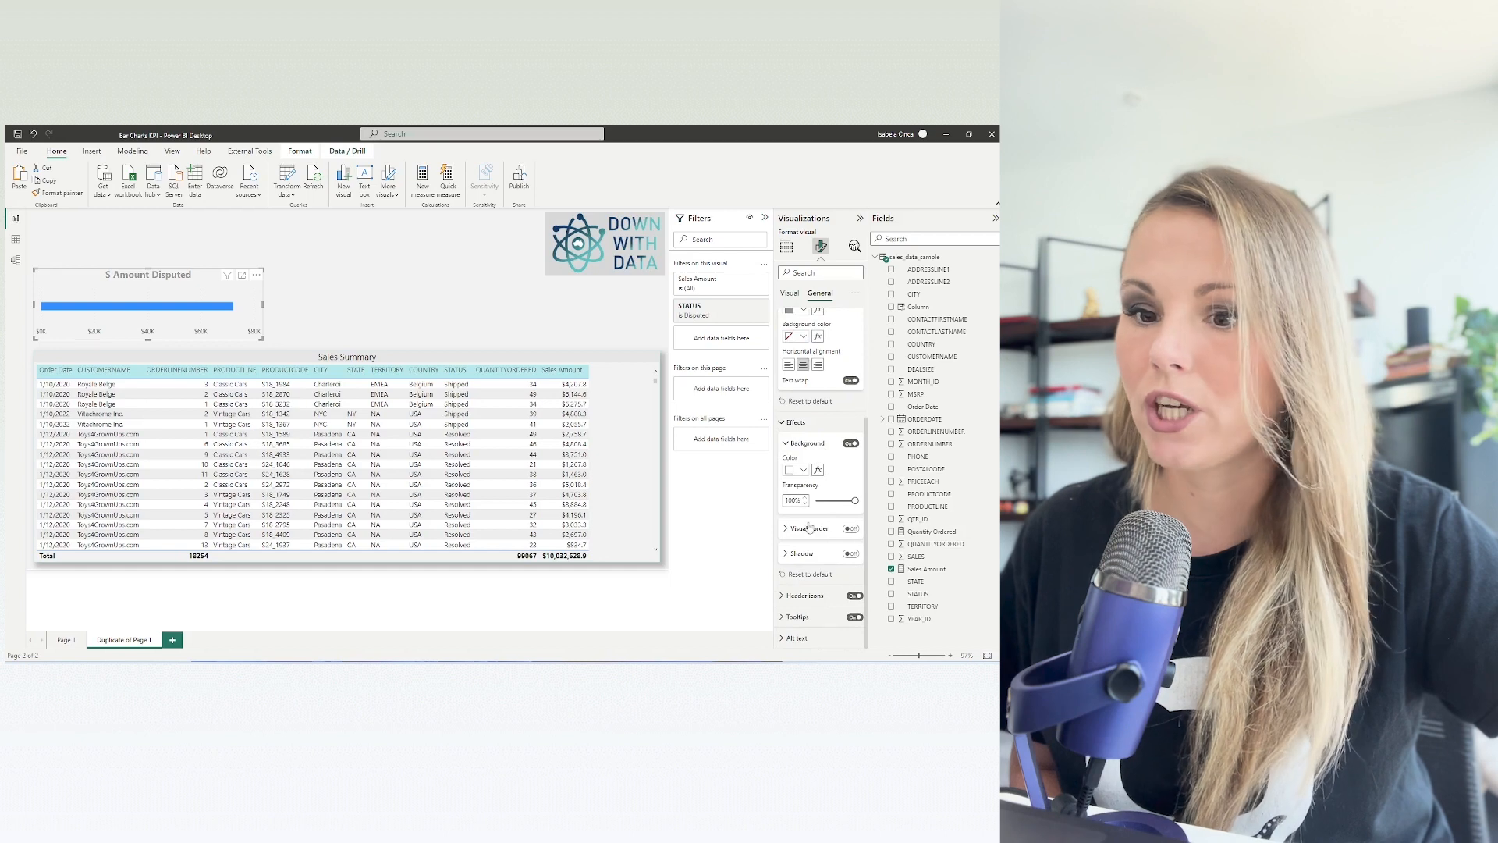
click(806, 530)
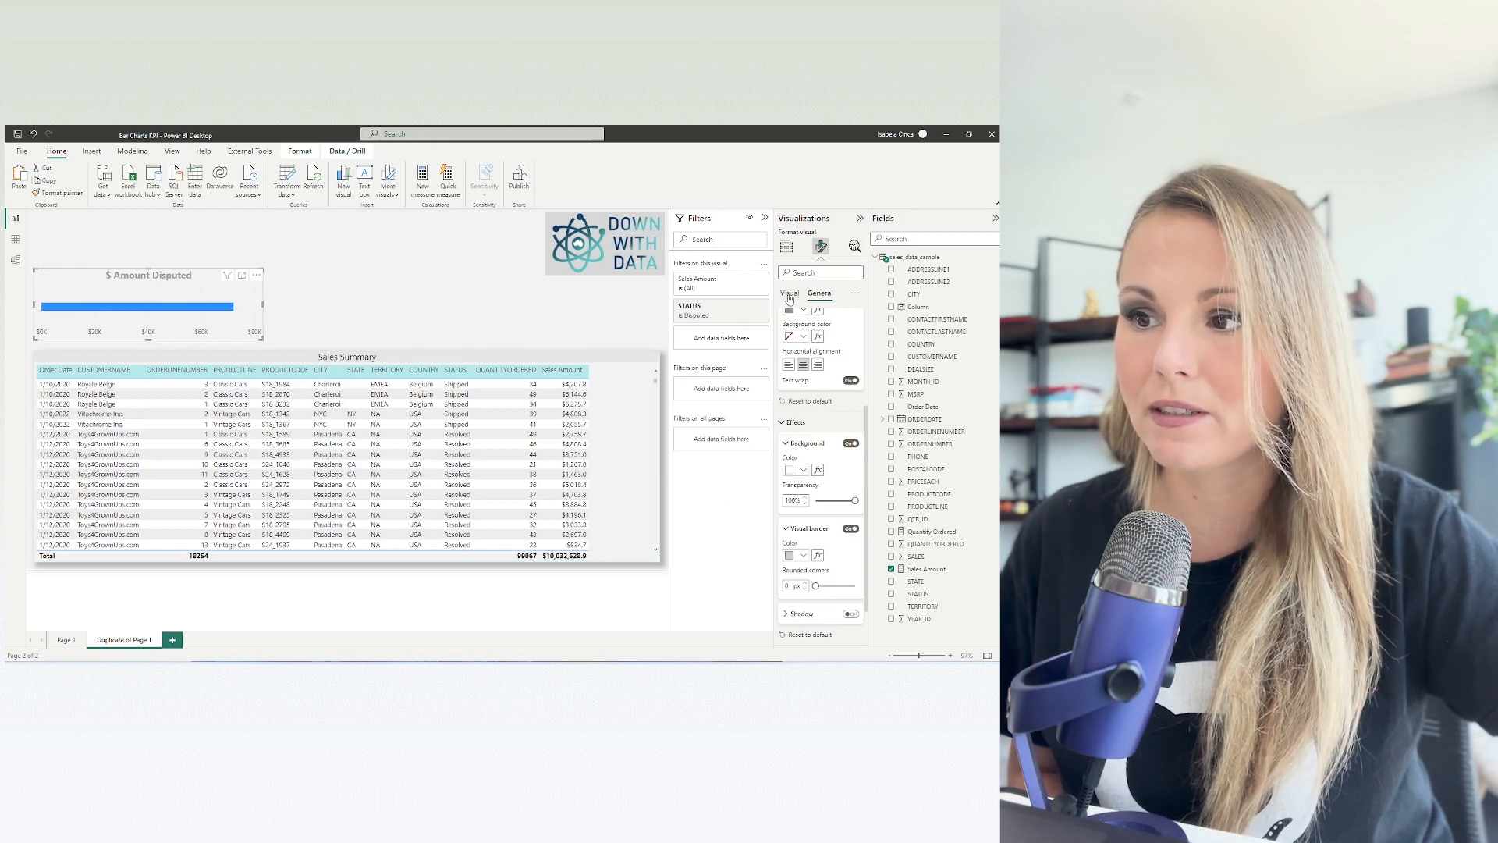
click(790, 293)
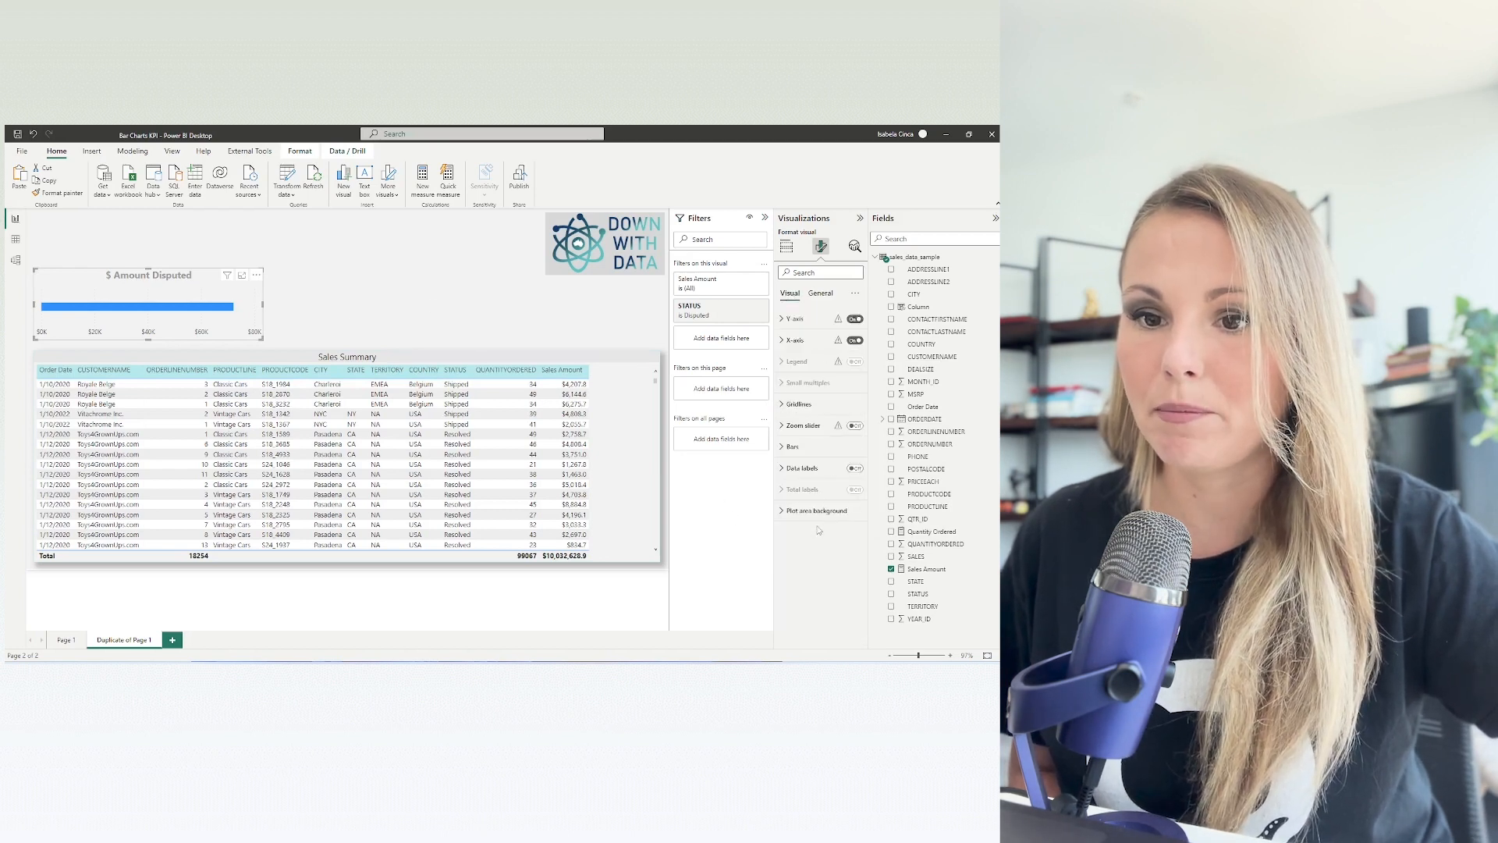
- Turn on data labels positioned Inside center, larger font, displayed in Thousands
click(854, 468)
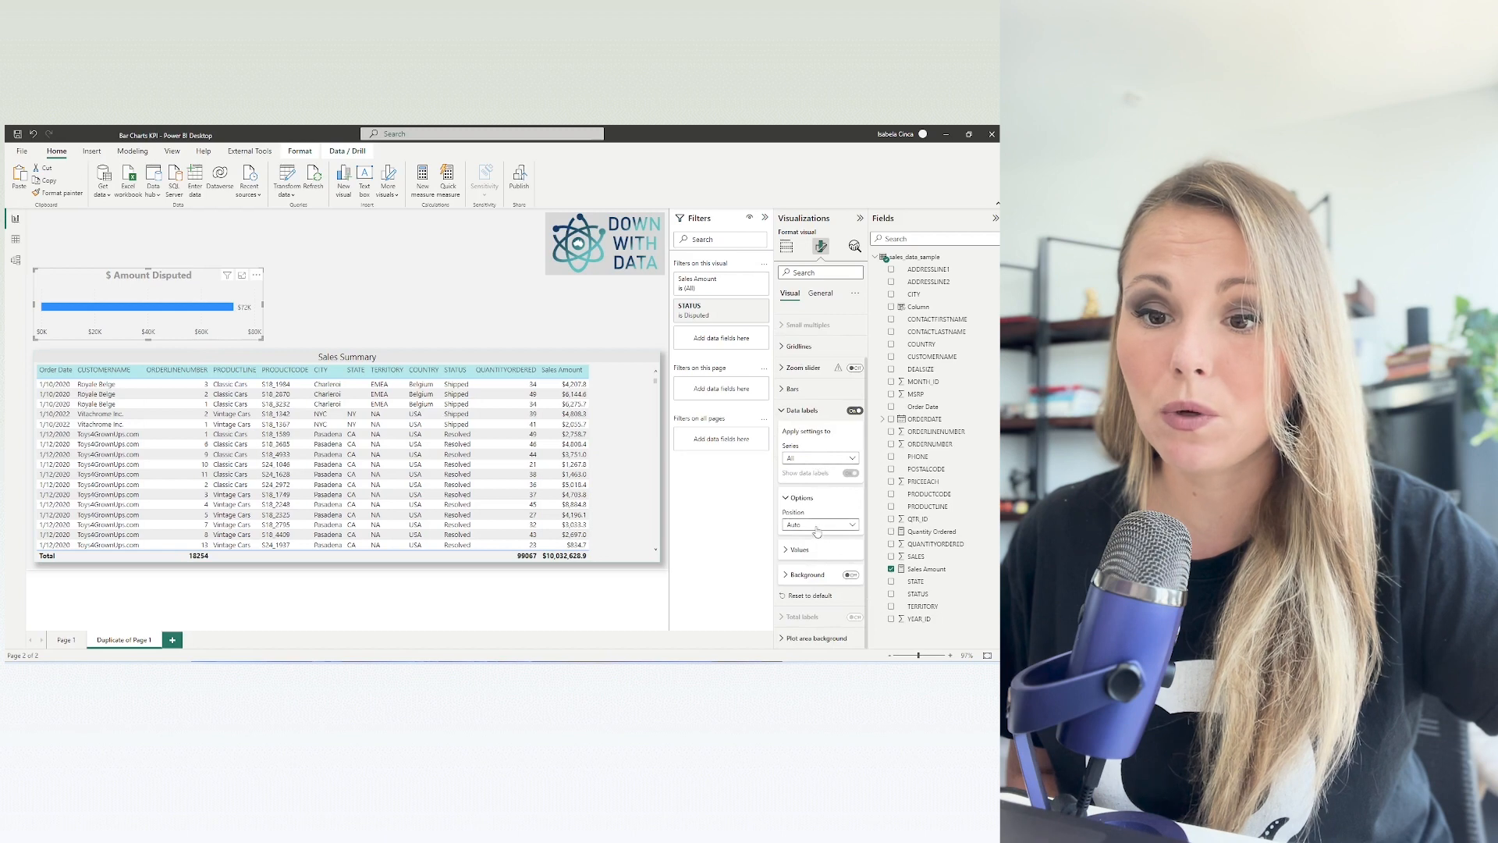
click(816, 525)
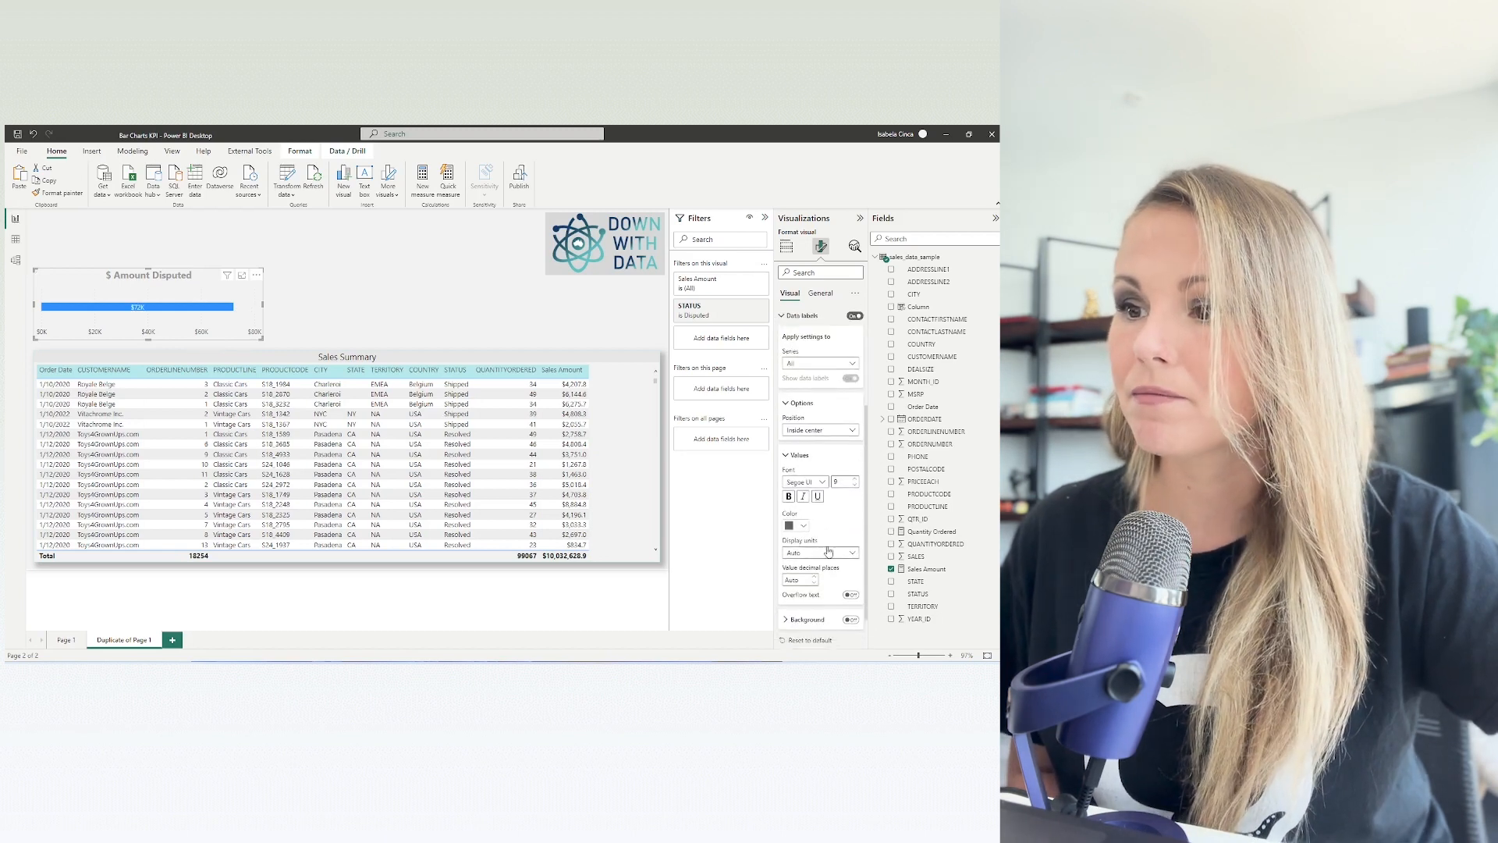
click(783, 315)
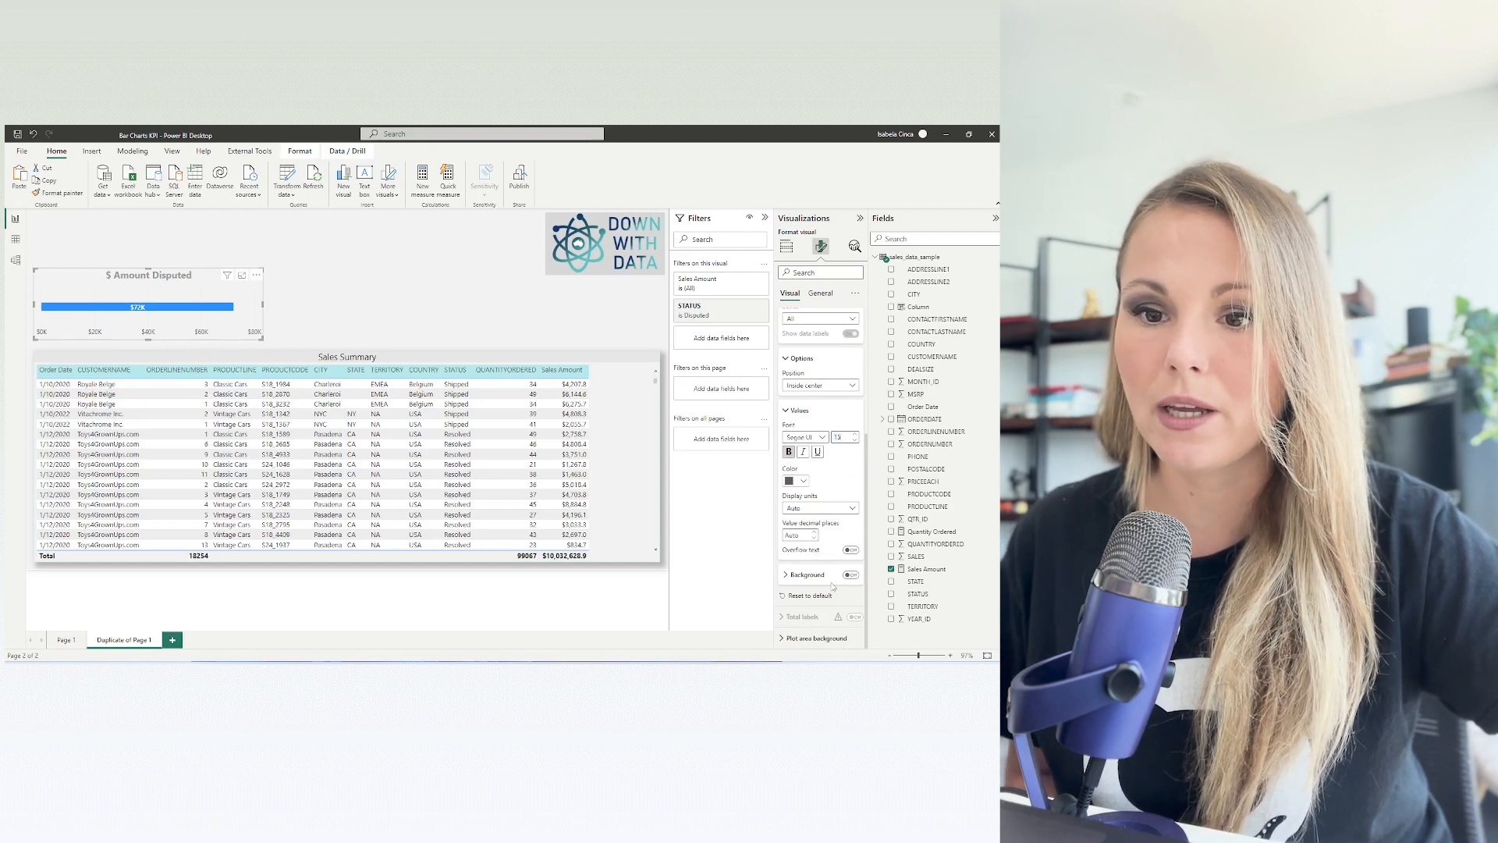
click(816, 508)
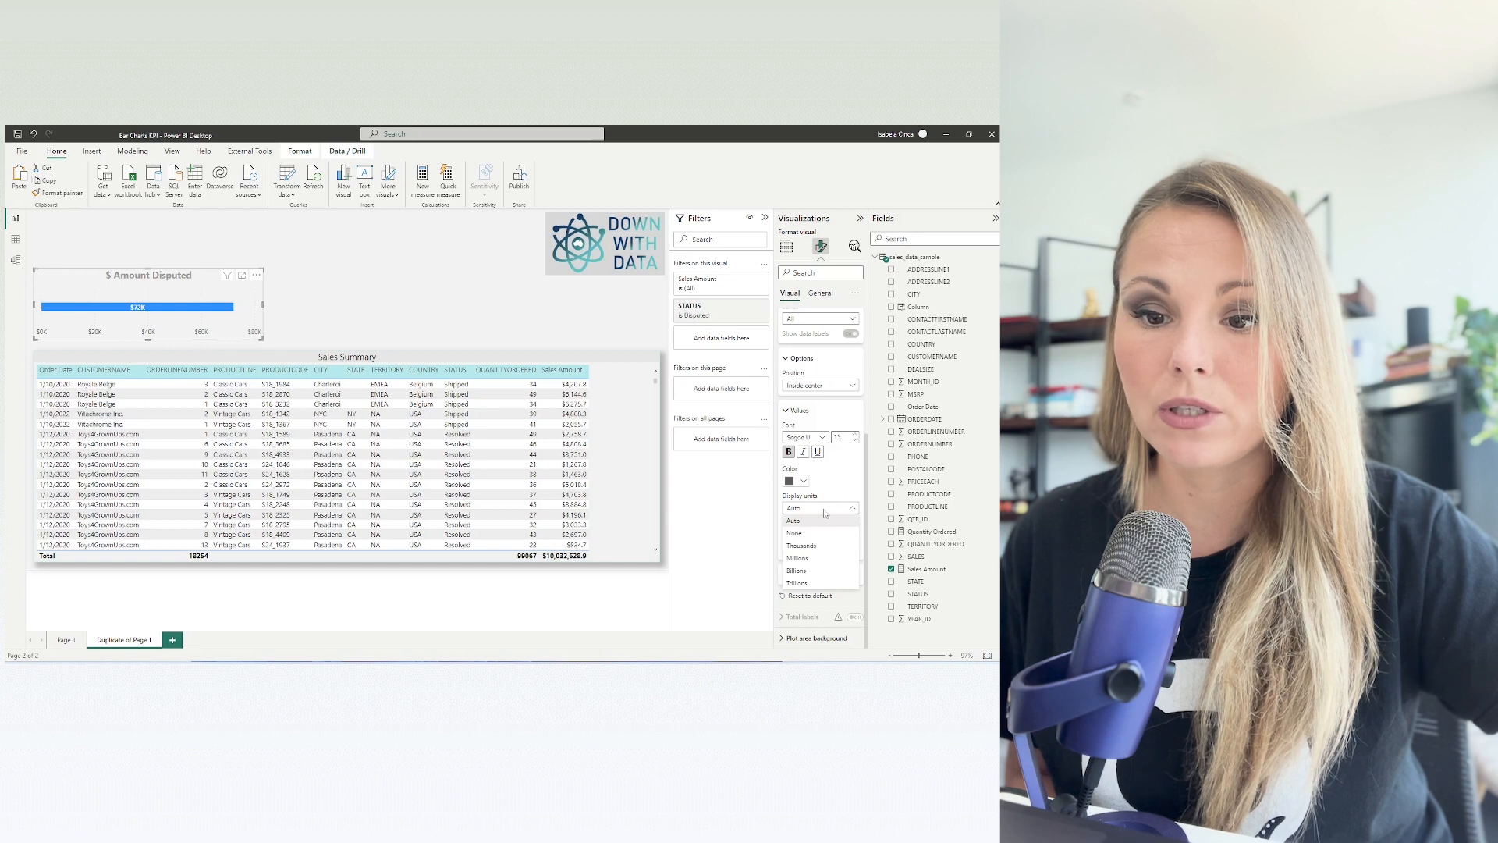
click(800, 523)
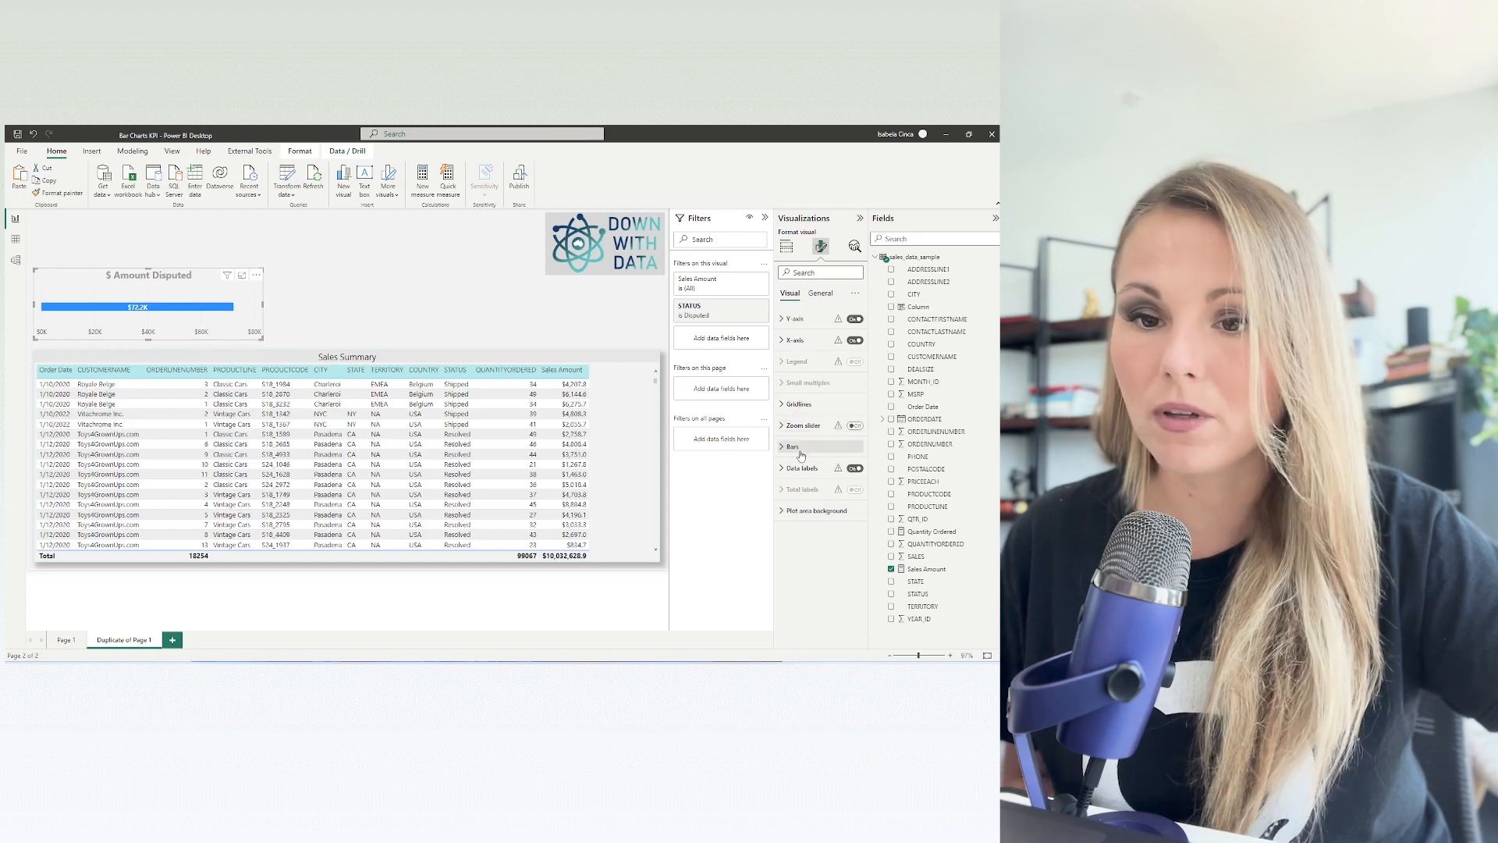
- Colour the bar teal and reduce inner padding so it is thicker
click(793, 446)
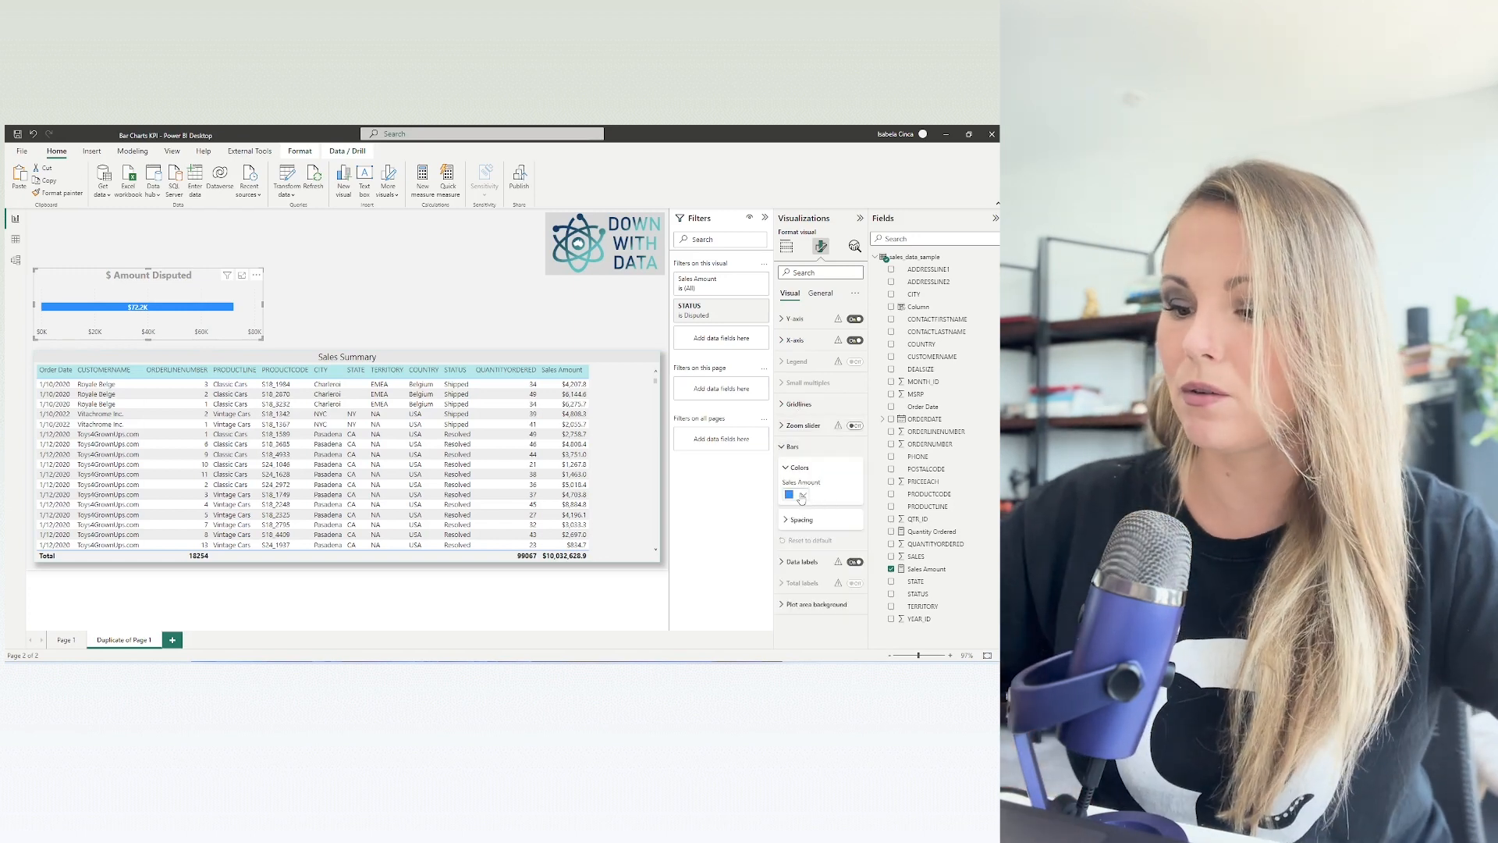
click(790, 495)
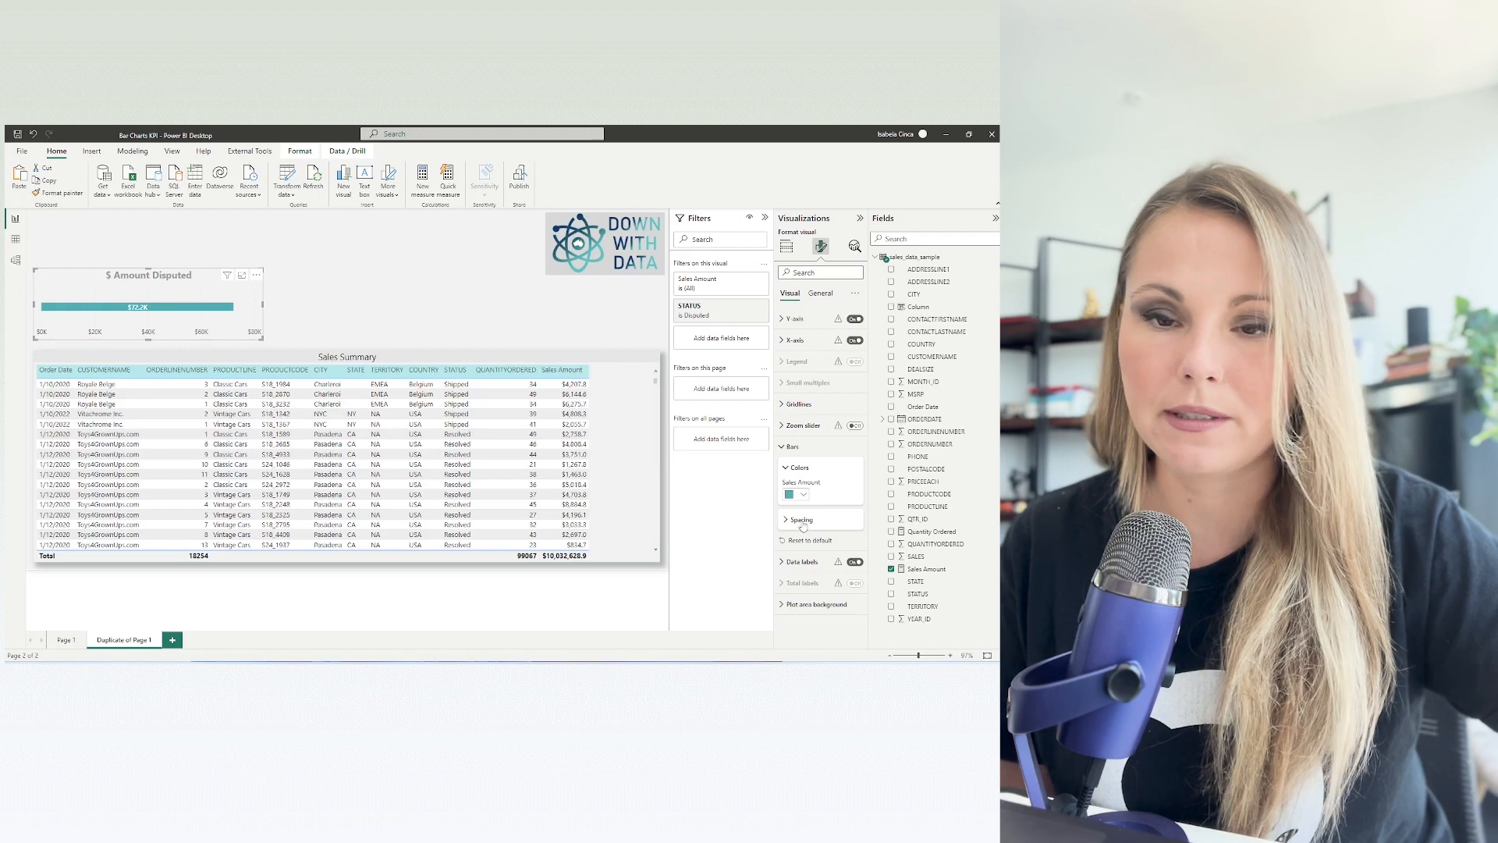
click(801, 518)
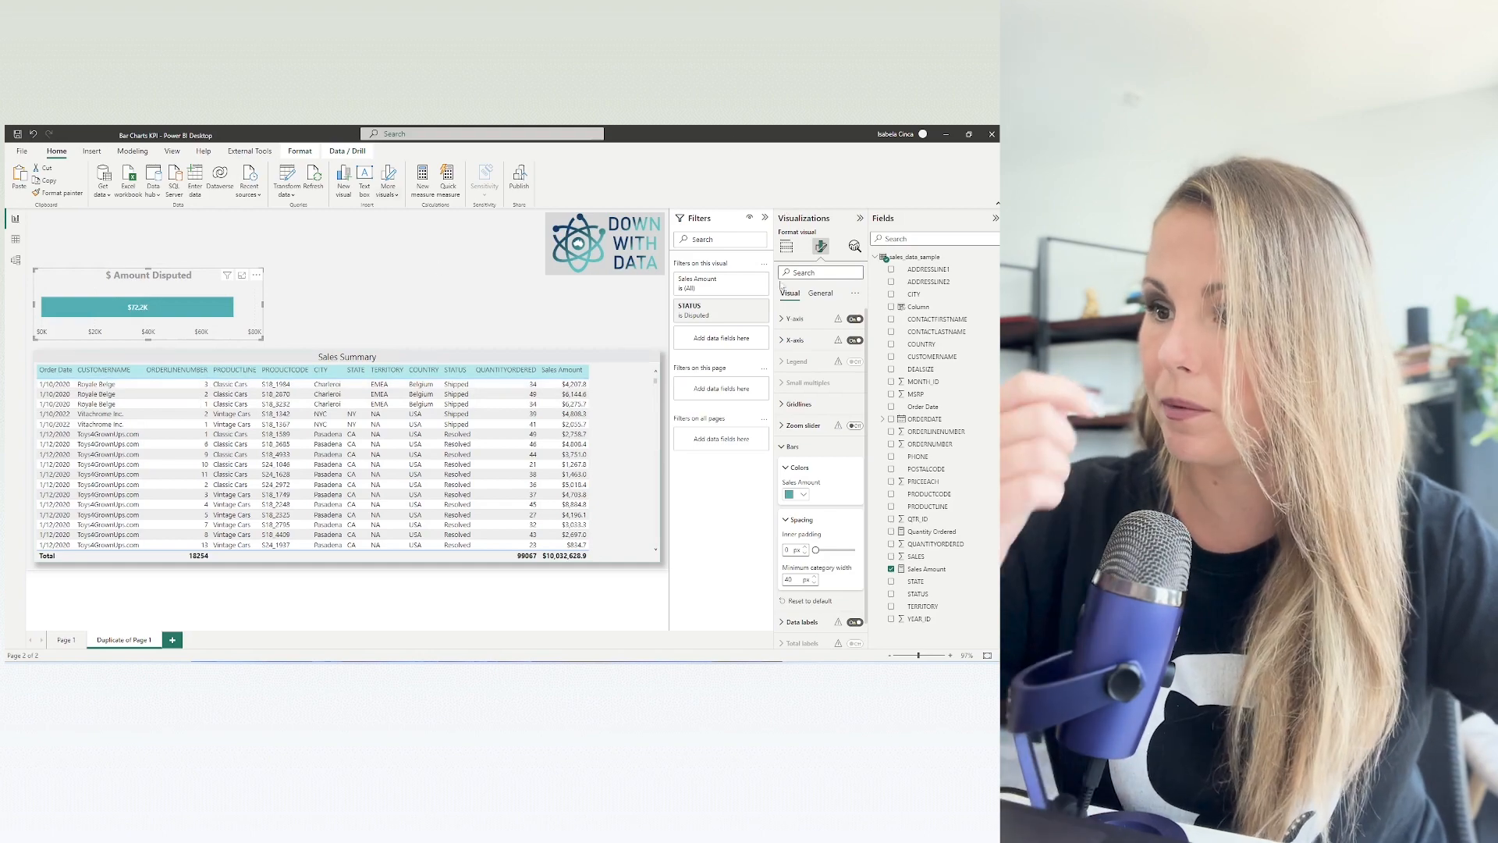
click(787, 246)
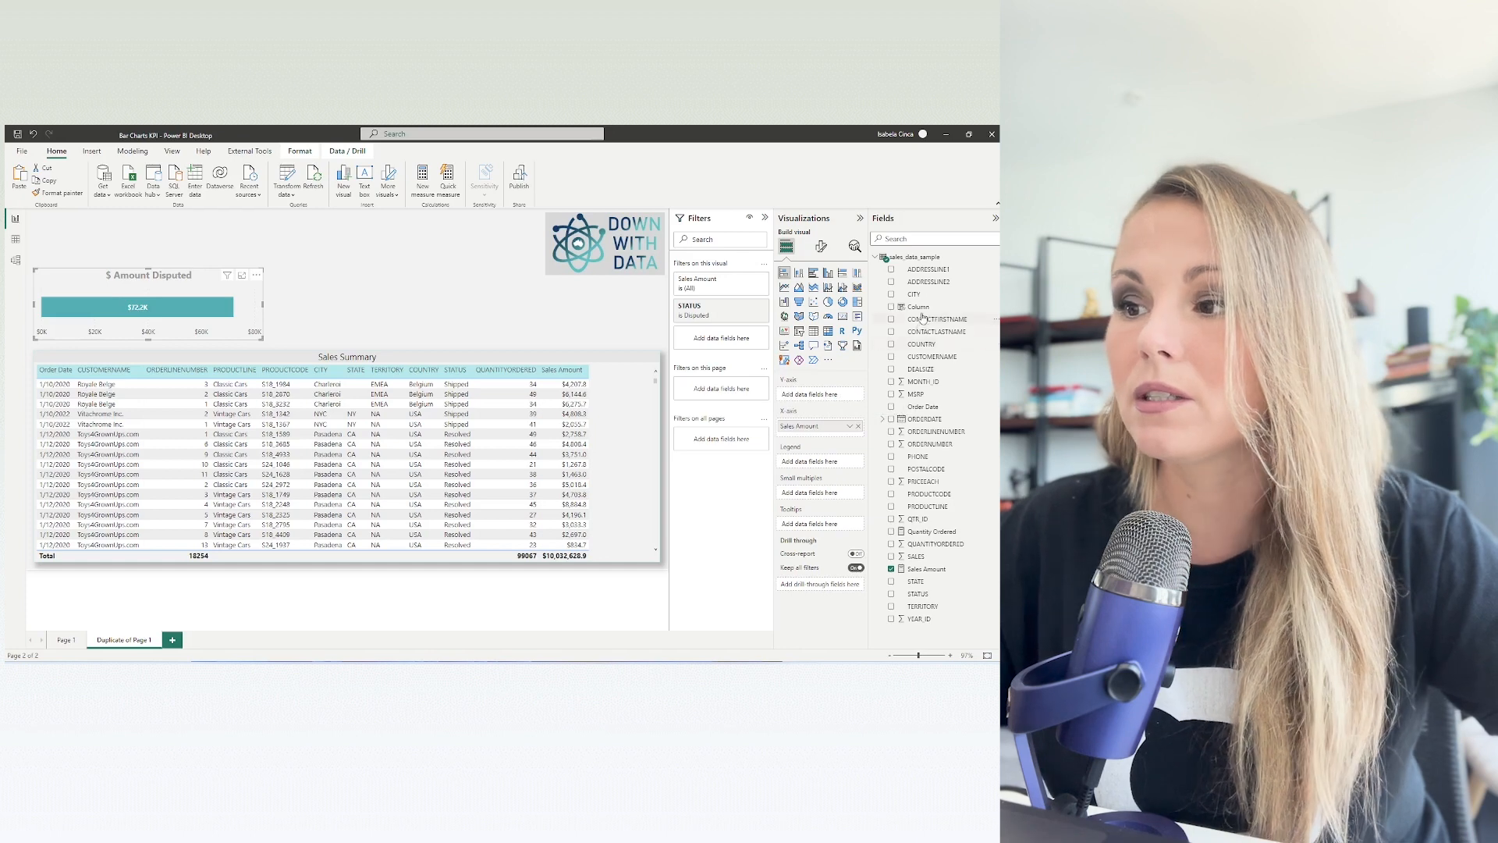
- Add the Column field to the Y-axis, test the Disputed cross-filter, and reset the bar colour to teal
click(917, 306)
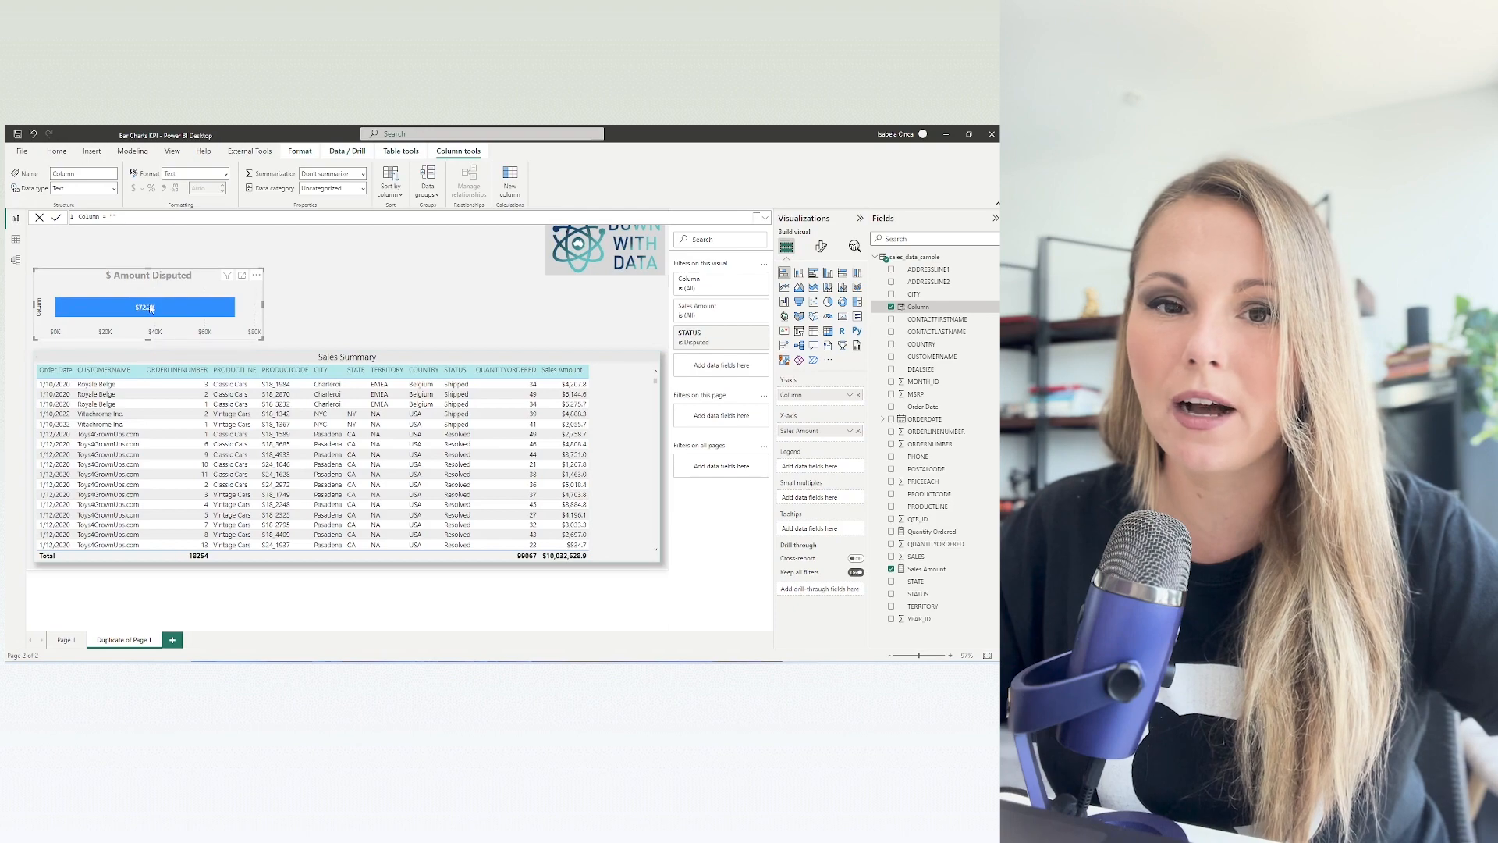
click(144, 307)
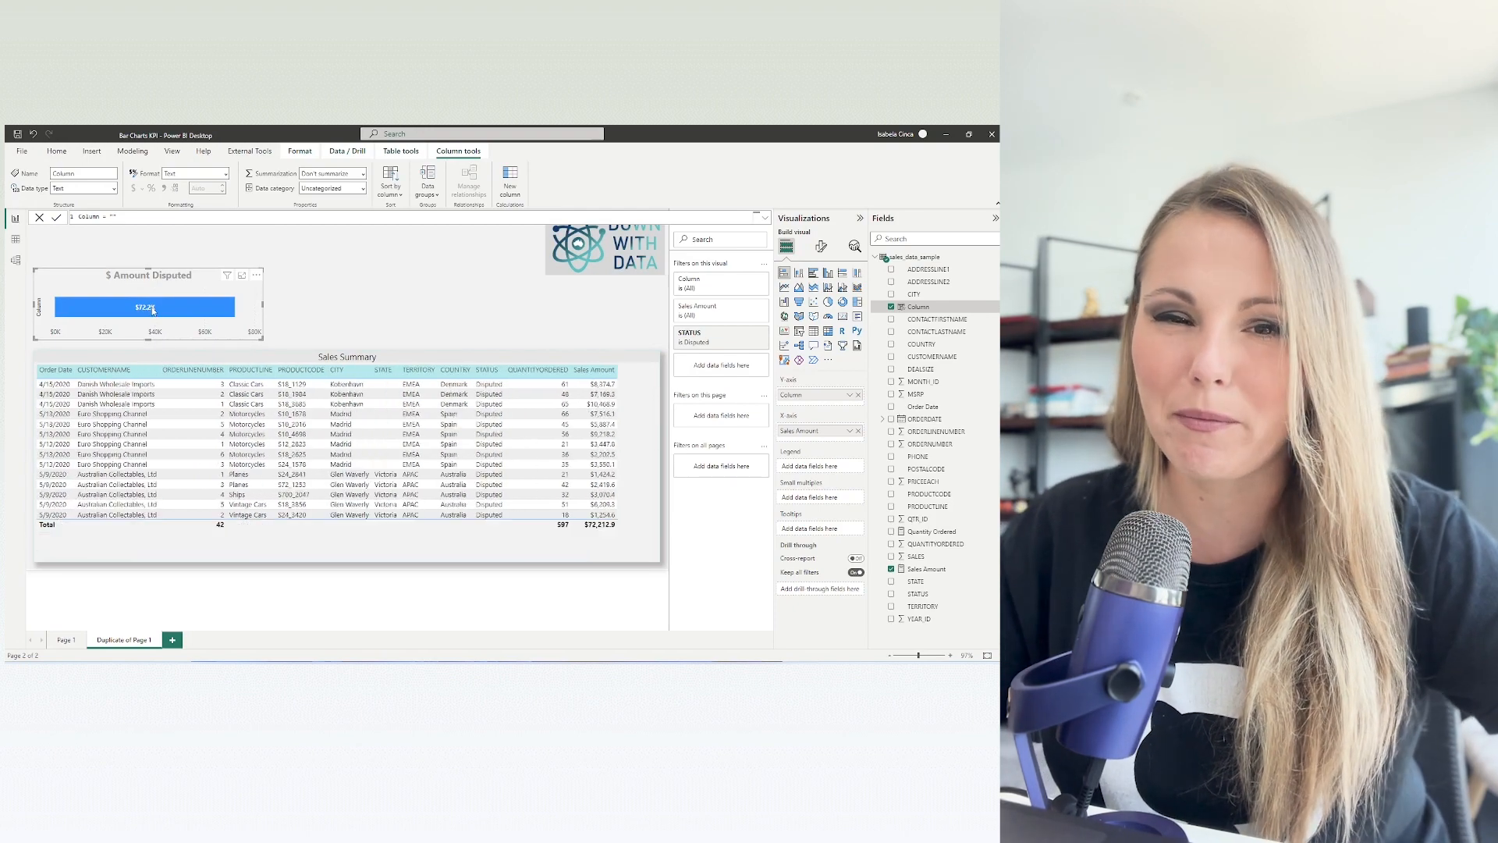
mouse_move(149, 306)
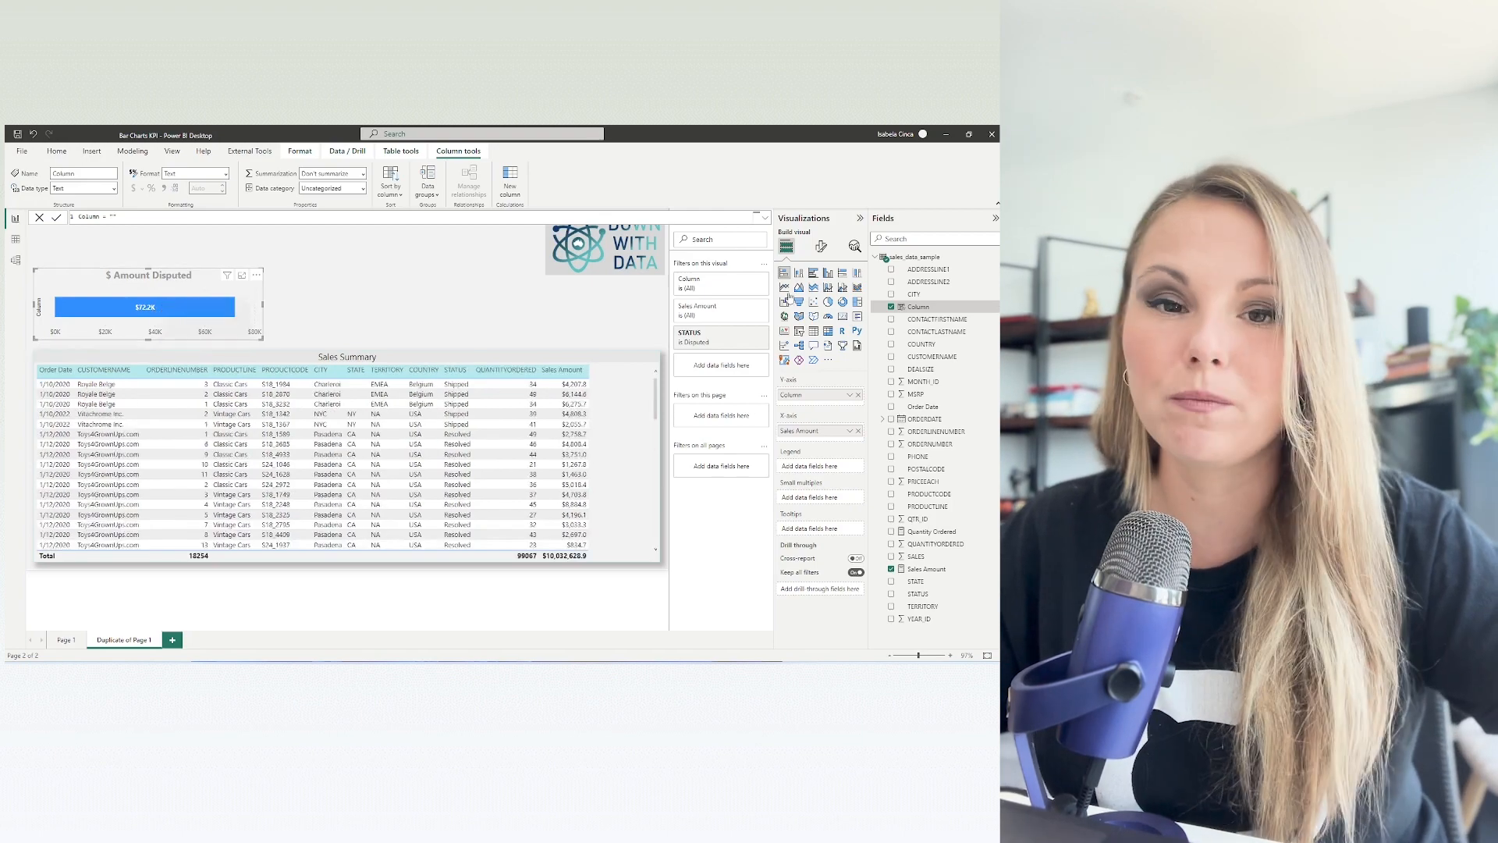
click(819, 247)
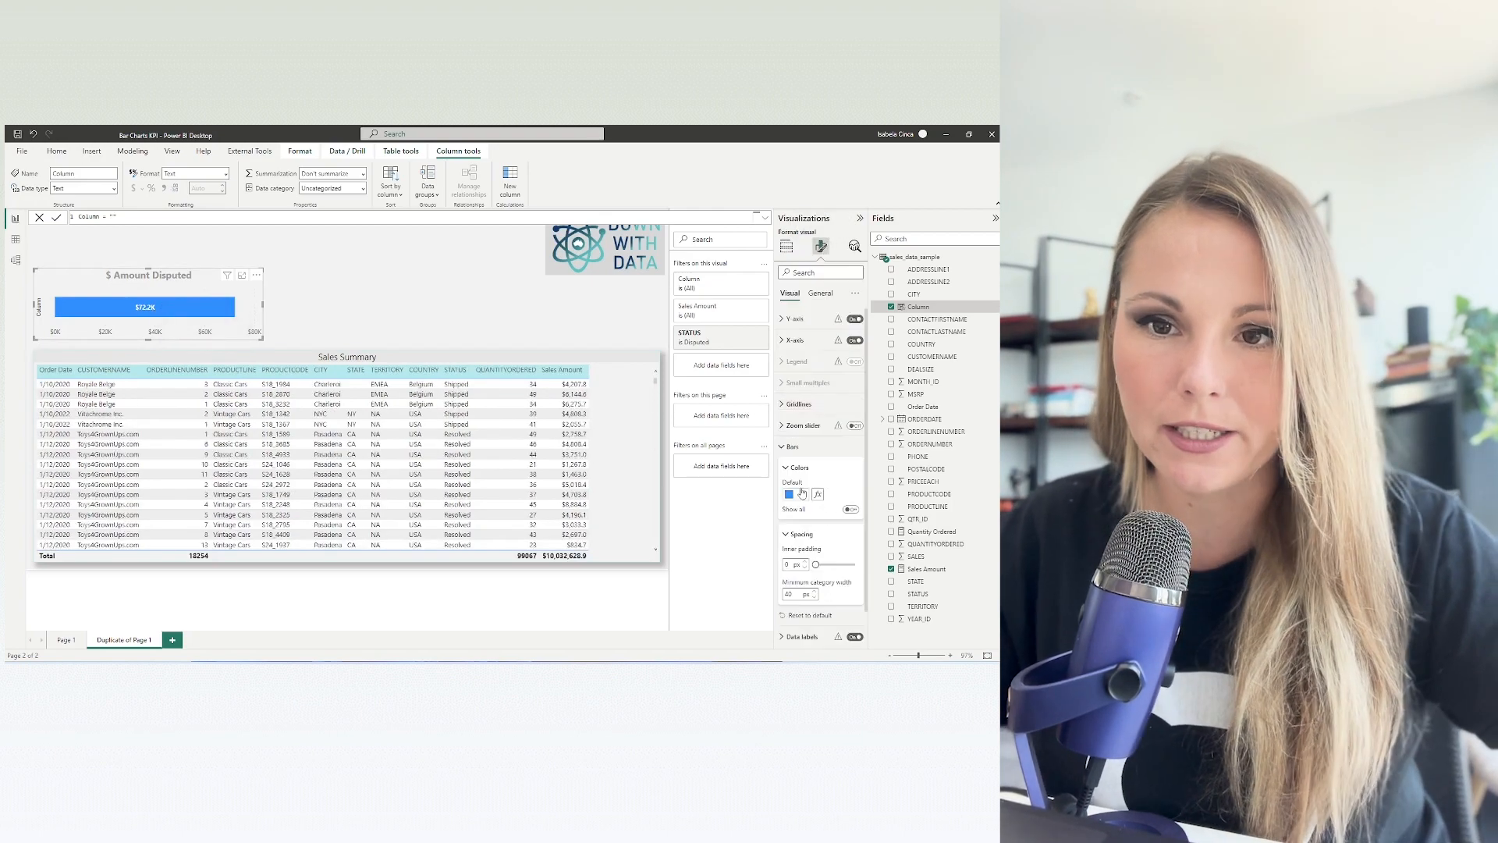
click(789, 493)
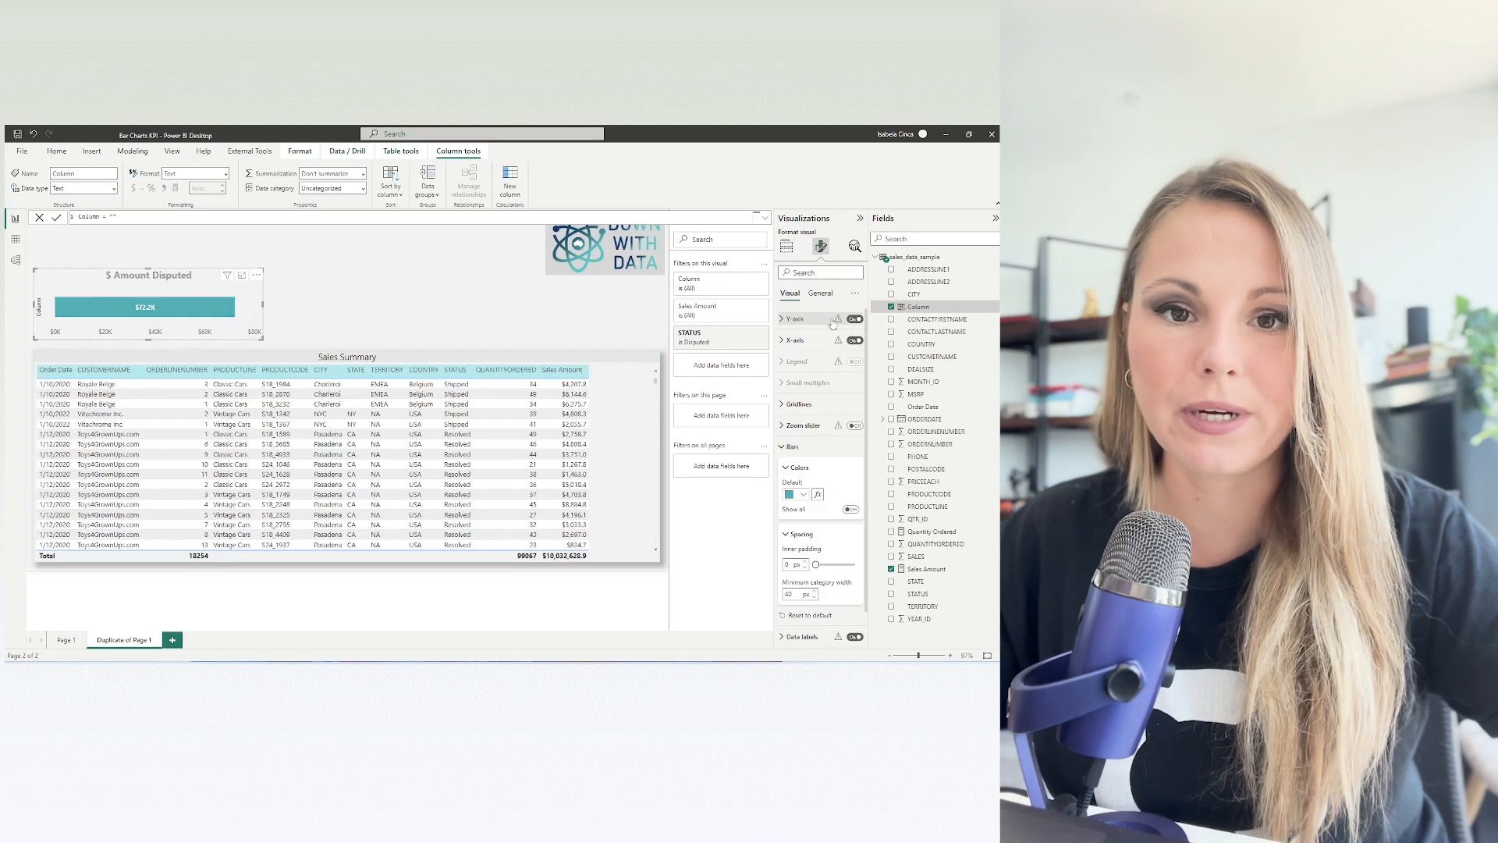
click(795, 318)
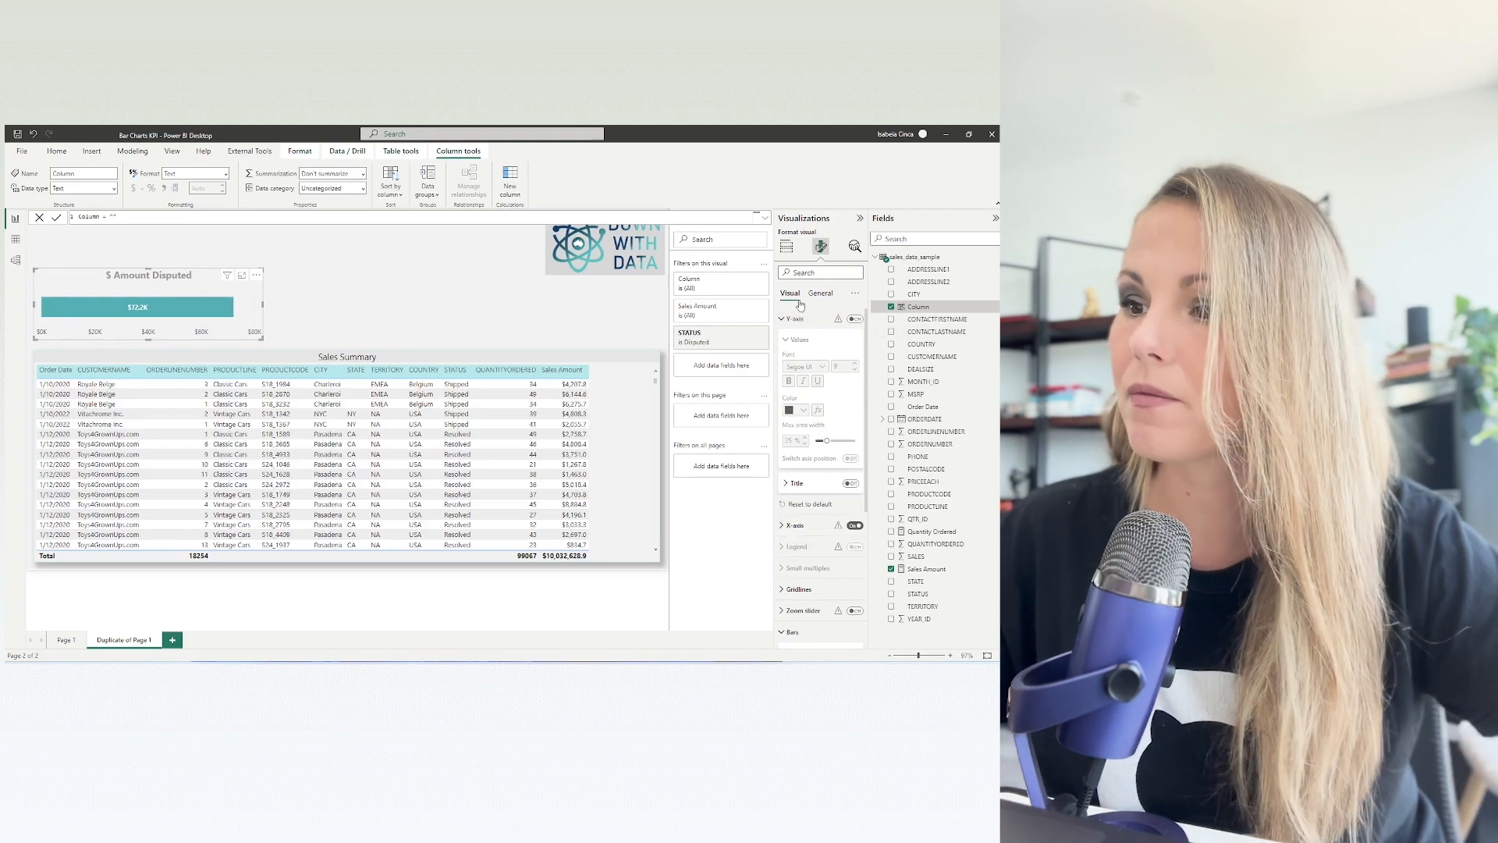
- Adjust the X-axis range, hide axis labels, and resize the chart into a small KPI card
click(795, 338)
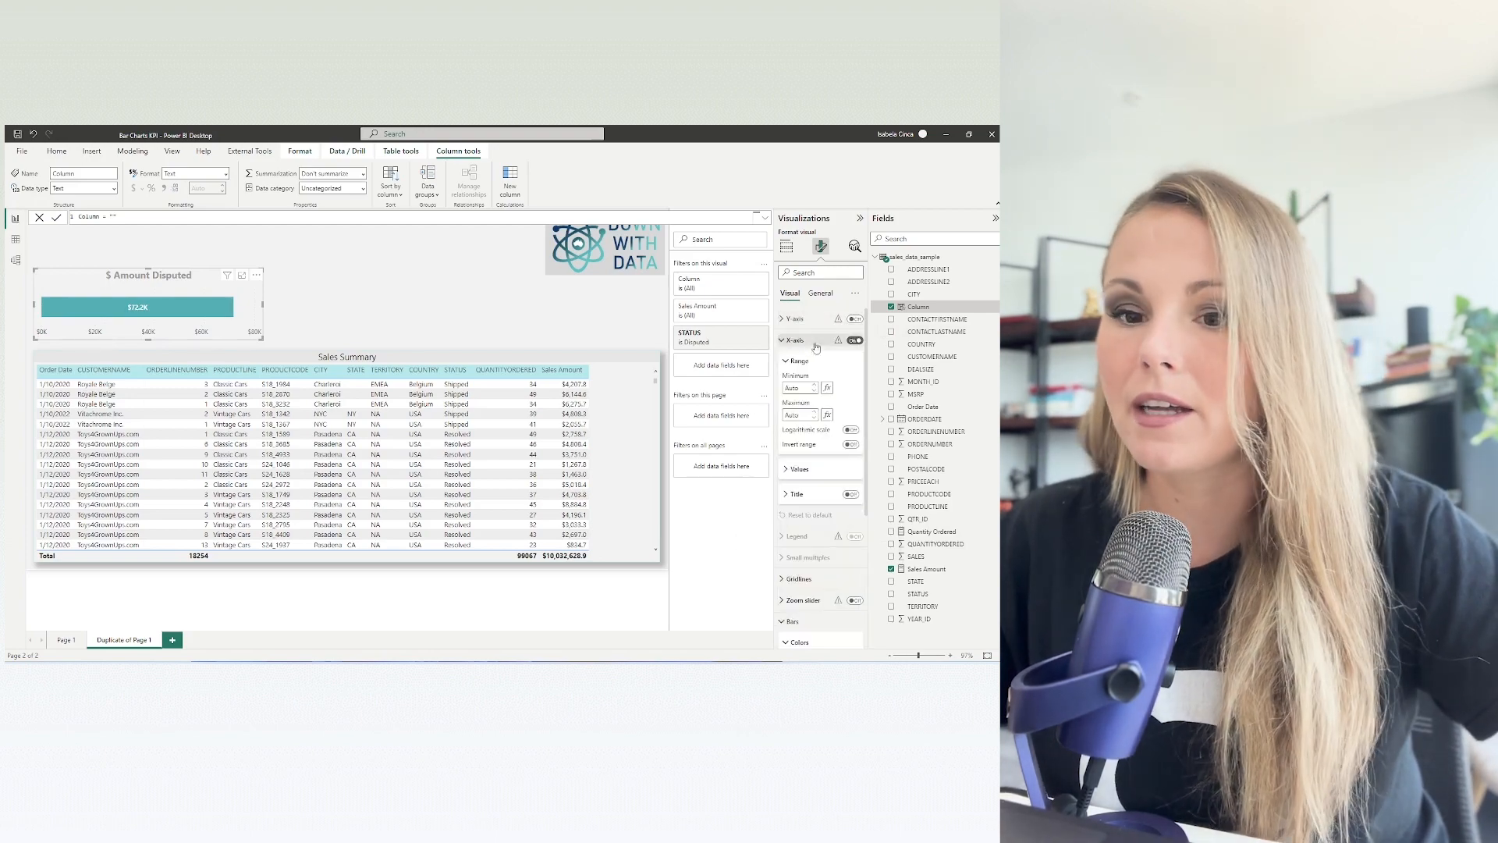
click(854, 338)
text(0.5)
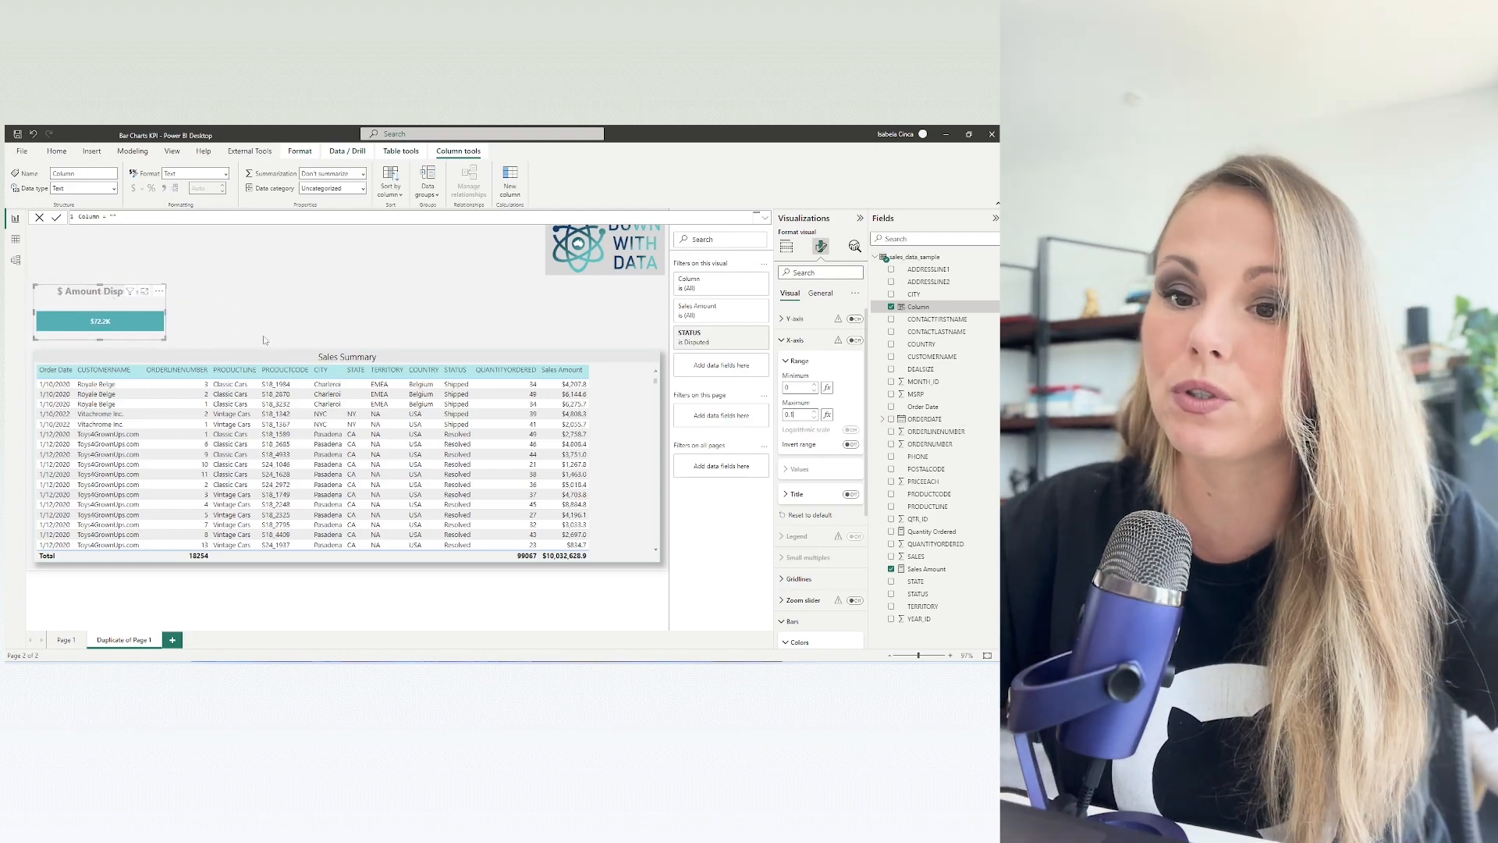
click(57, 151)
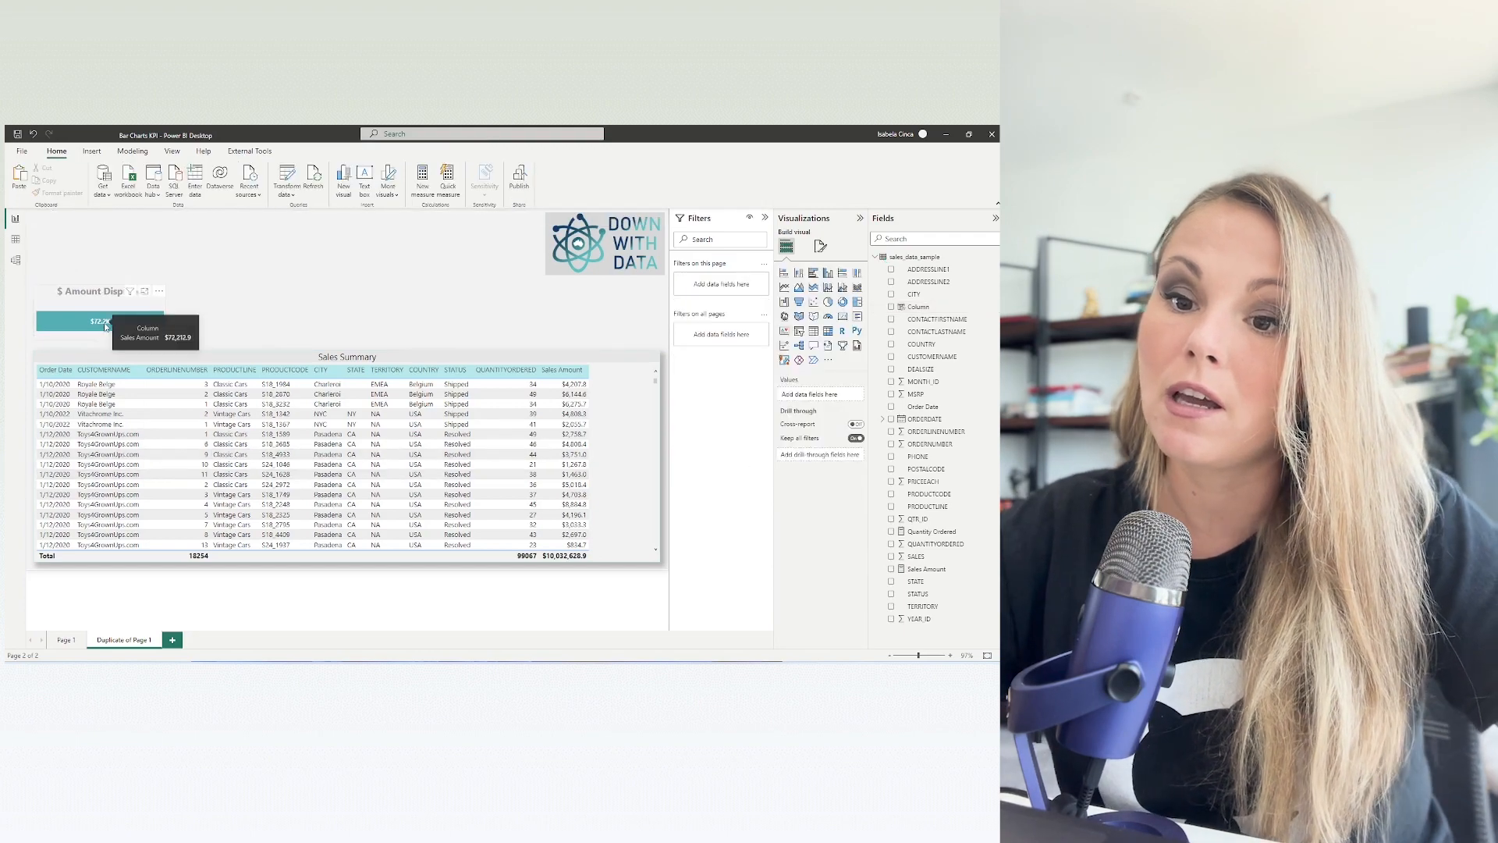
click(96, 322)
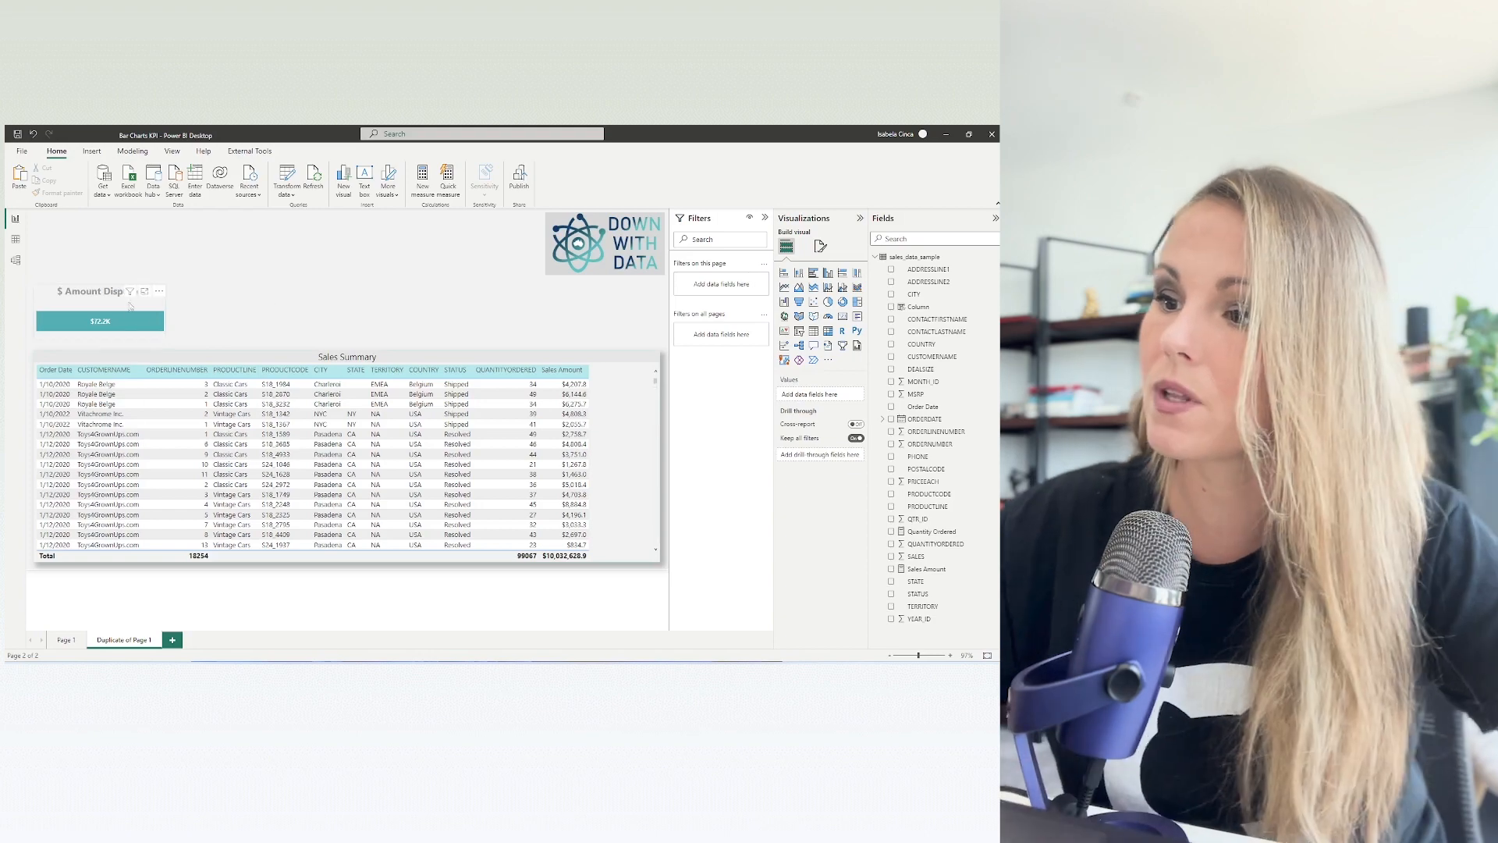
click(100, 306)
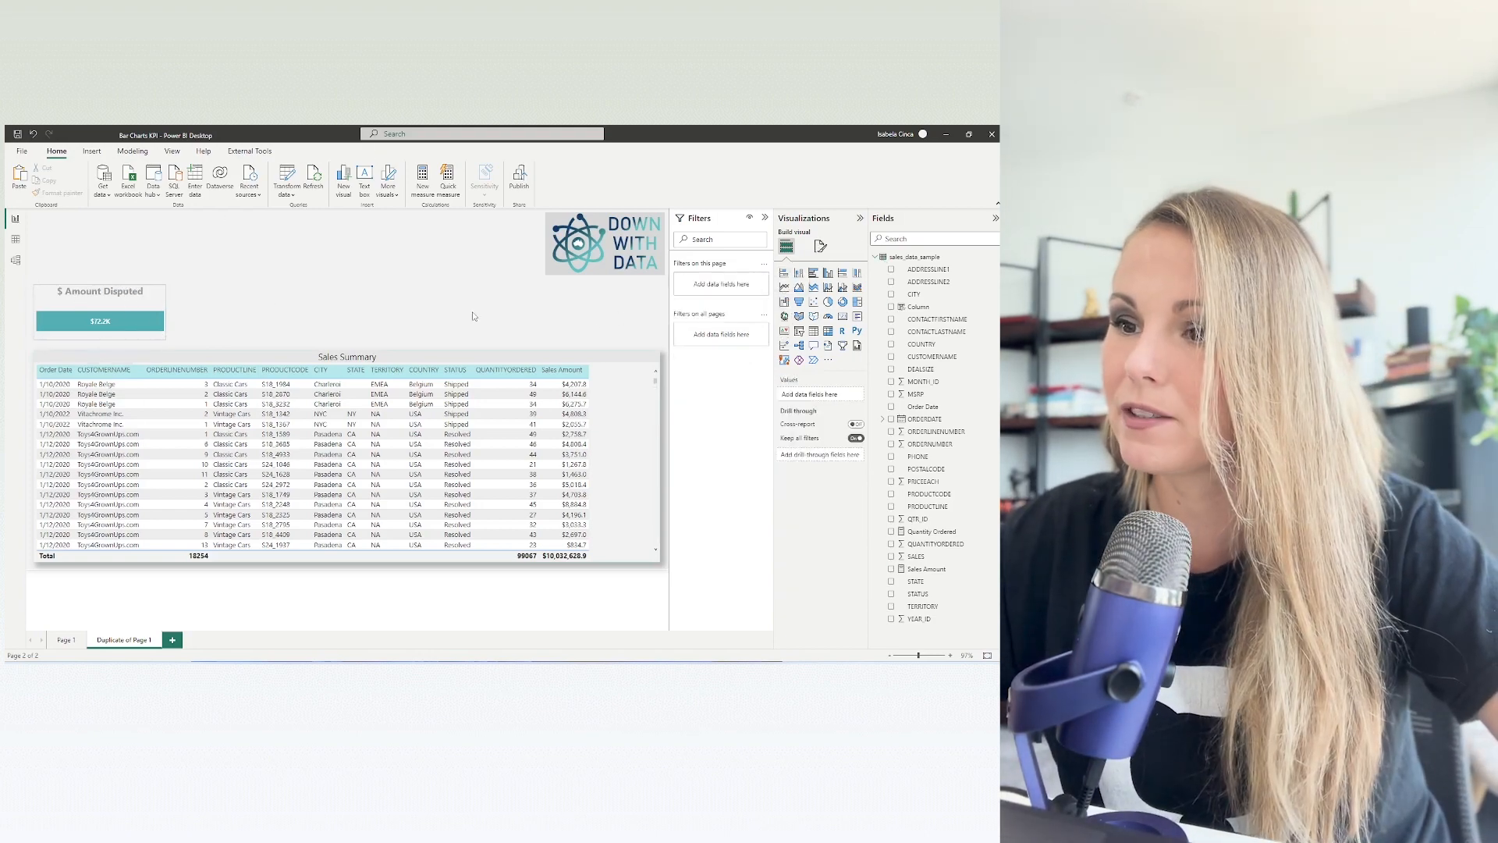
- Paste a copy of the KPI and set its STATUS filter to In Process
click(100, 319)
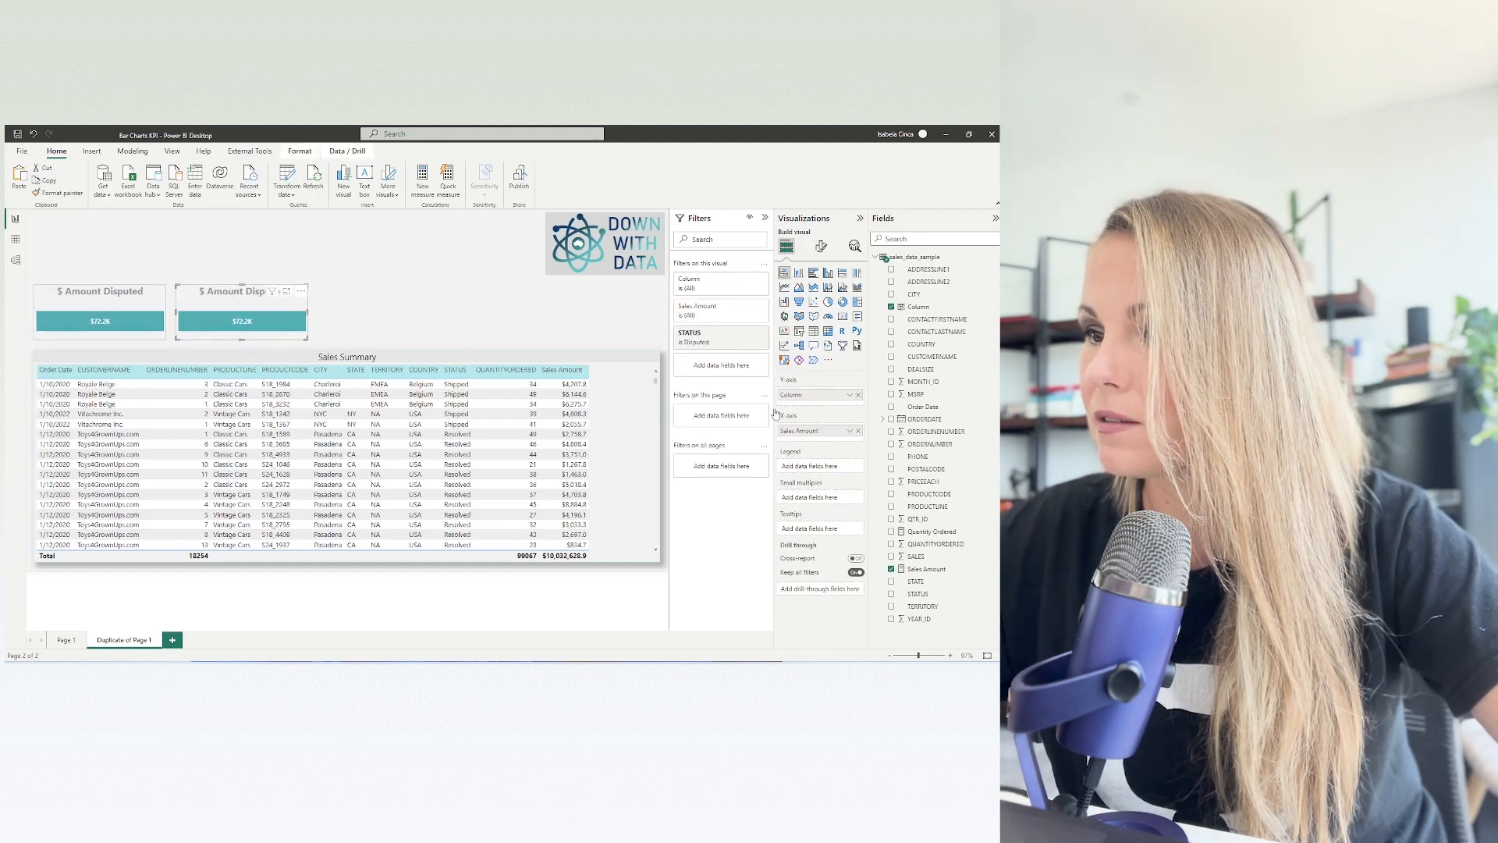
click(689, 332)
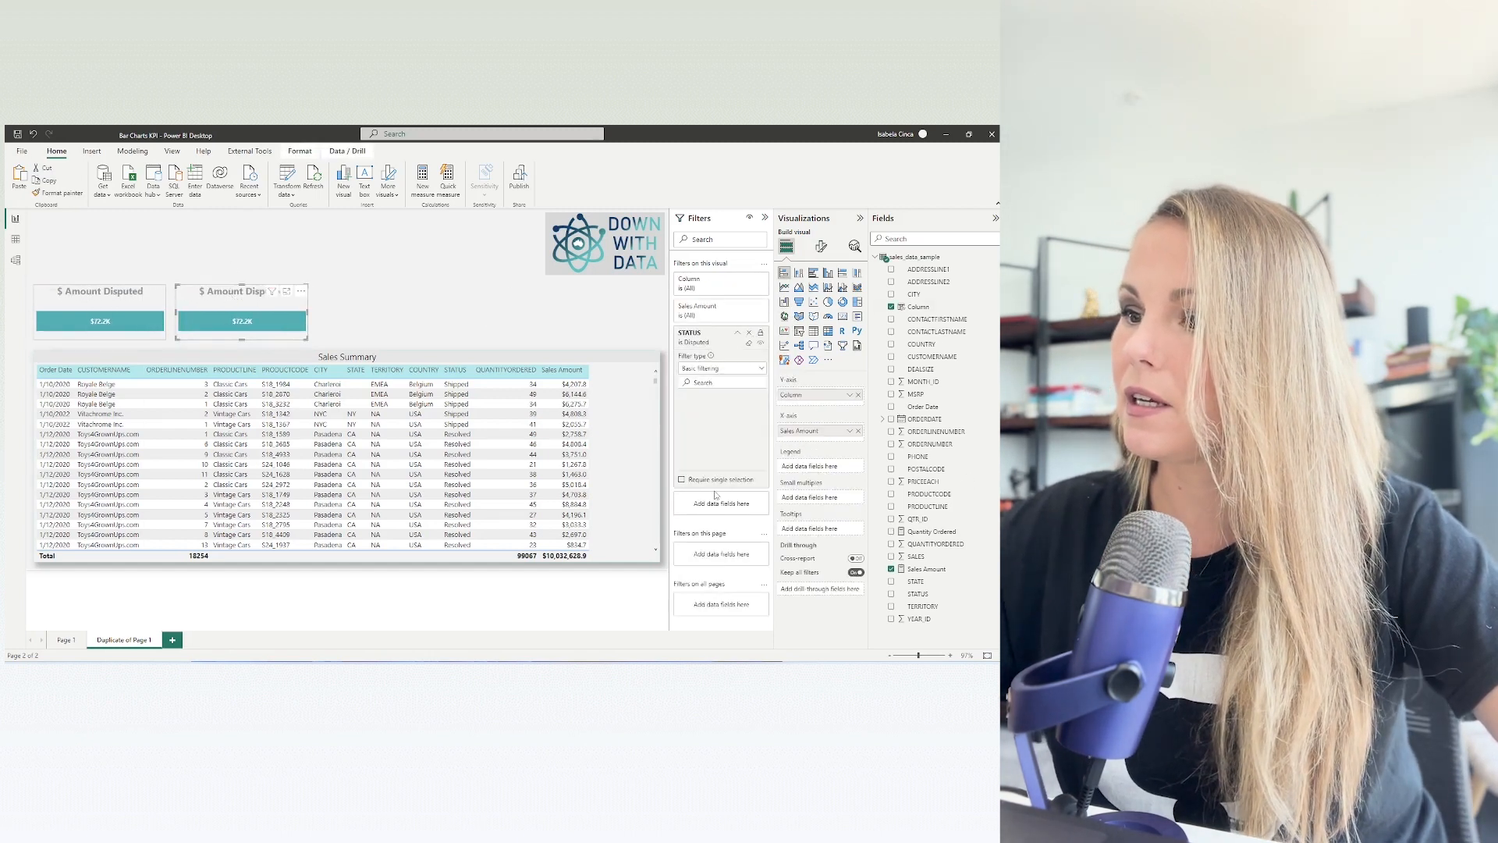
click(704, 381)
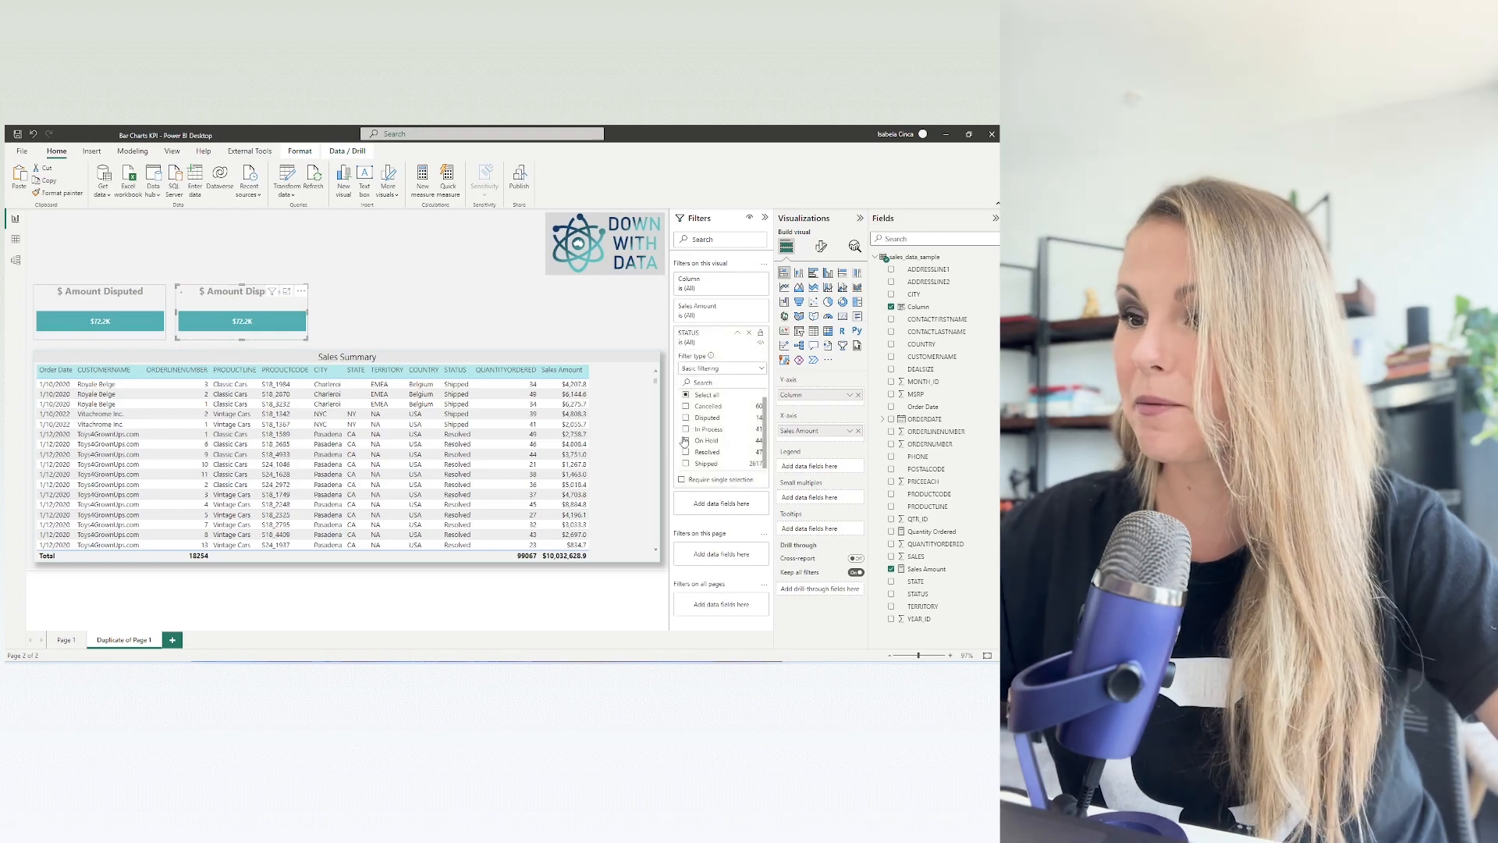
click(684, 429)
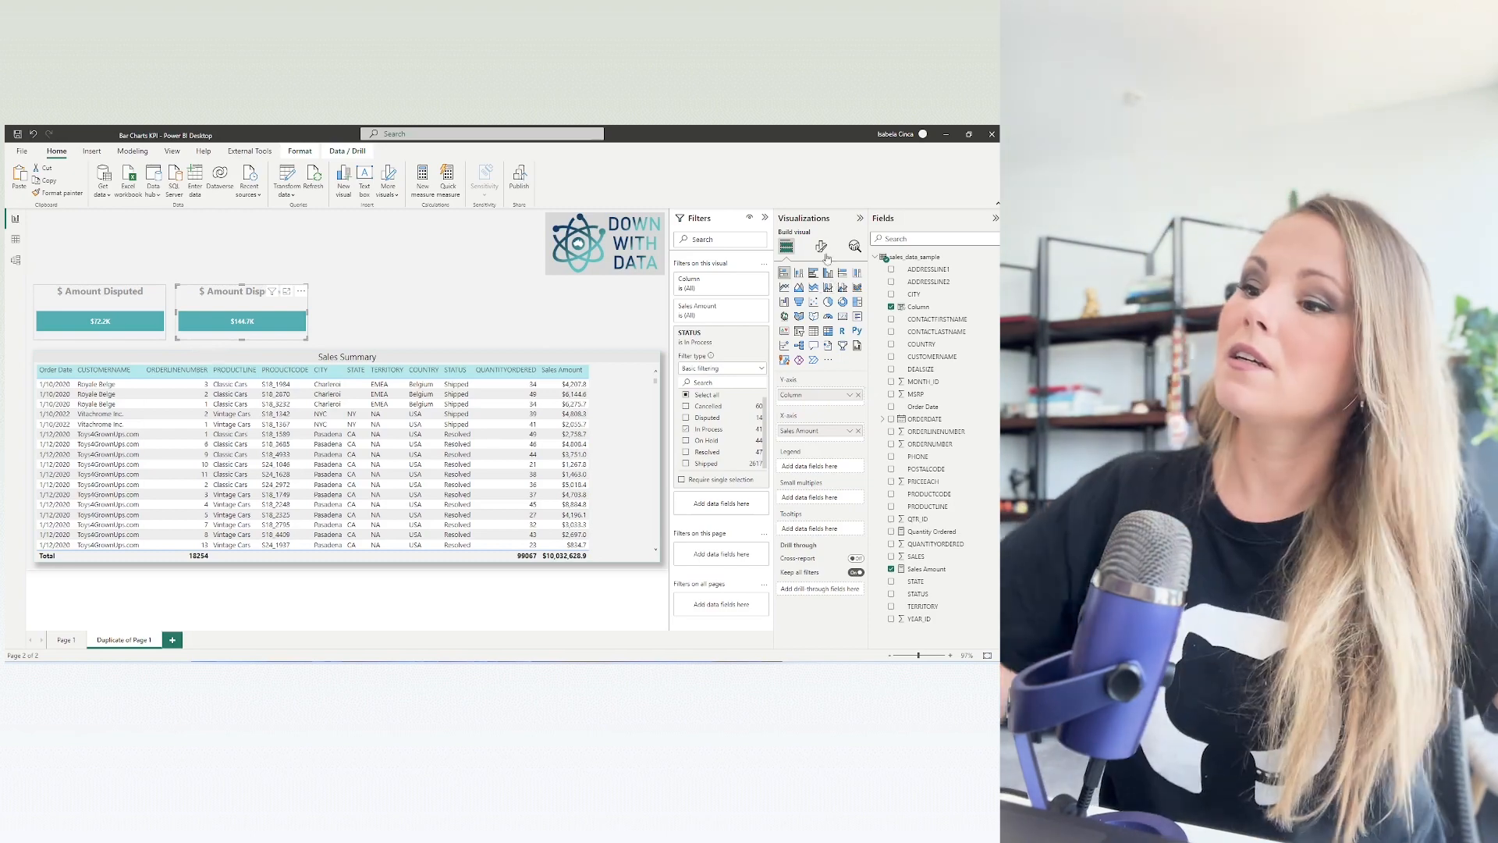
- Retitle the copy '$ Amount In Progress' and test its cross-filter on the table
click(819, 245)
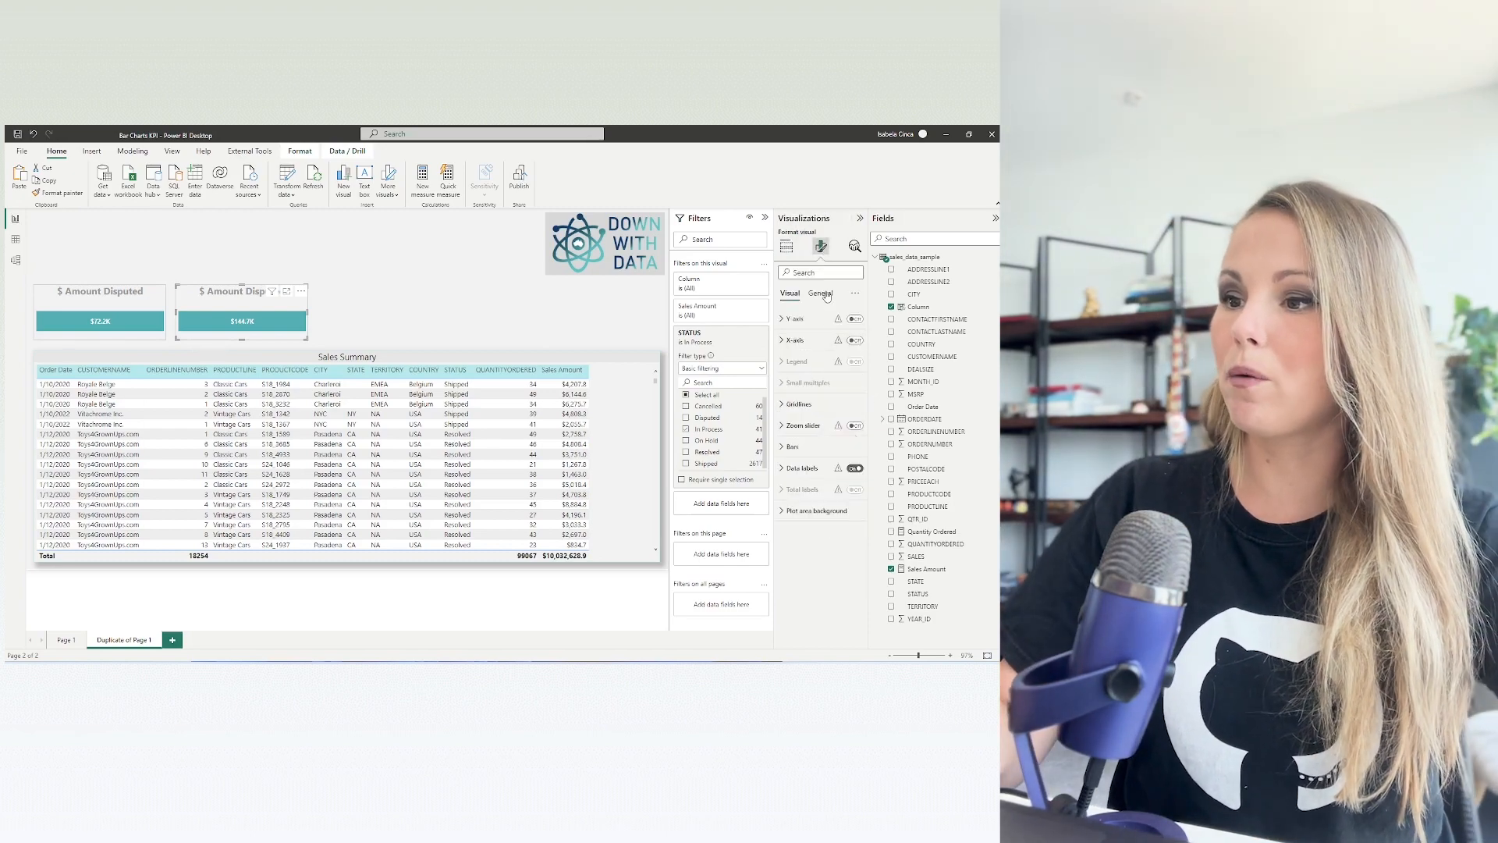
click(819, 293)
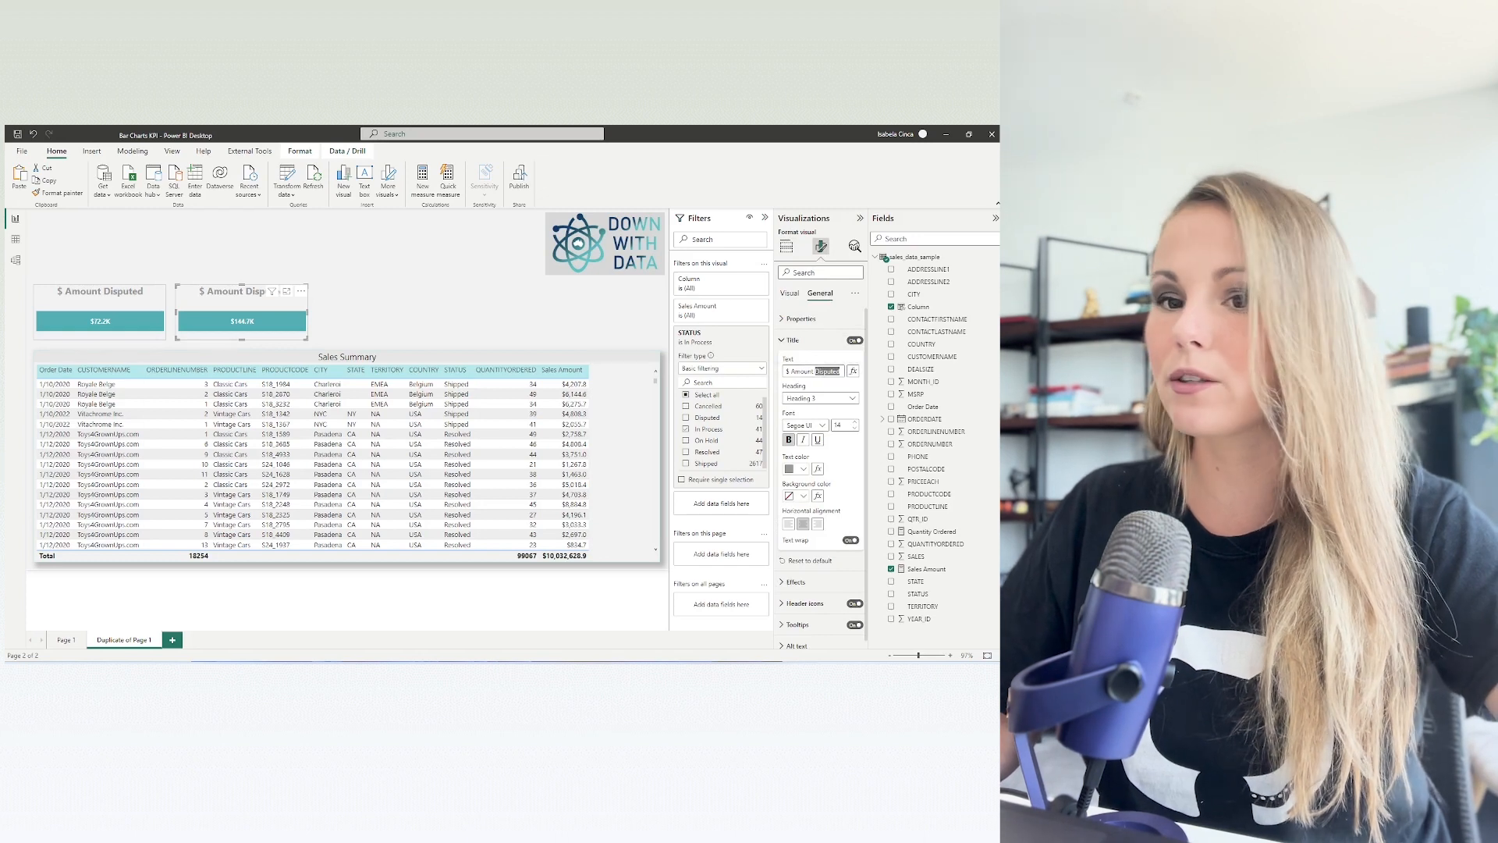
text(Amount In Progress)
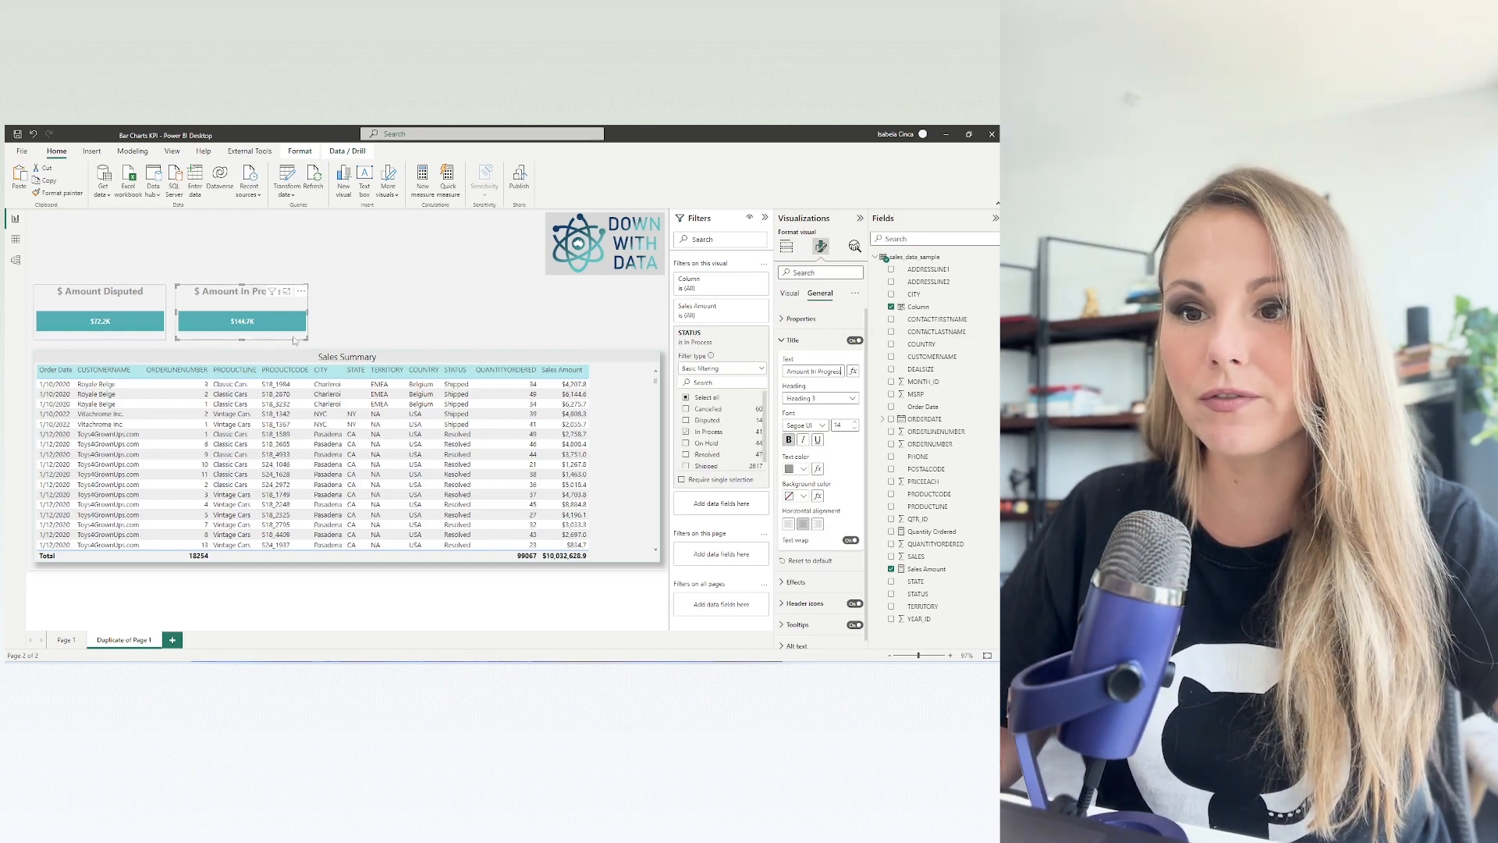
click(242, 320)
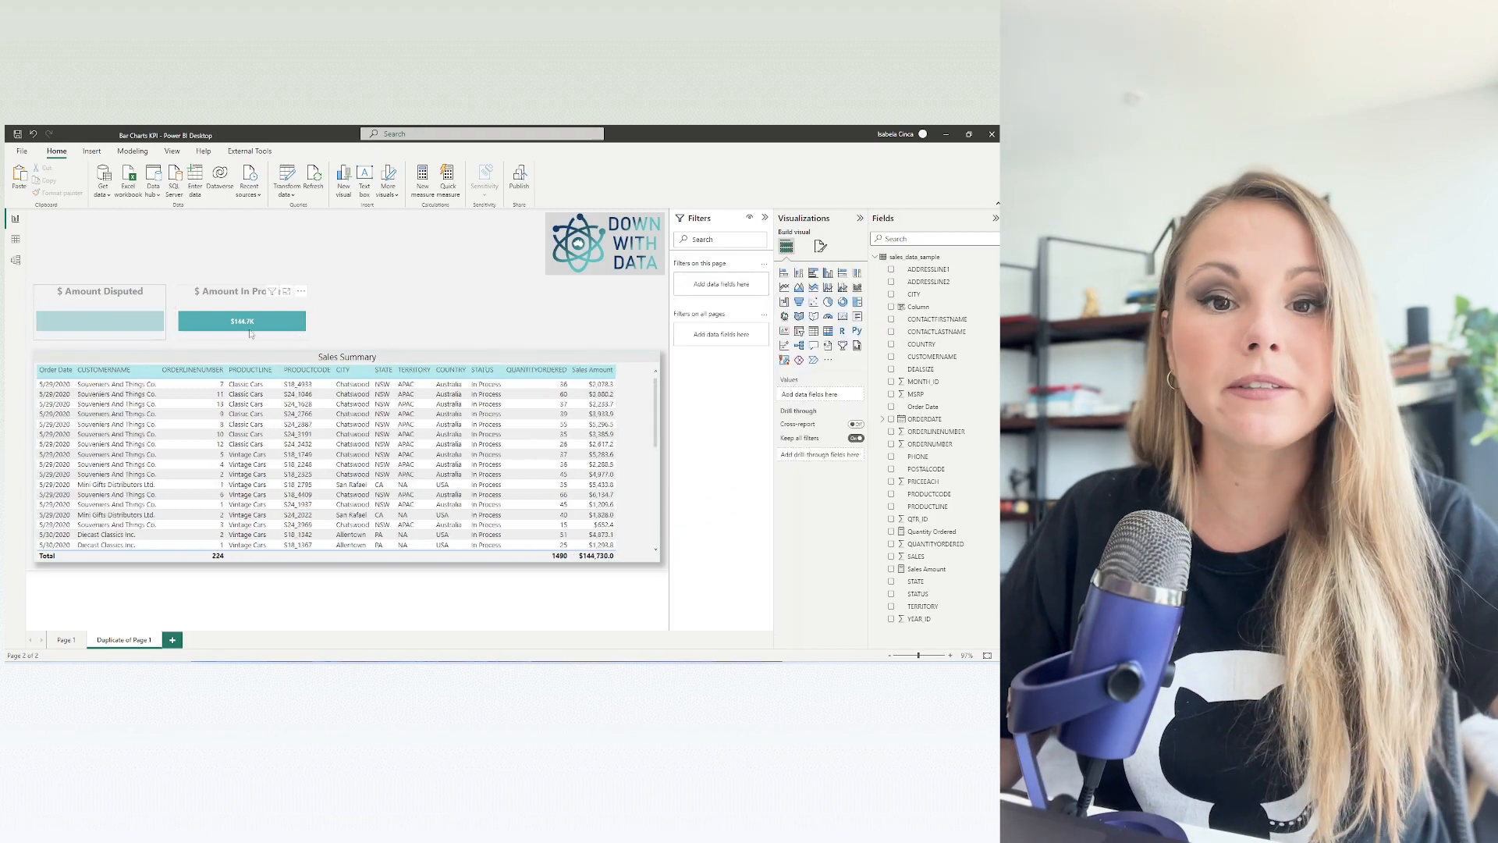
mouse_move(242, 321)
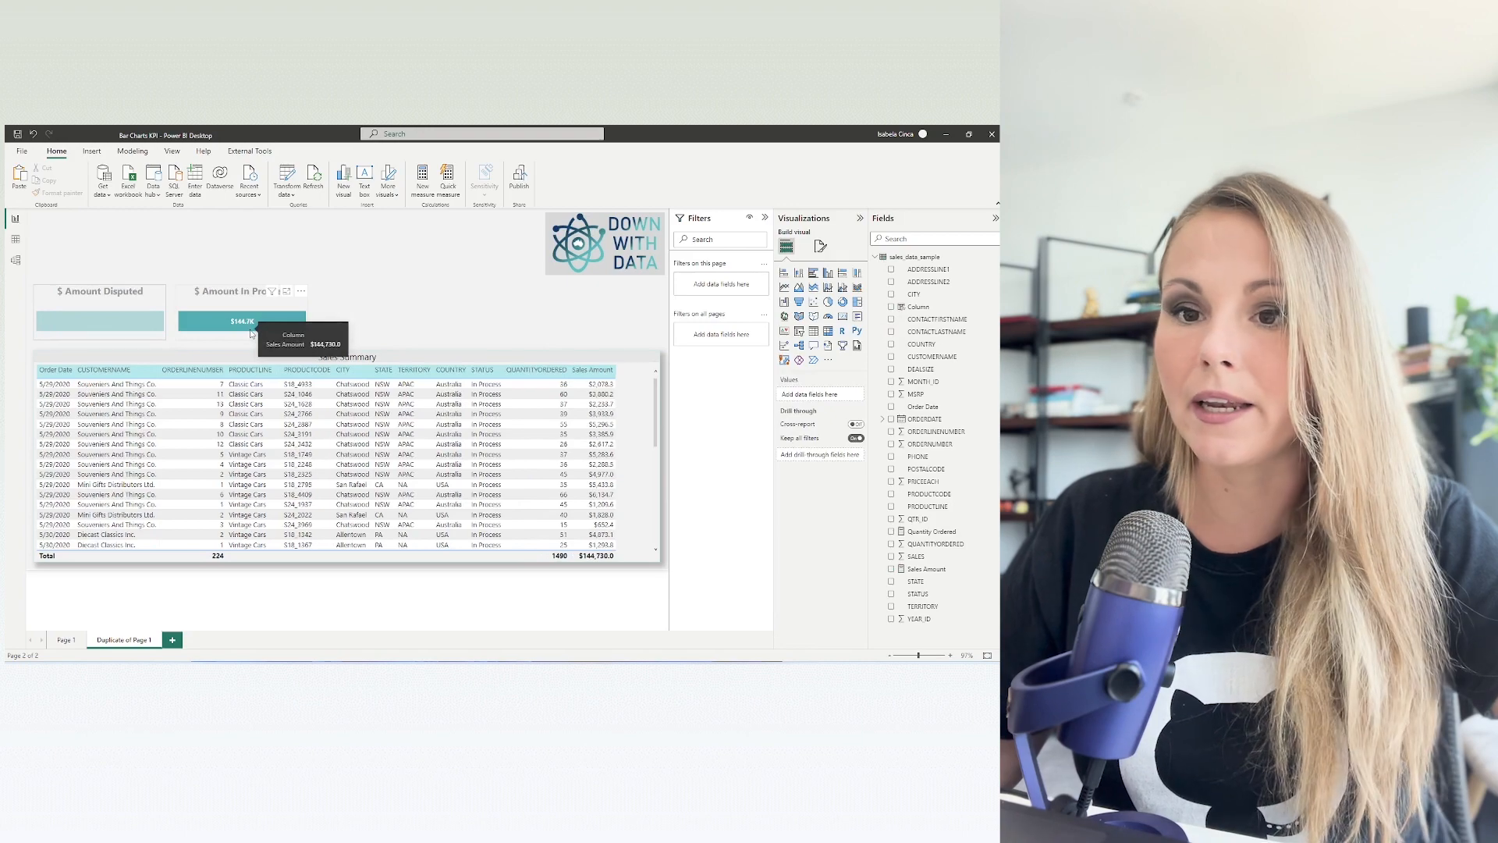
mouse_move(453, 312)
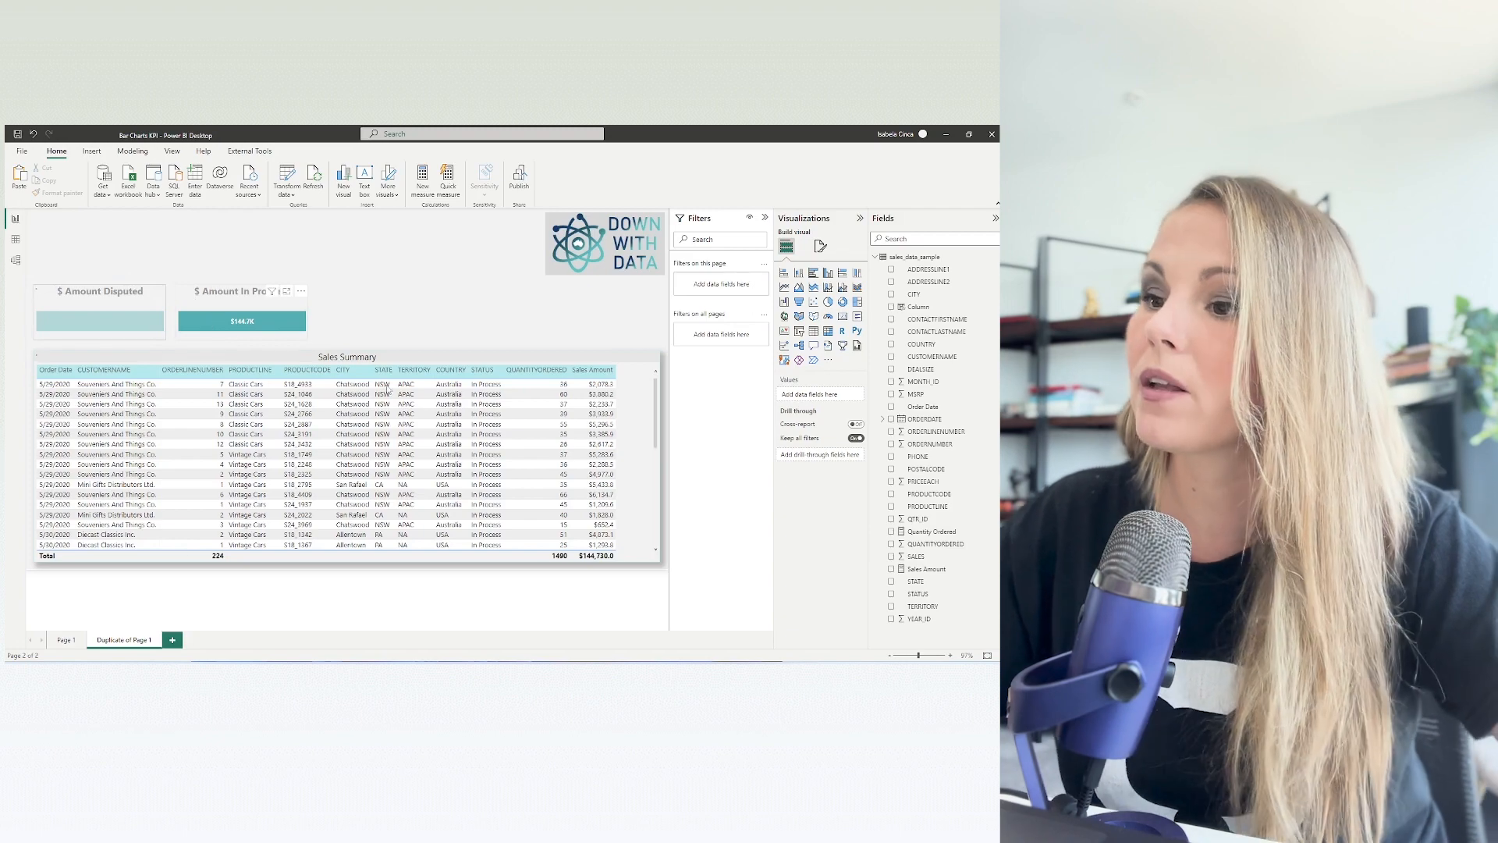
- Select the In Progress KPI to clear its cross-filter so all statuses list again
click(343, 459)
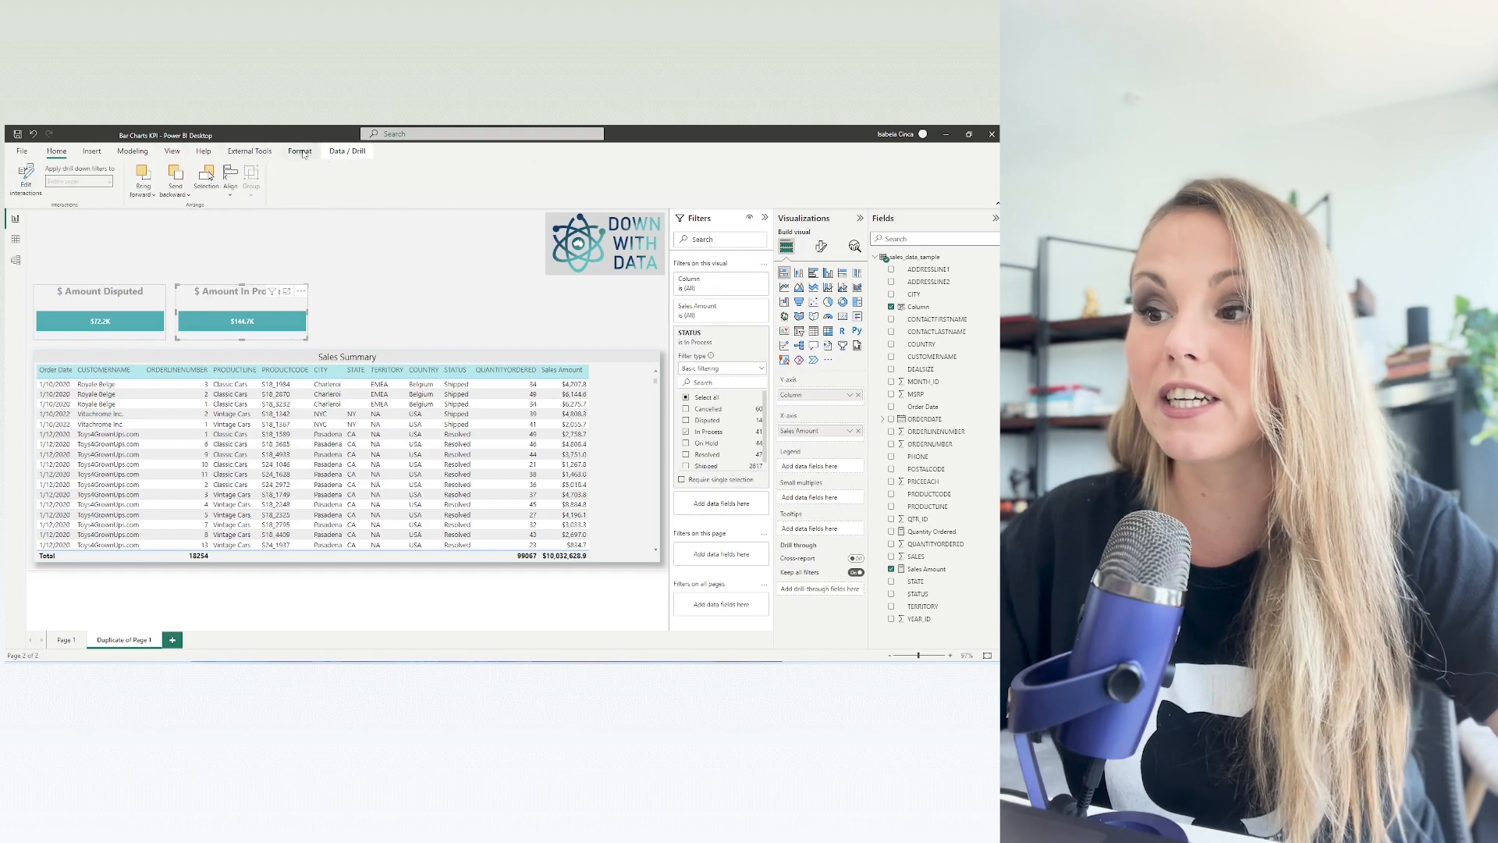
mouse_move(25, 176)
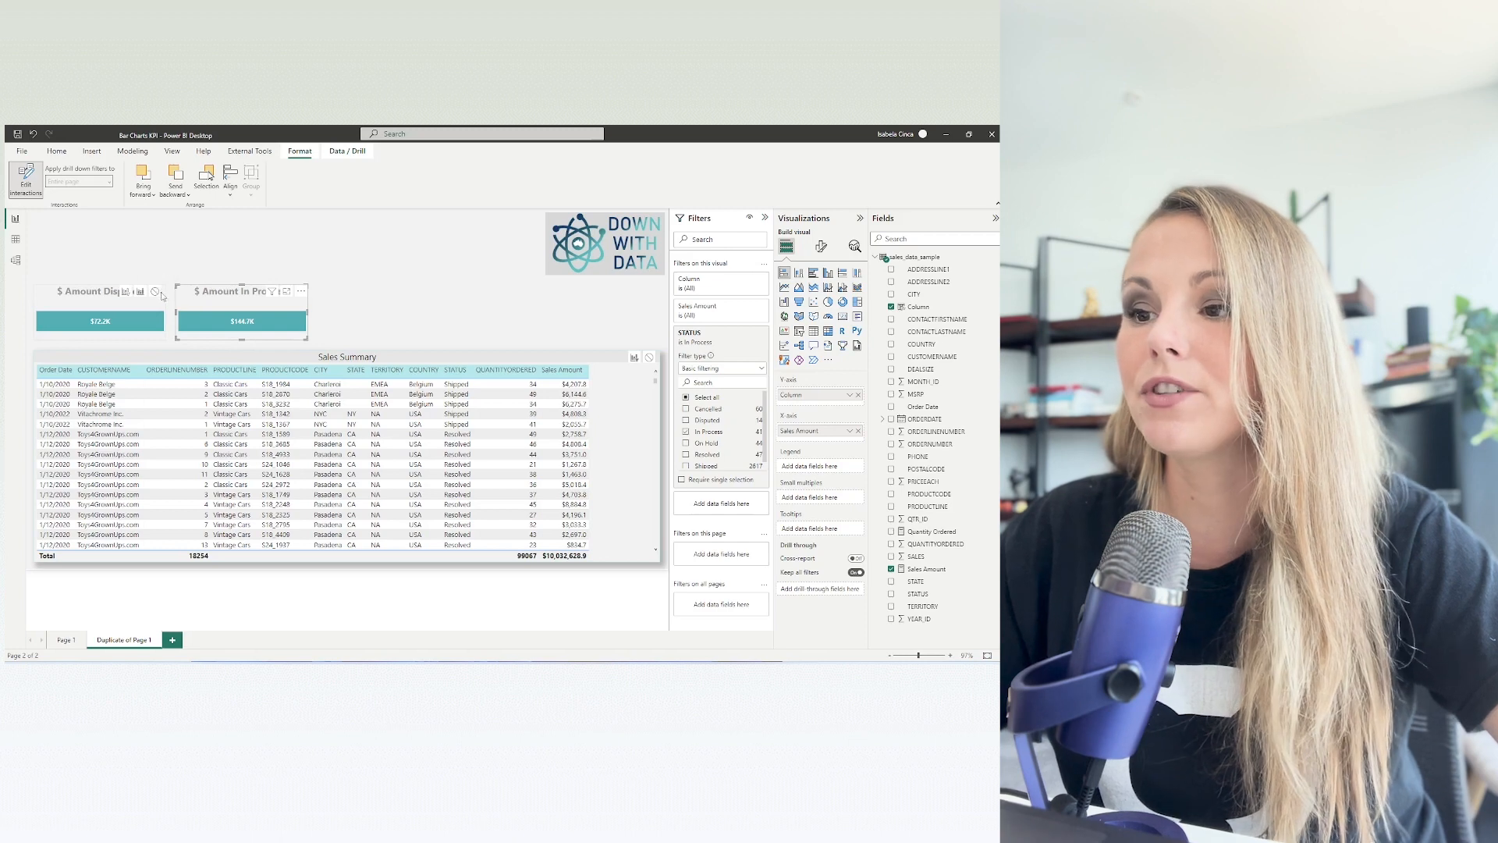
mouse_move(156, 295)
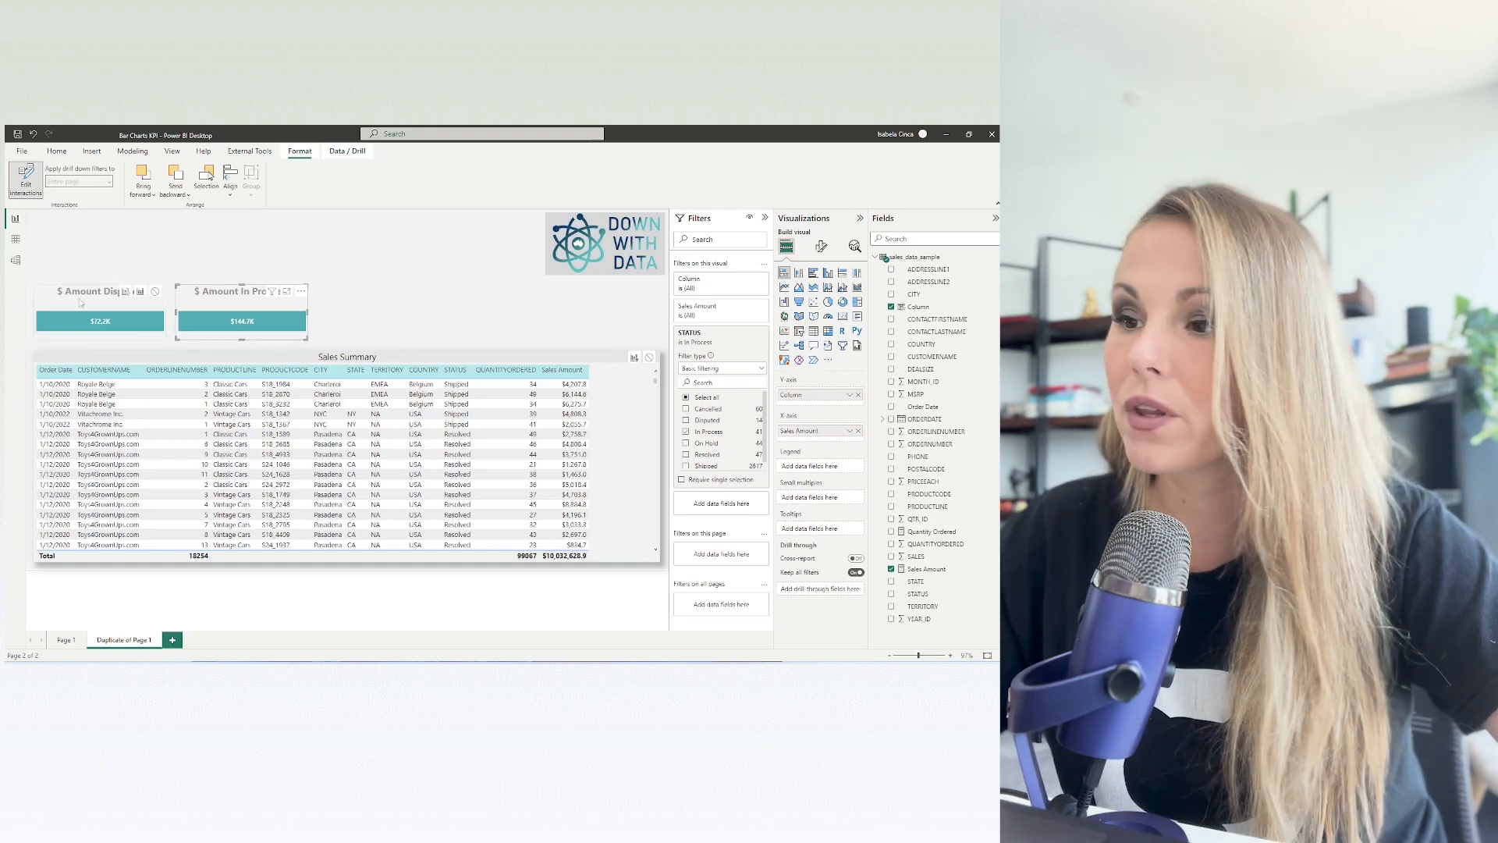
mouse_move(161, 315)
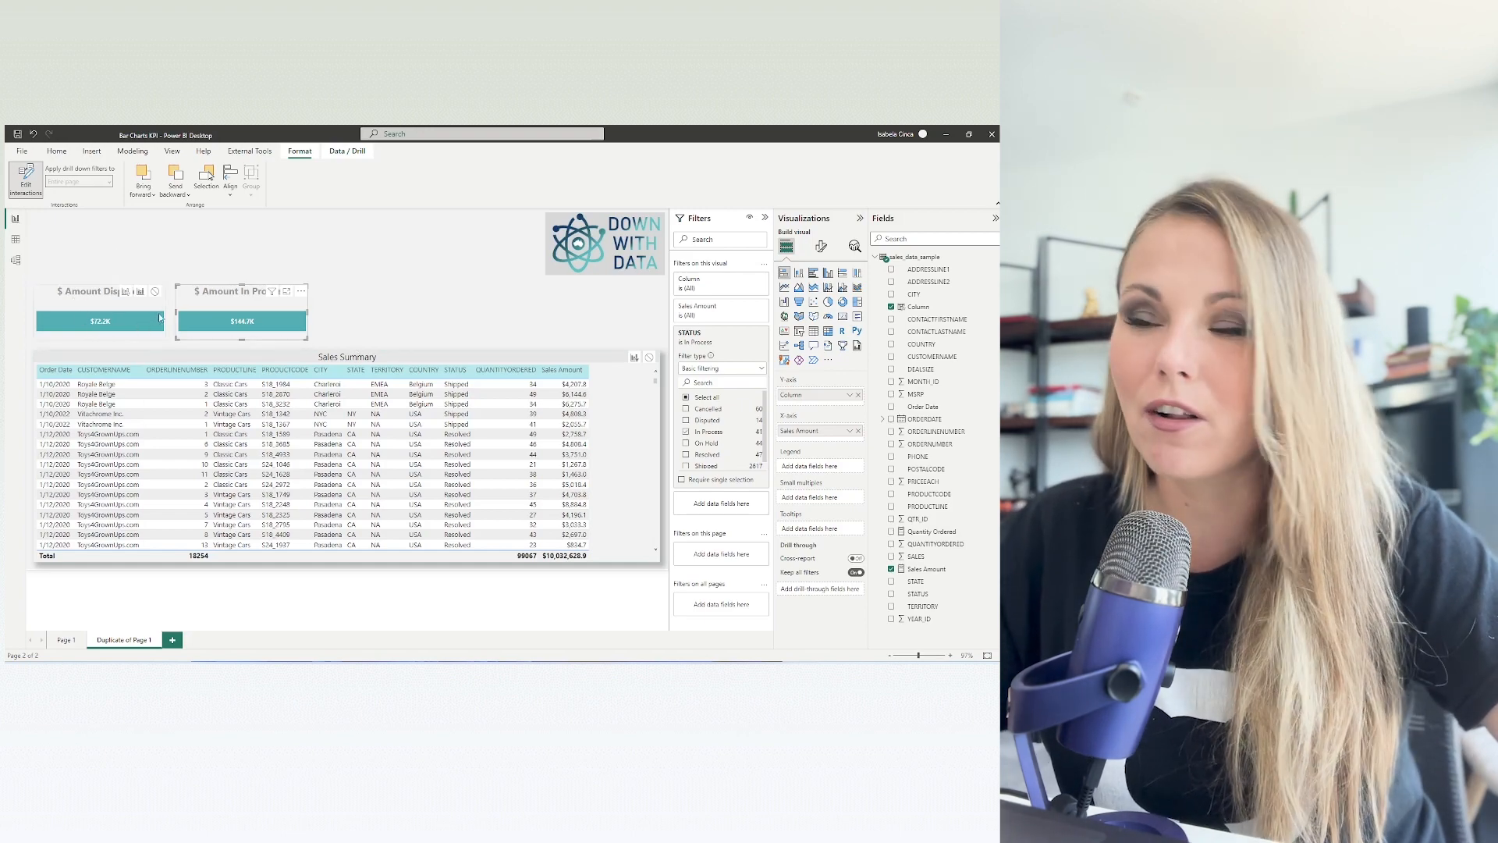
mouse_move(156, 292)
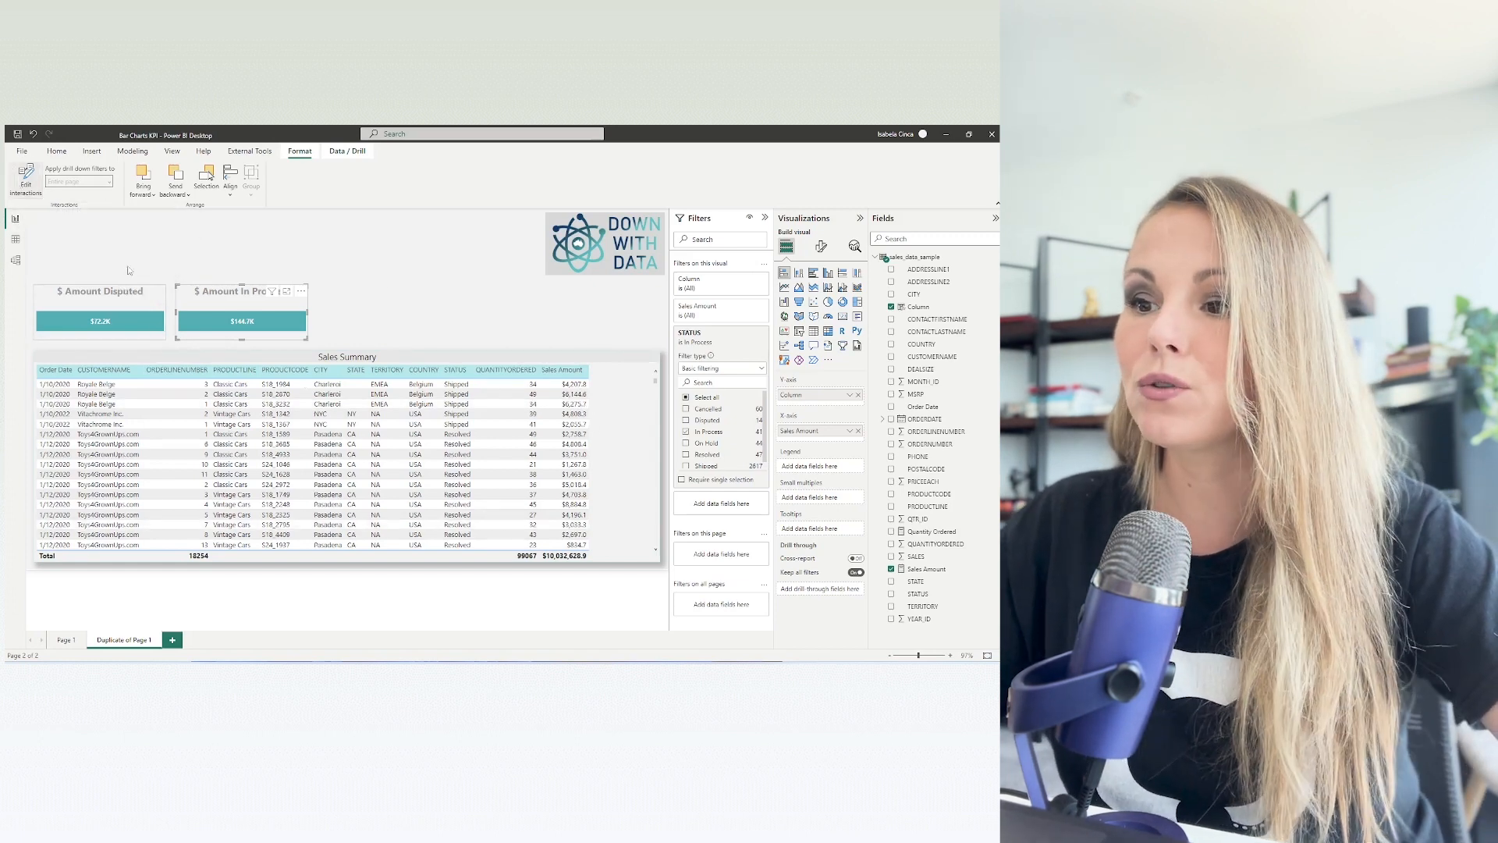
- Test that the In Progress bar filters the Sales Summary table to $144,730
click(56, 151)
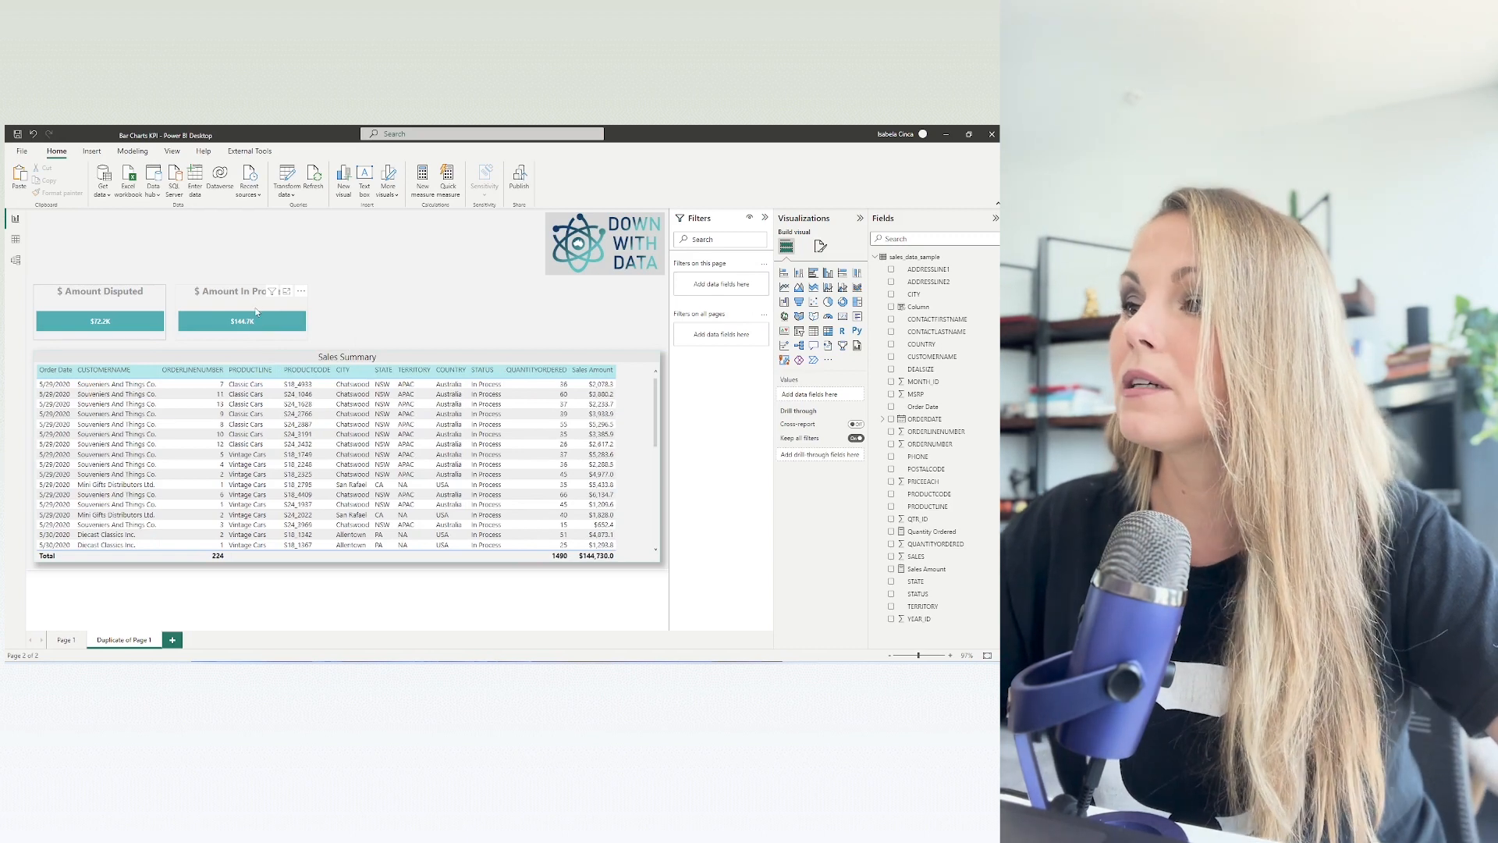
mouse_move(95, 297)
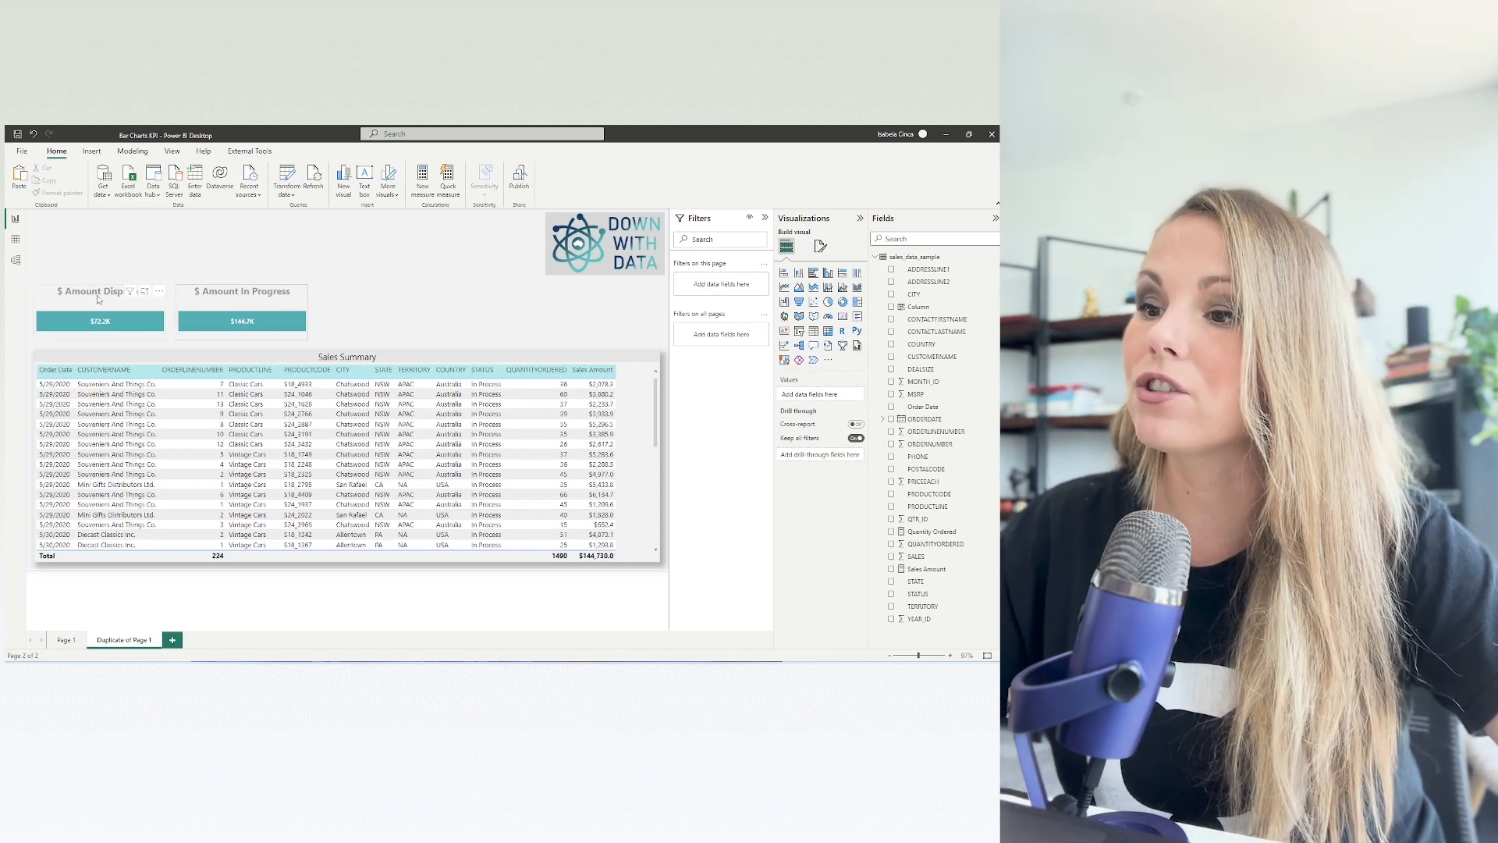
- Edit the Disputed KPI's interactions so it filters only Sales Summary, then test the Disputed bar
click(98, 306)
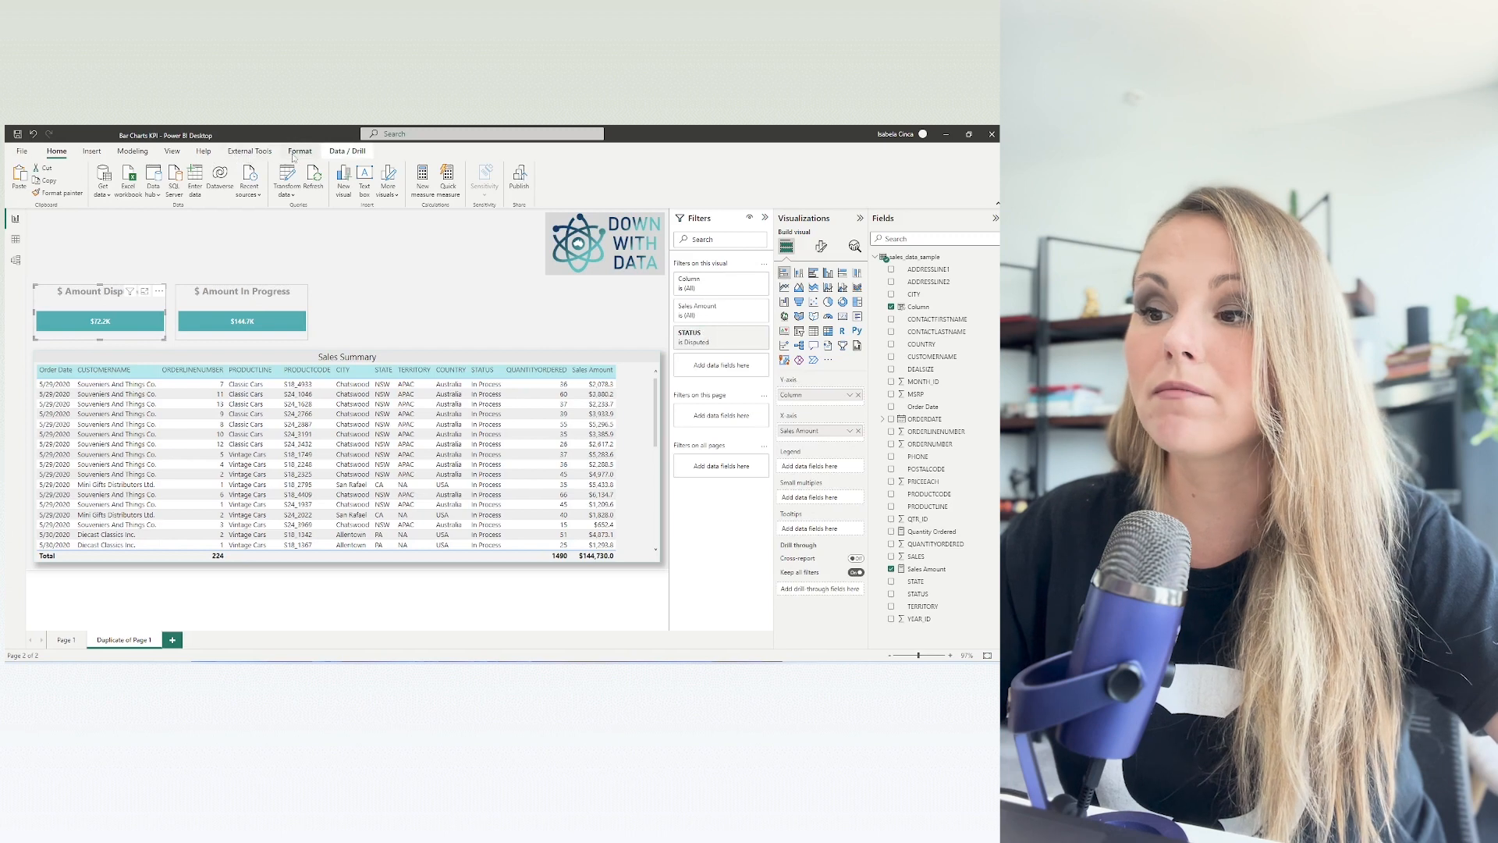
click(300, 152)
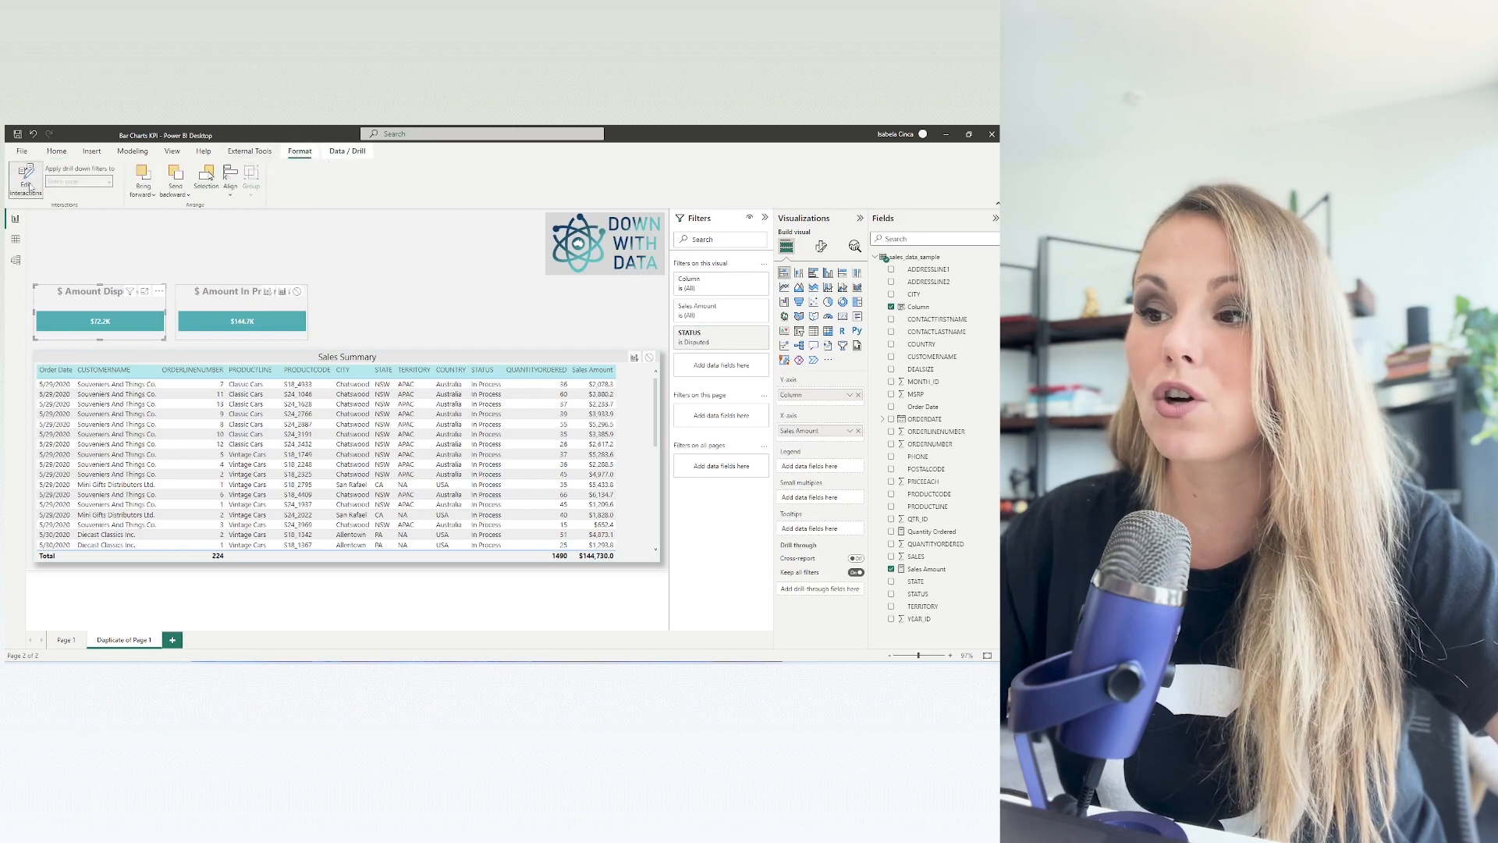
mouse_move(296, 293)
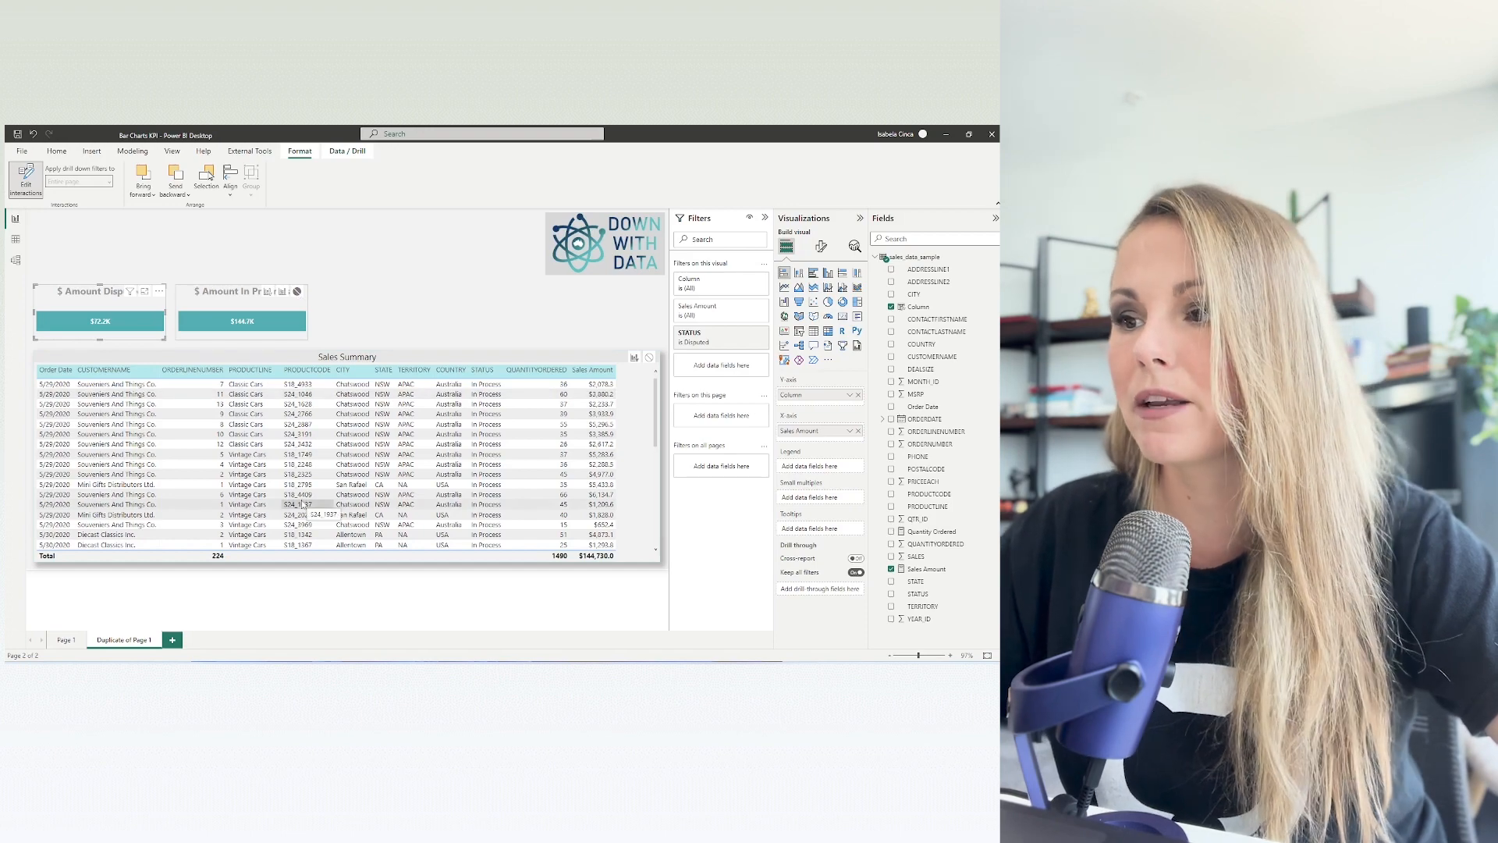
mouse_move(25, 179)
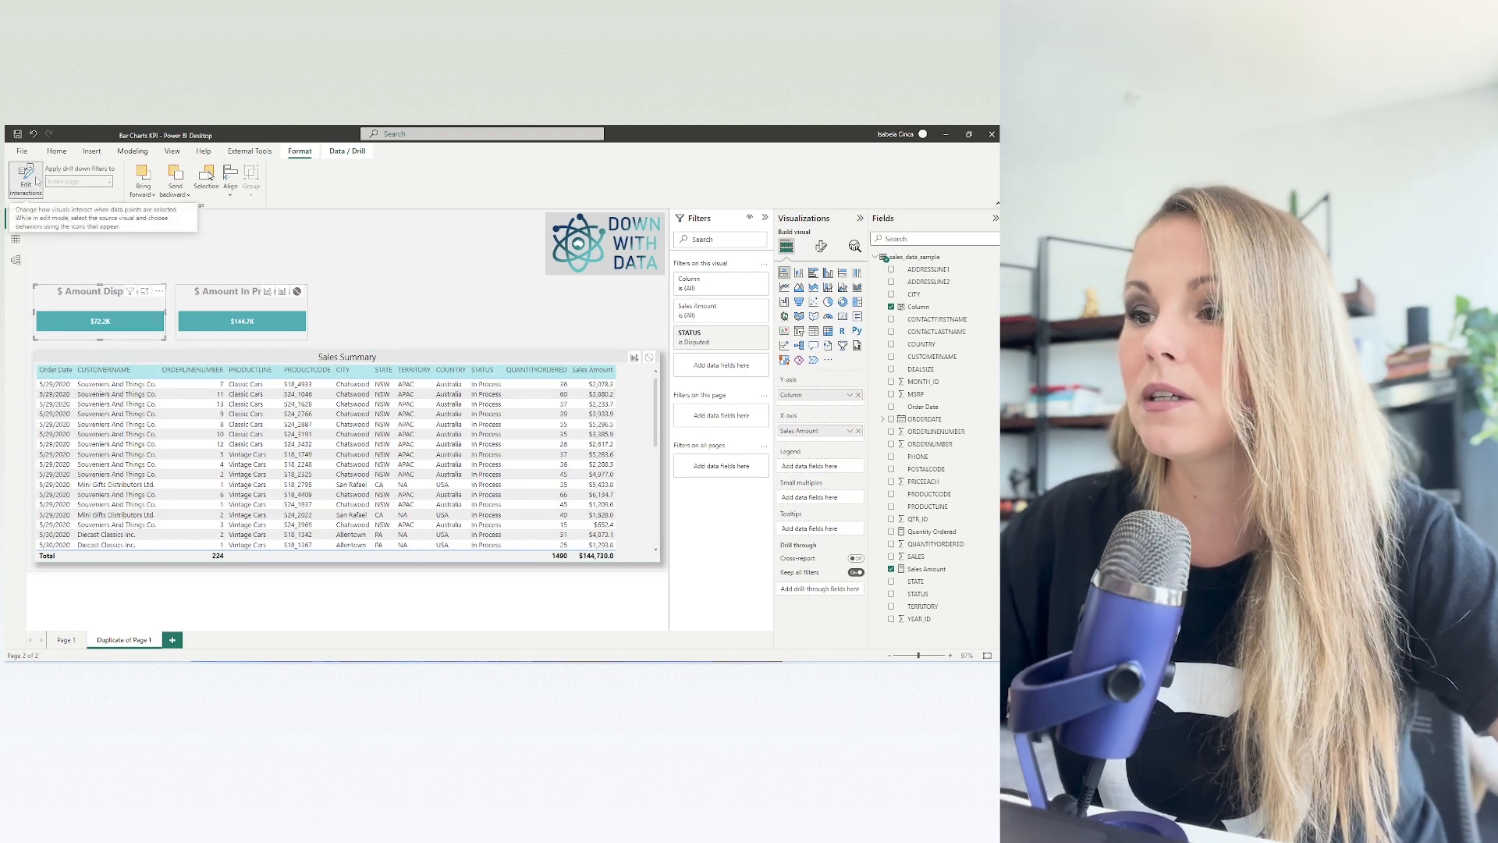
mouse_move(242, 238)
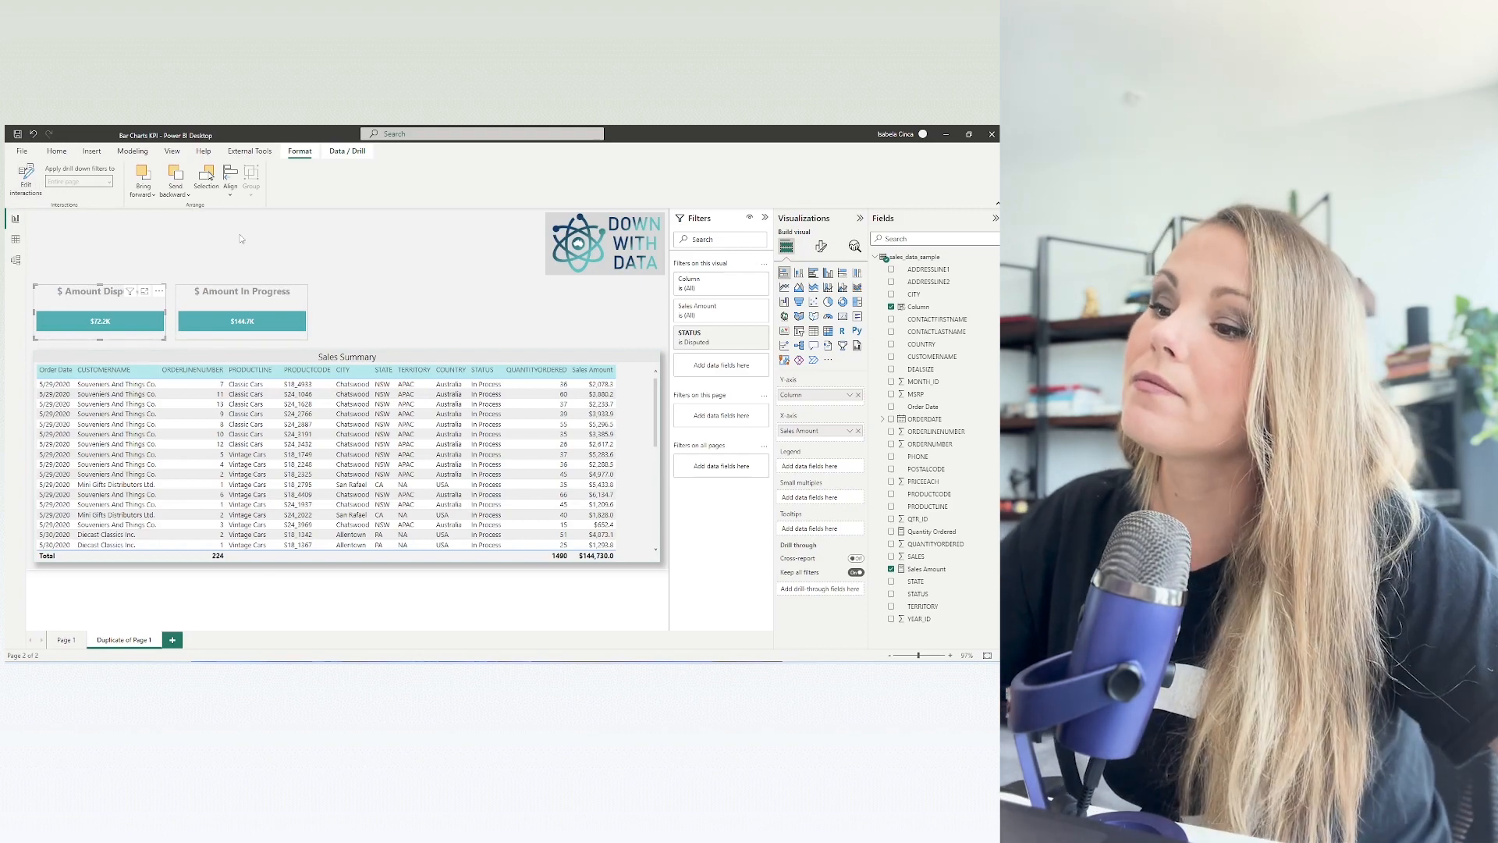
click(56, 151)
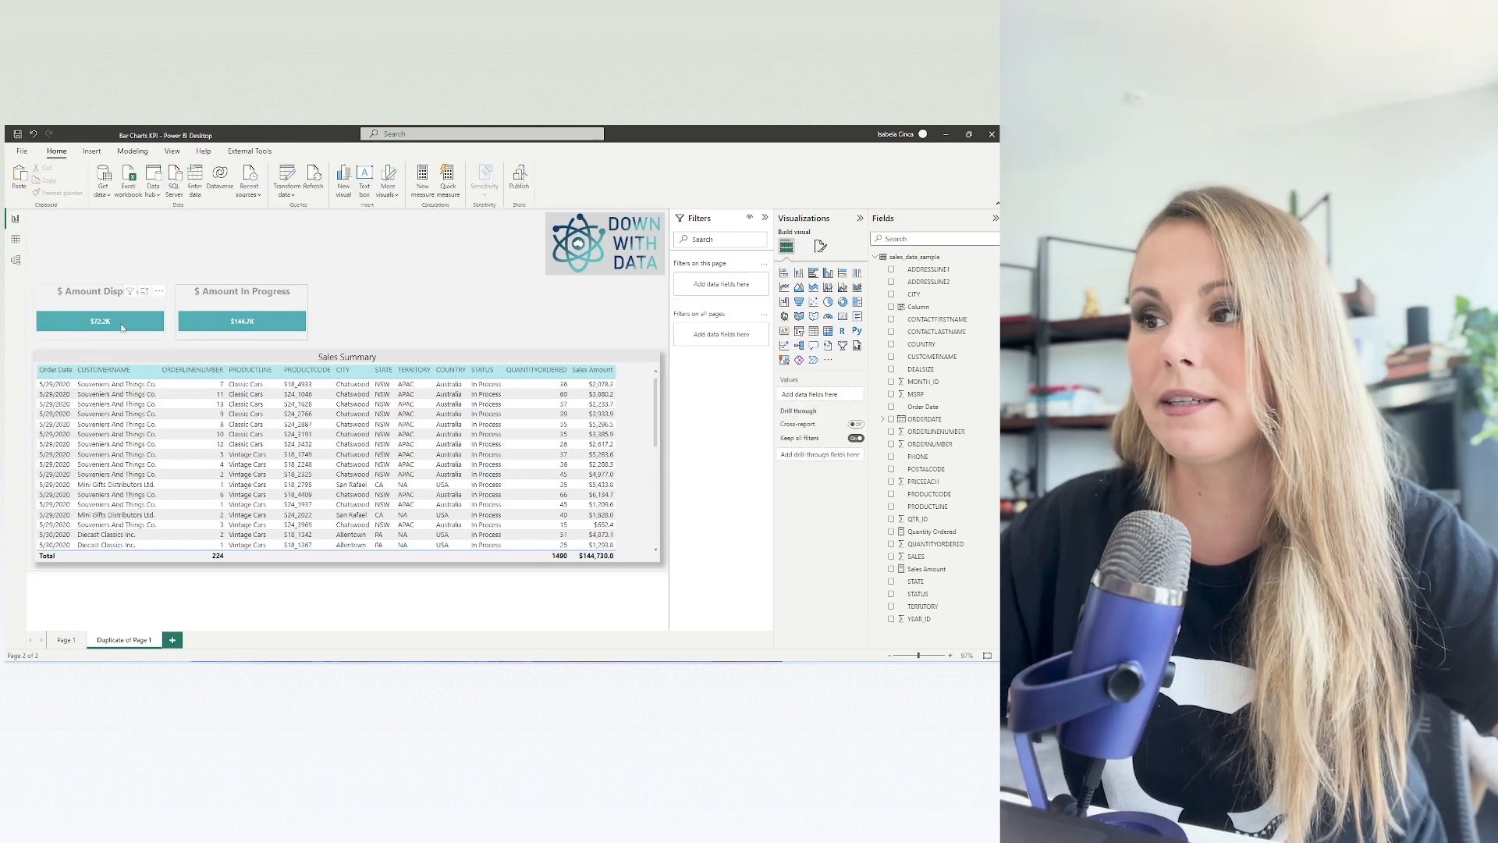
click(100, 320)
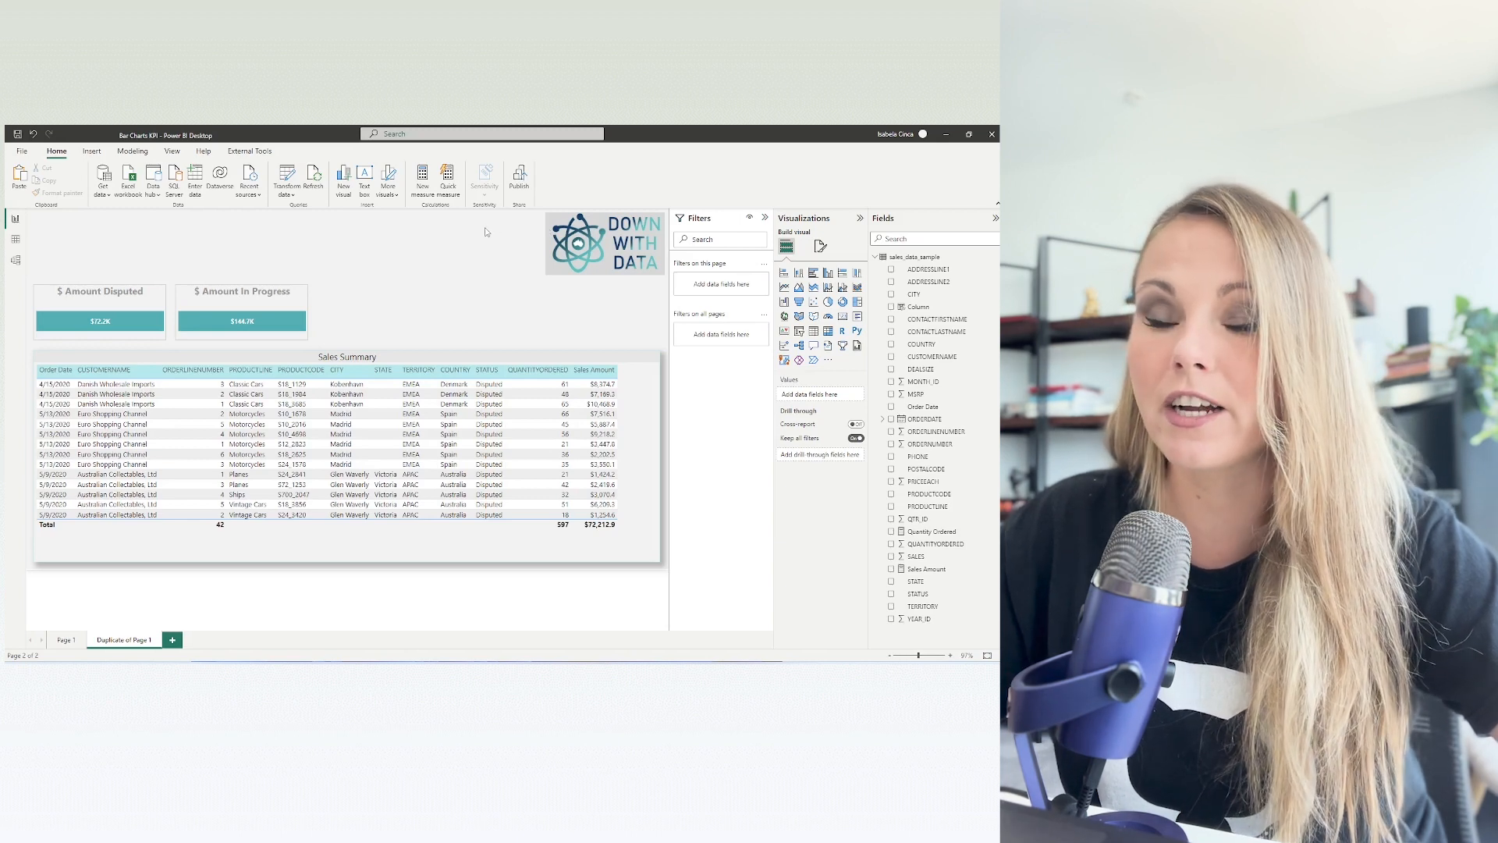
mouse_move(258, 304)
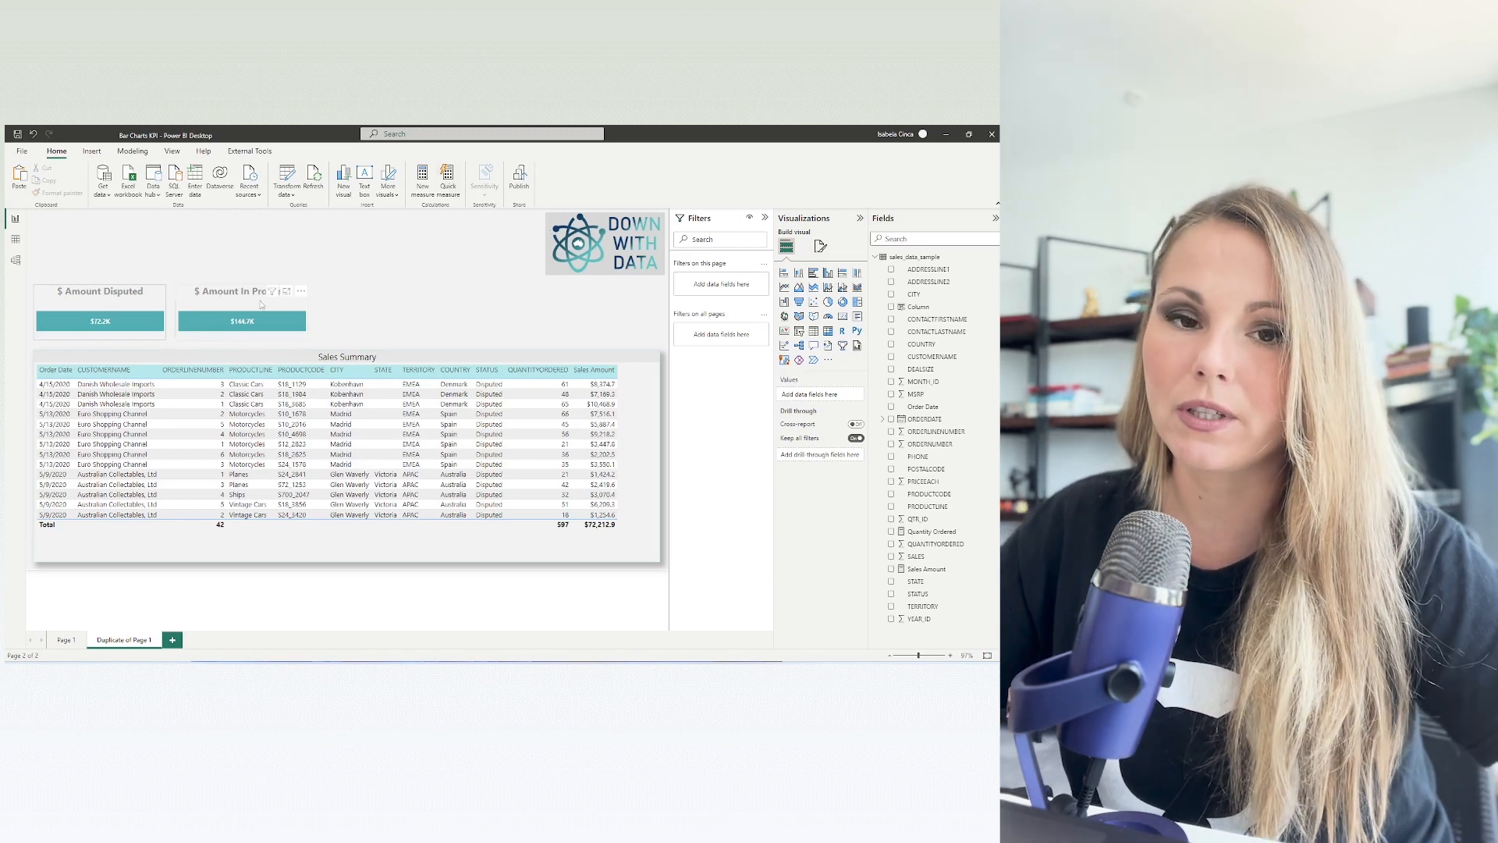